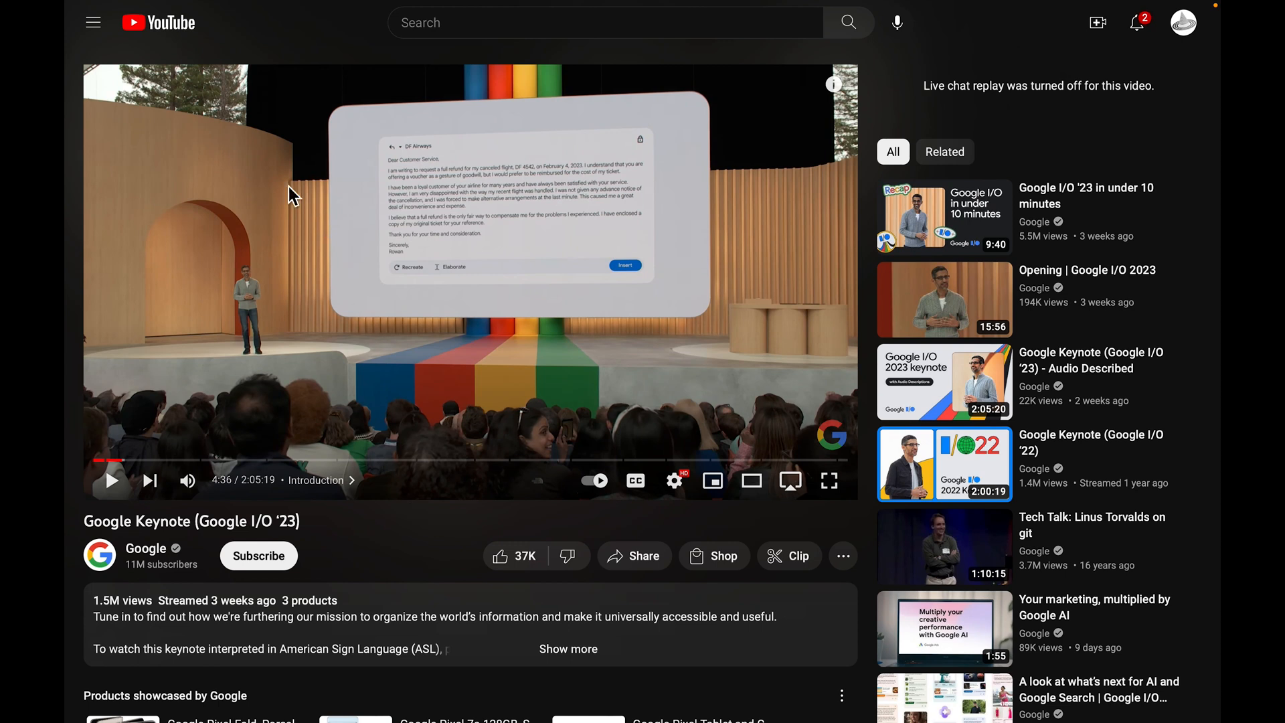
pyautogui.moveTo(458, 337)
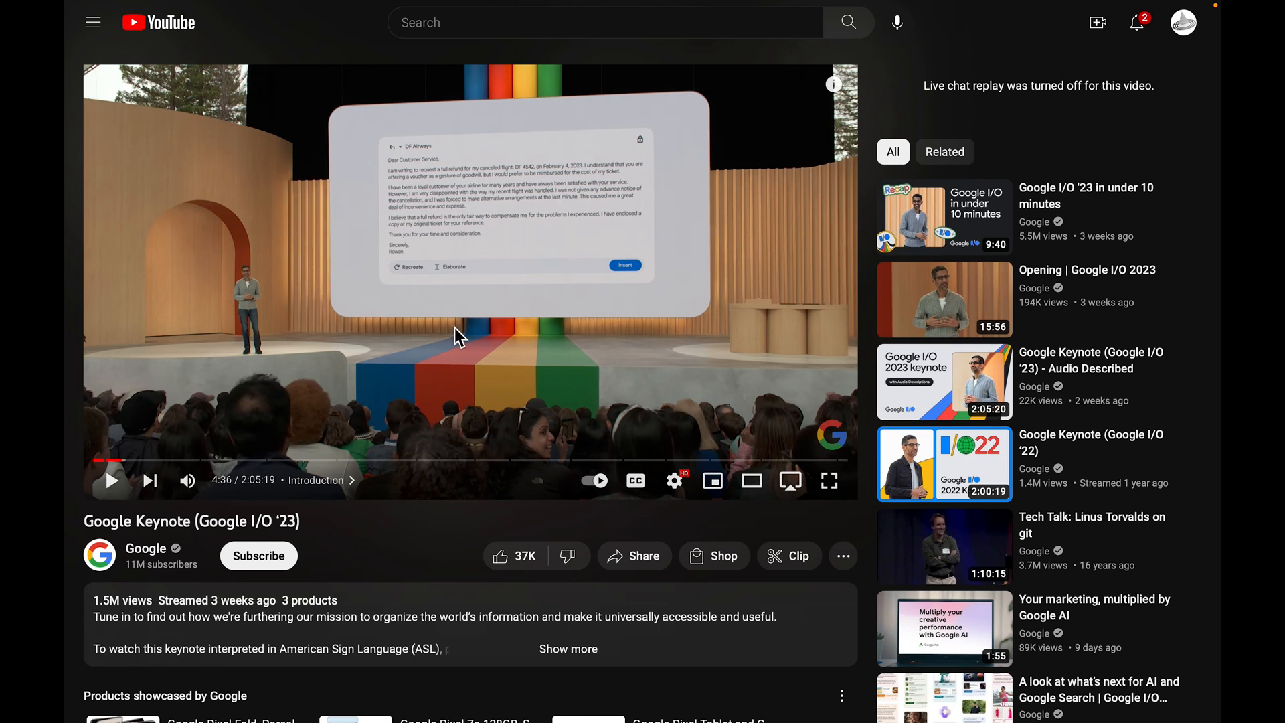
pyautogui.moveTo(203, 442)
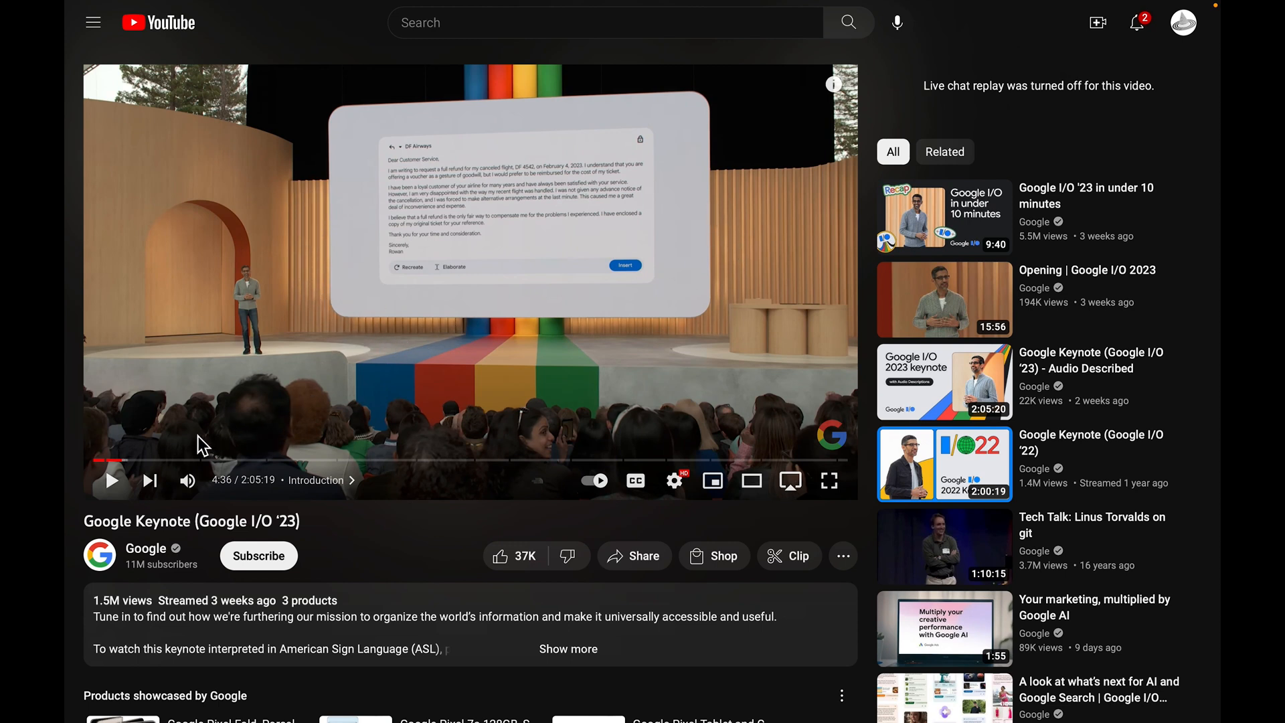
pyautogui.moveTo(270, 470)
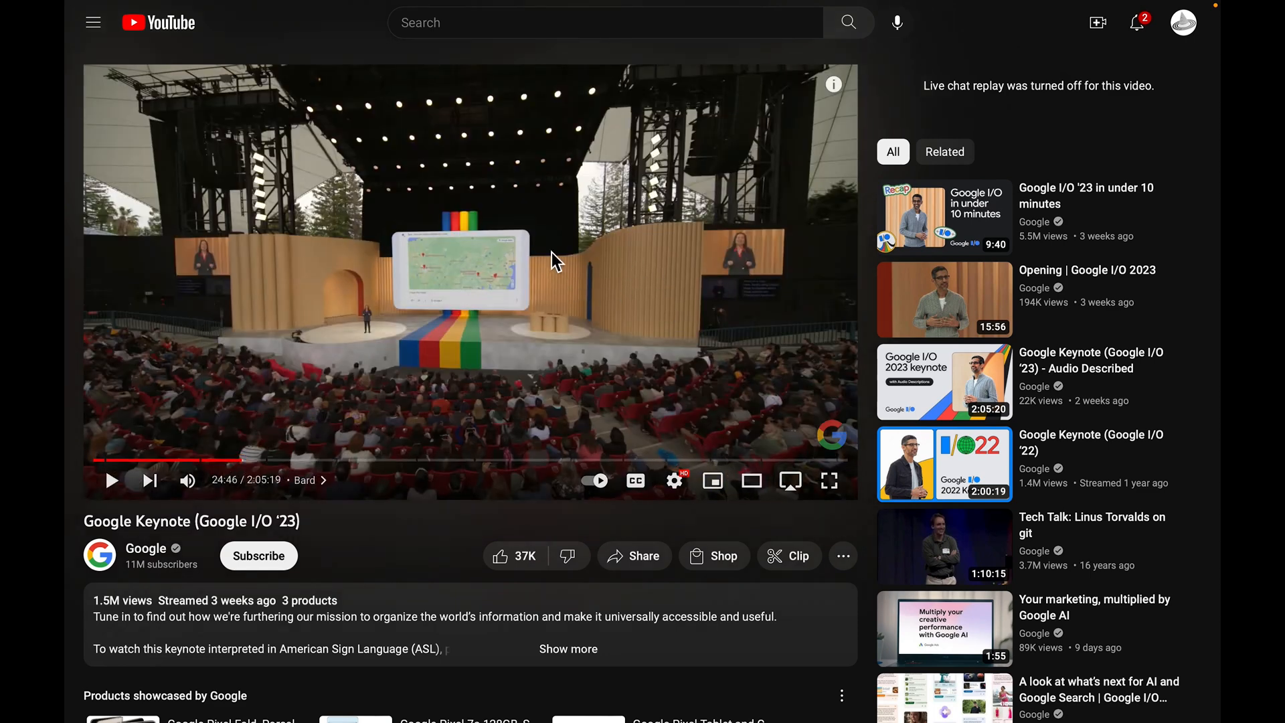
pyautogui.moveTo(325, 459)
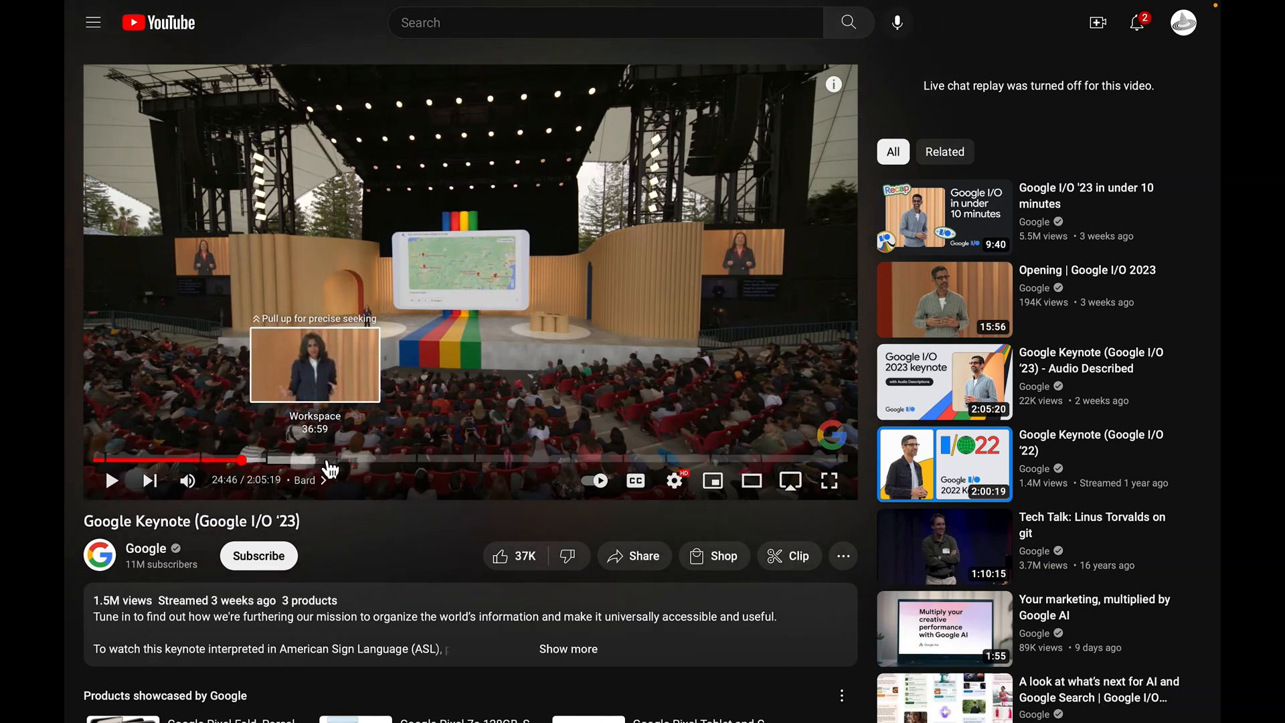
# Step: Seek the Google I/O keynote ahead to 39:20 in the Workspace chapter
pyautogui.click(331, 460)
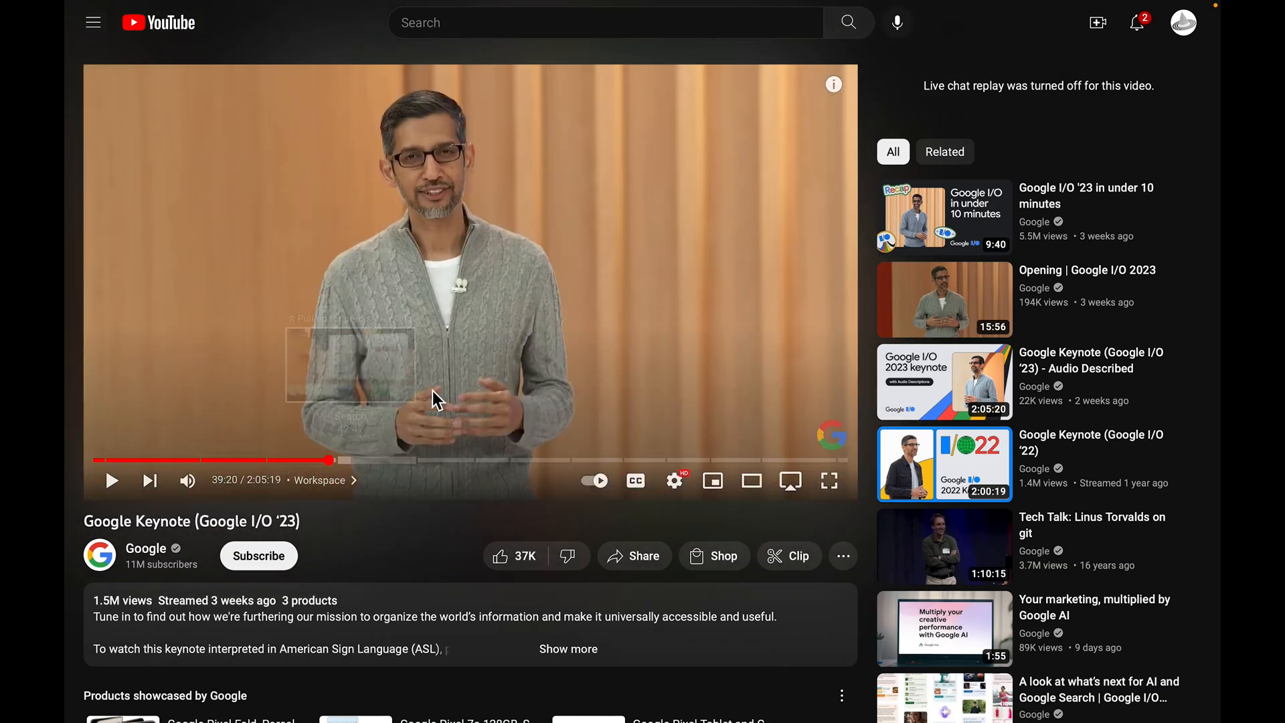
pyautogui.moveTo(659, 305)
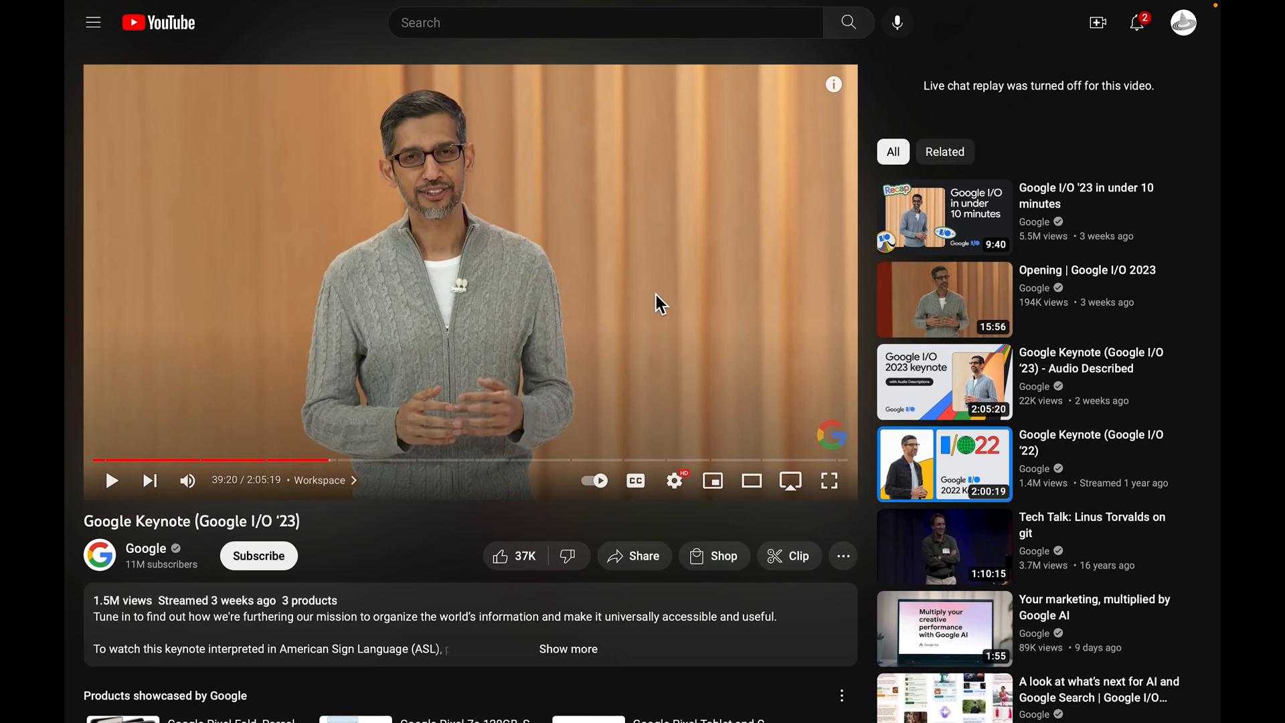
pyautogui.moveTo(637, 330)
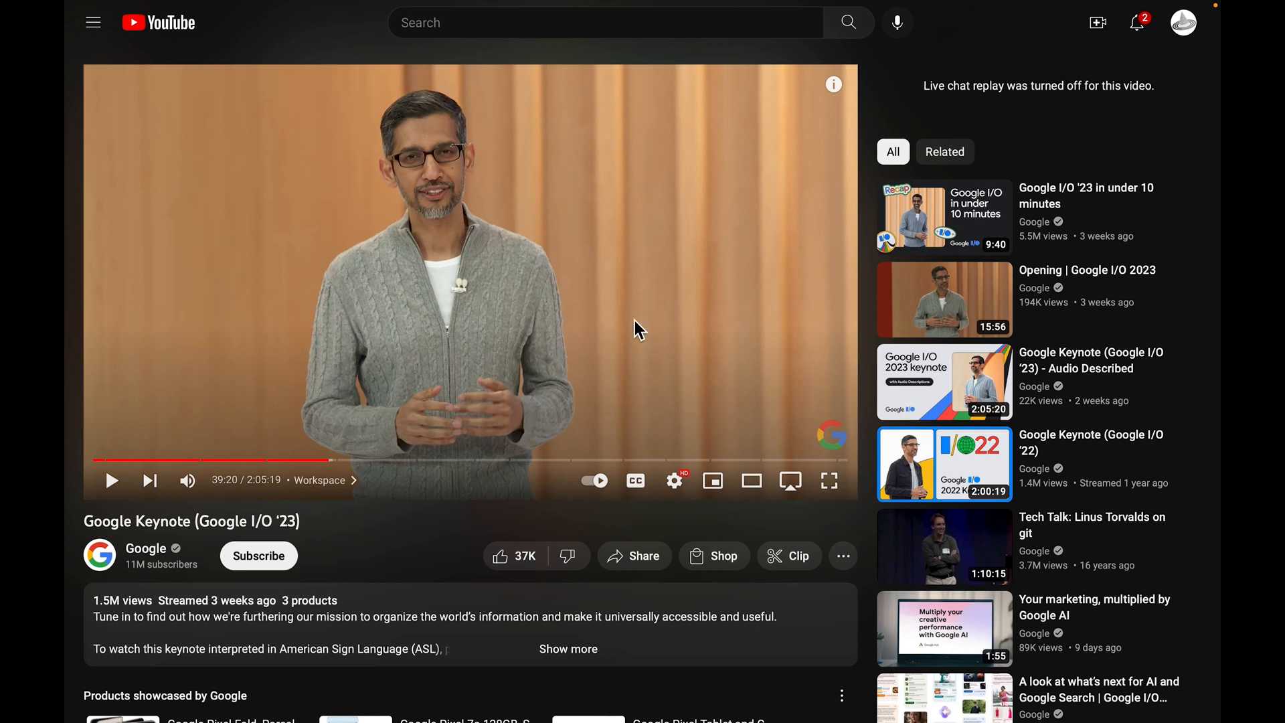
pyautogui.moveTo(664, 310)
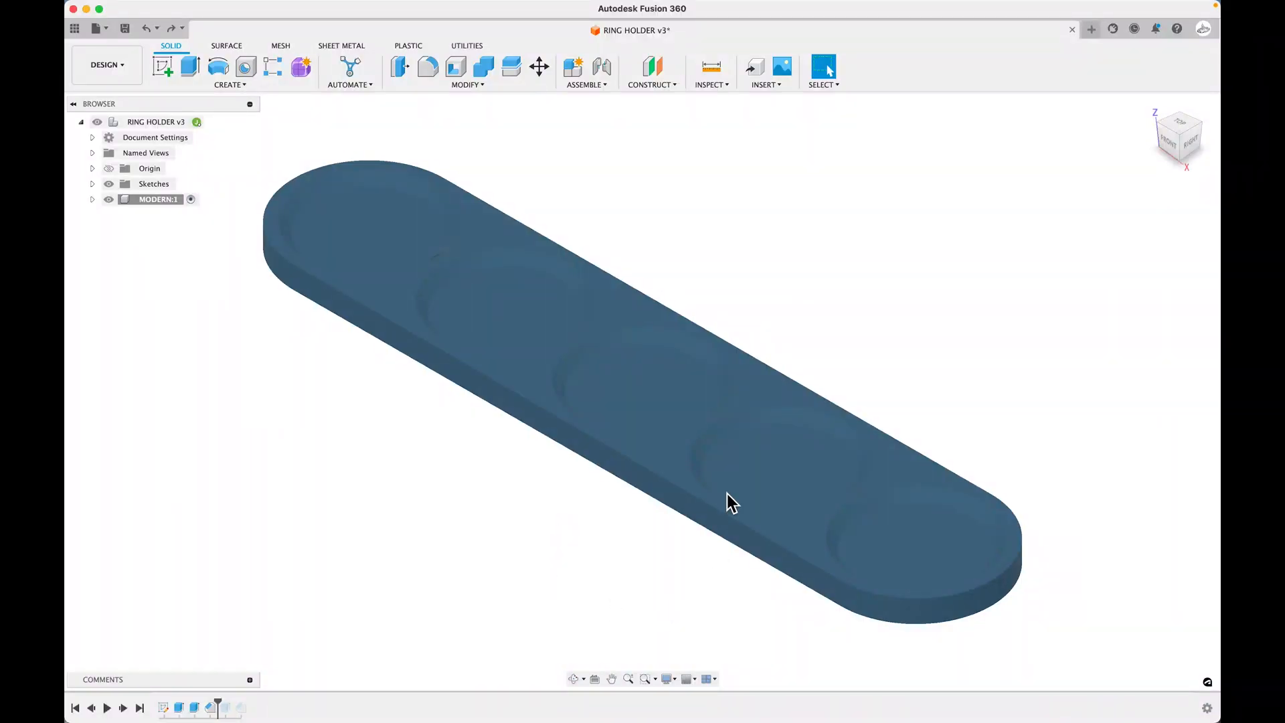
pyautogui.moveTo(1194, 126)
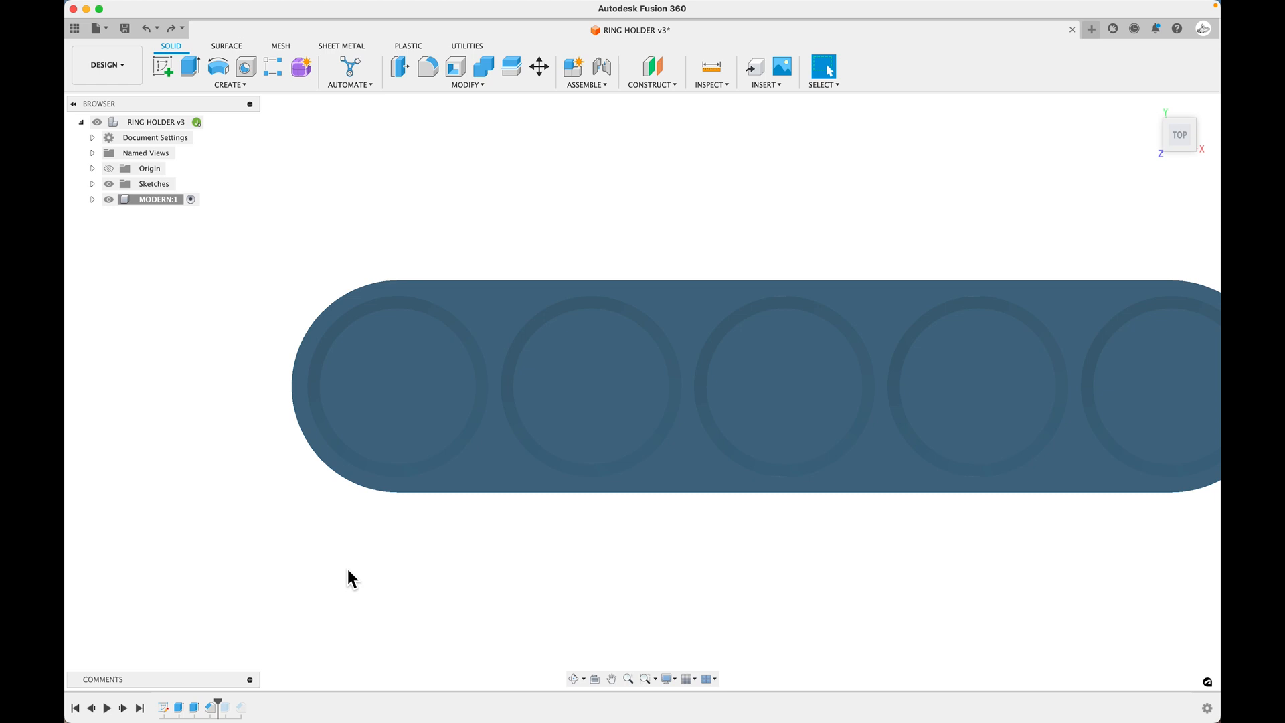
pyautogui.moveTo(238, 155)
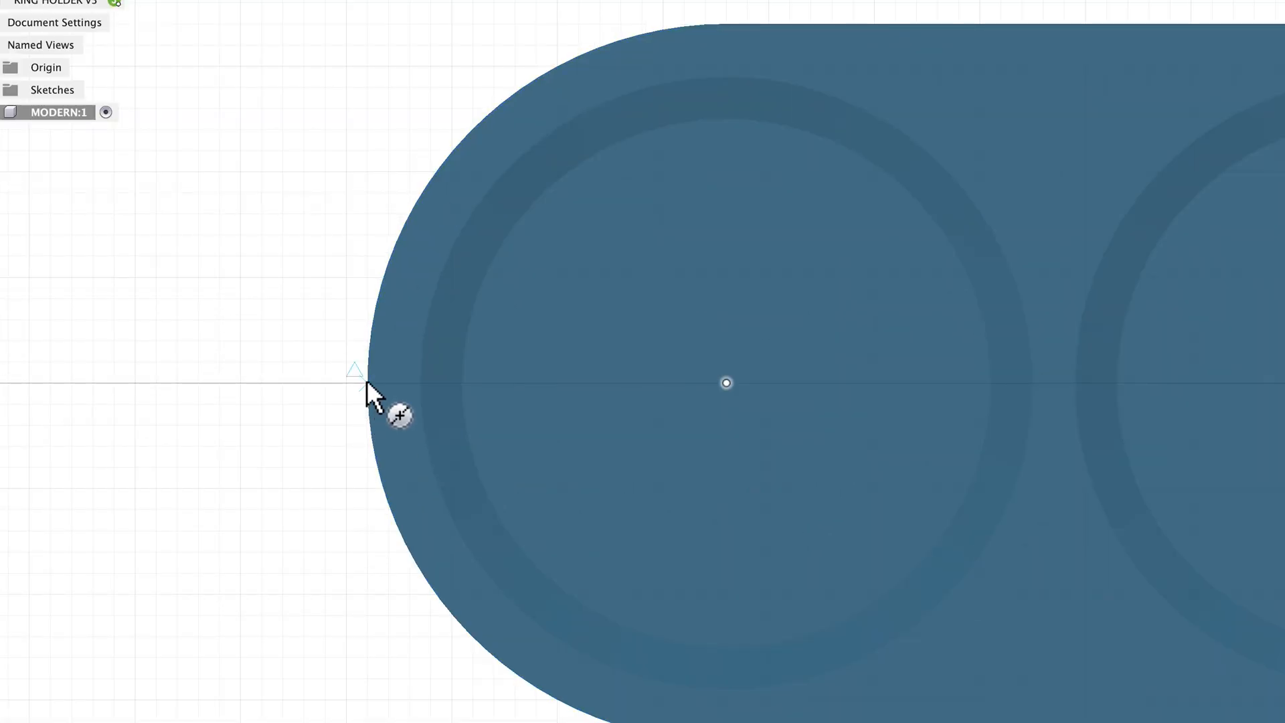
pyautogui.moveTo(372, 396)
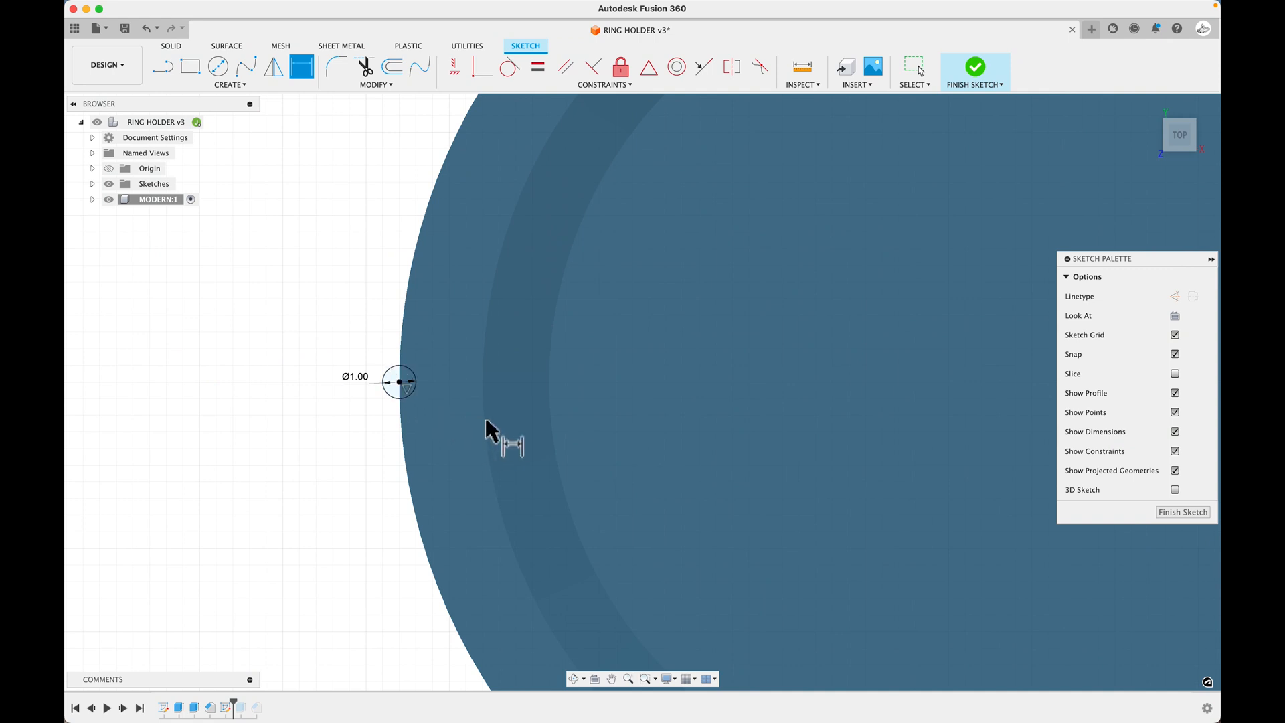
# Step: Finish the sketch holding the Ø1.00 circle on the holder's left rounded edge
pyautogui.click(974, 67)
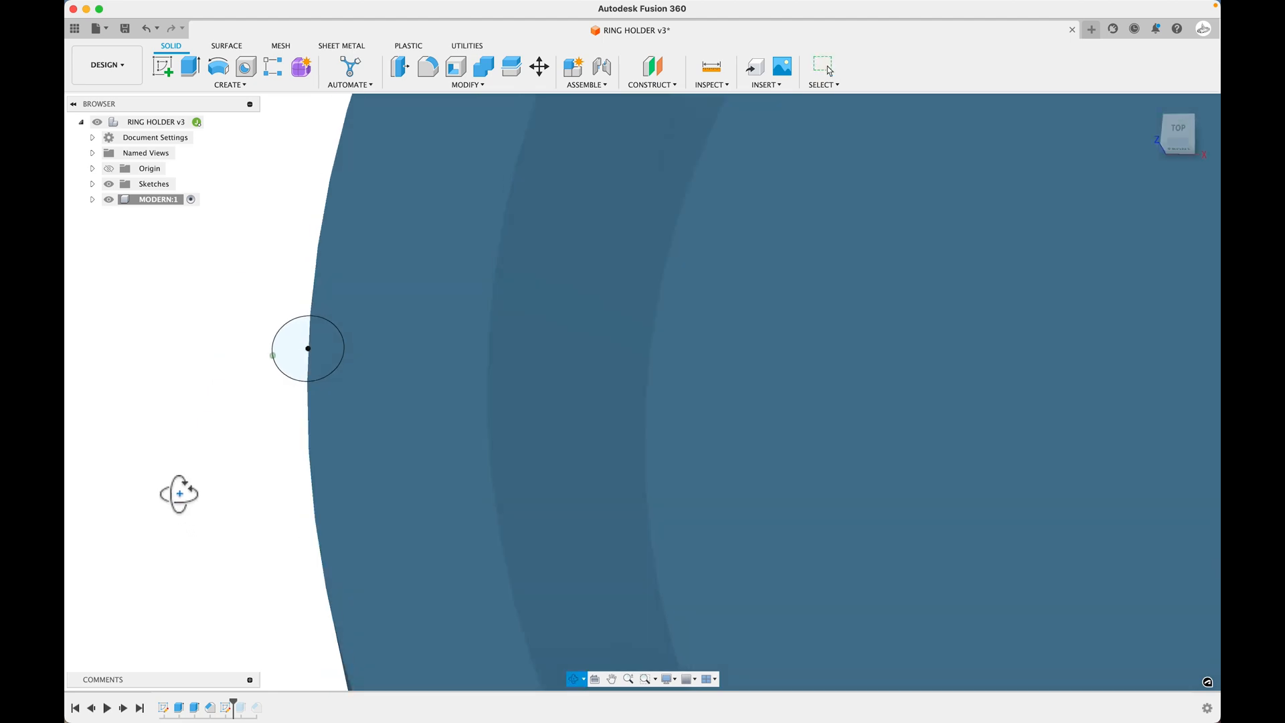
# Step: Extrude the circle profiles To Object as a Cut, leaving a notch in the rounded end
pyautogui.click(177, 65)
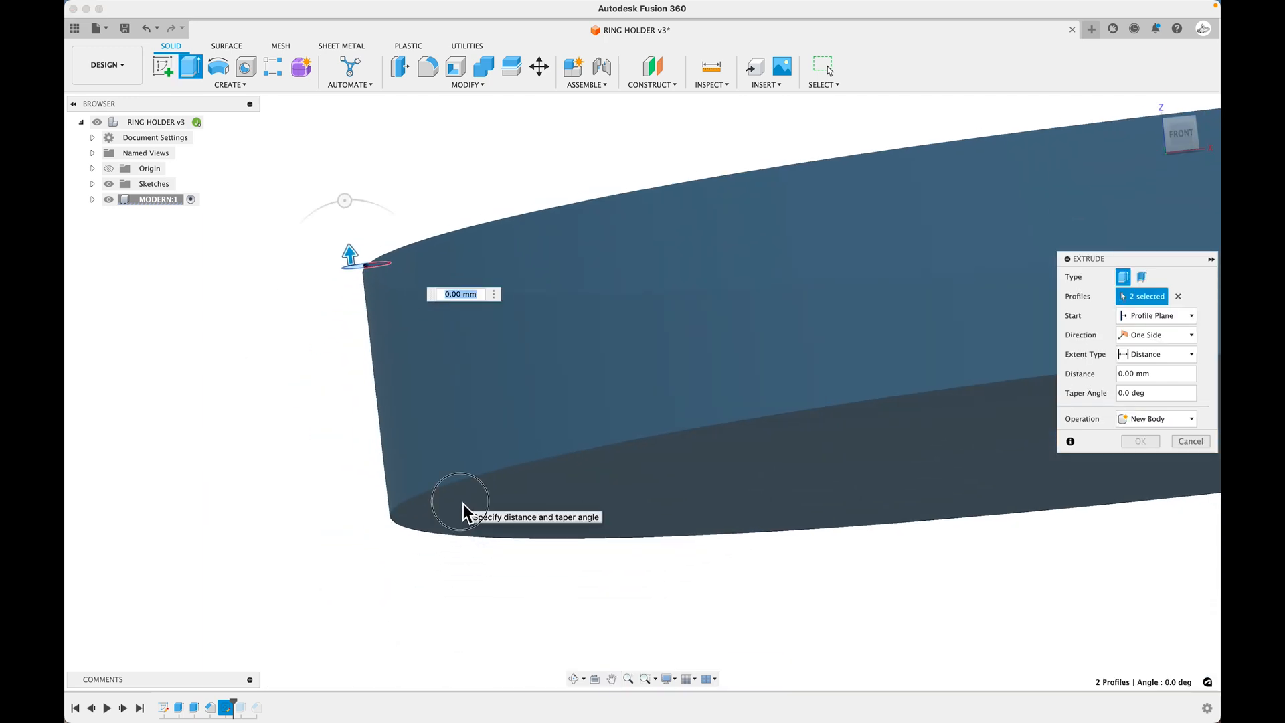
pyautogui.click(1191, 353)
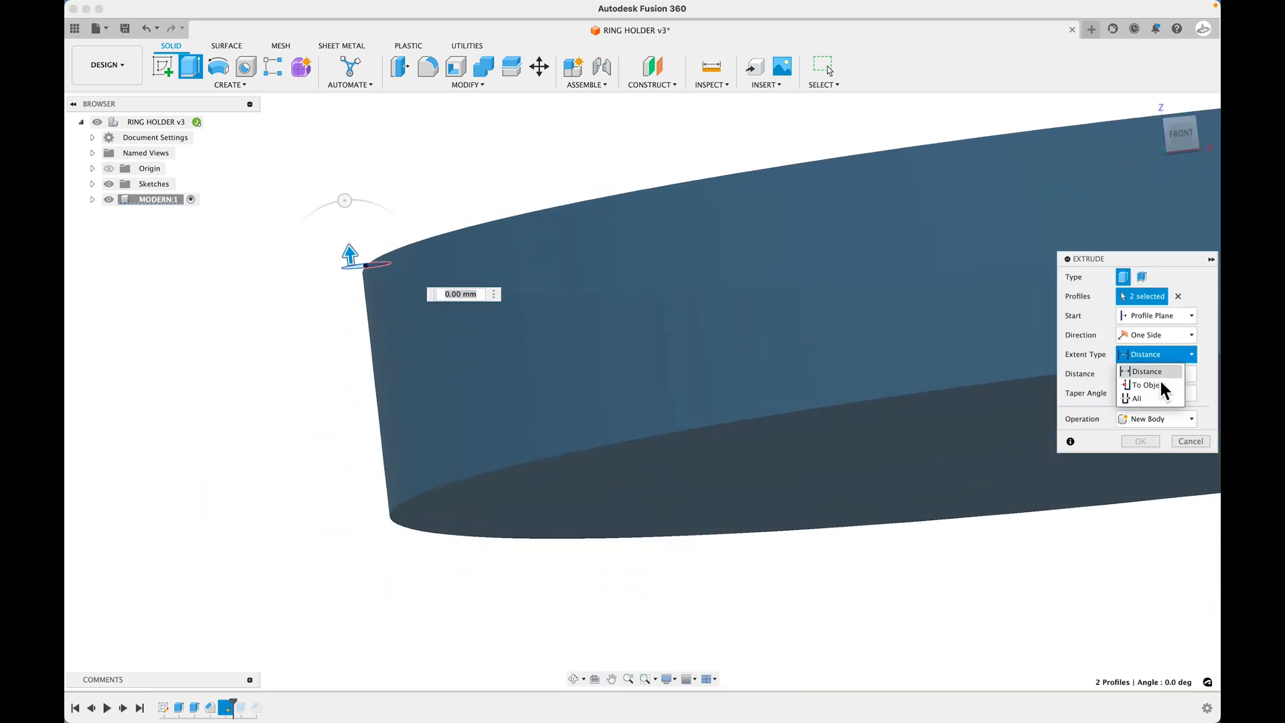
pyautogui.click(1145, 384)
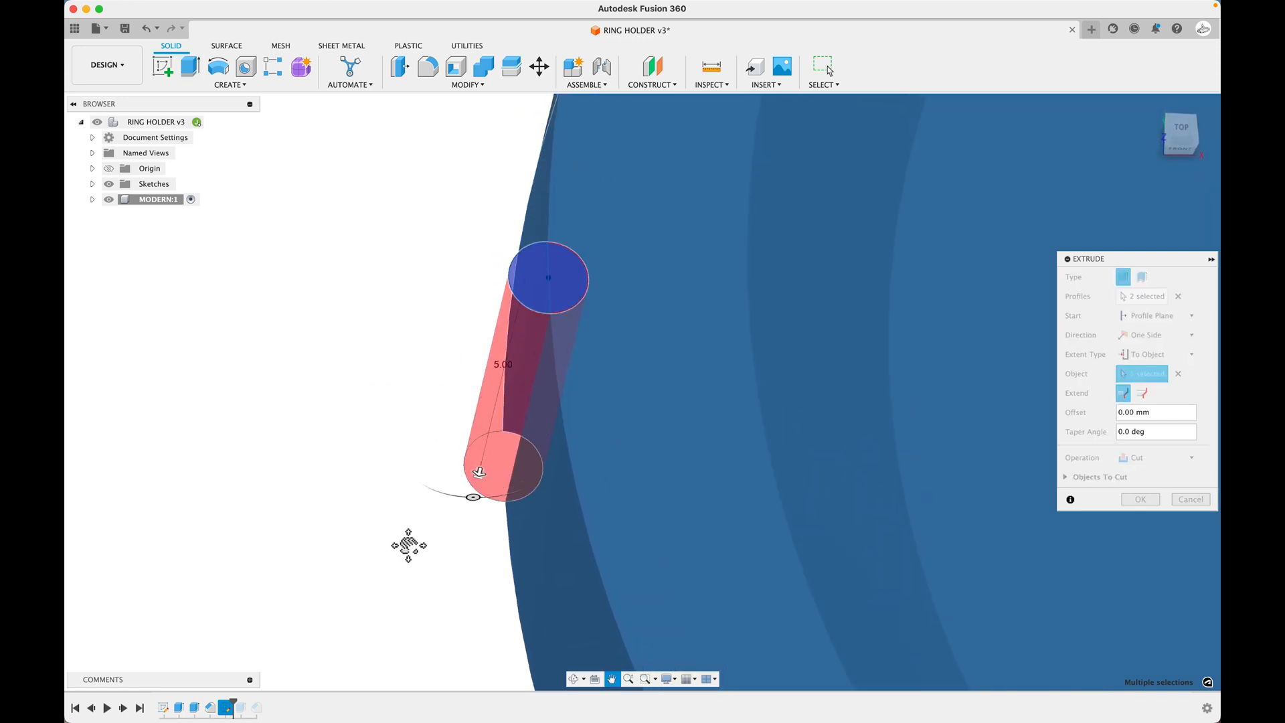
pyautogui.click(1155, 458)
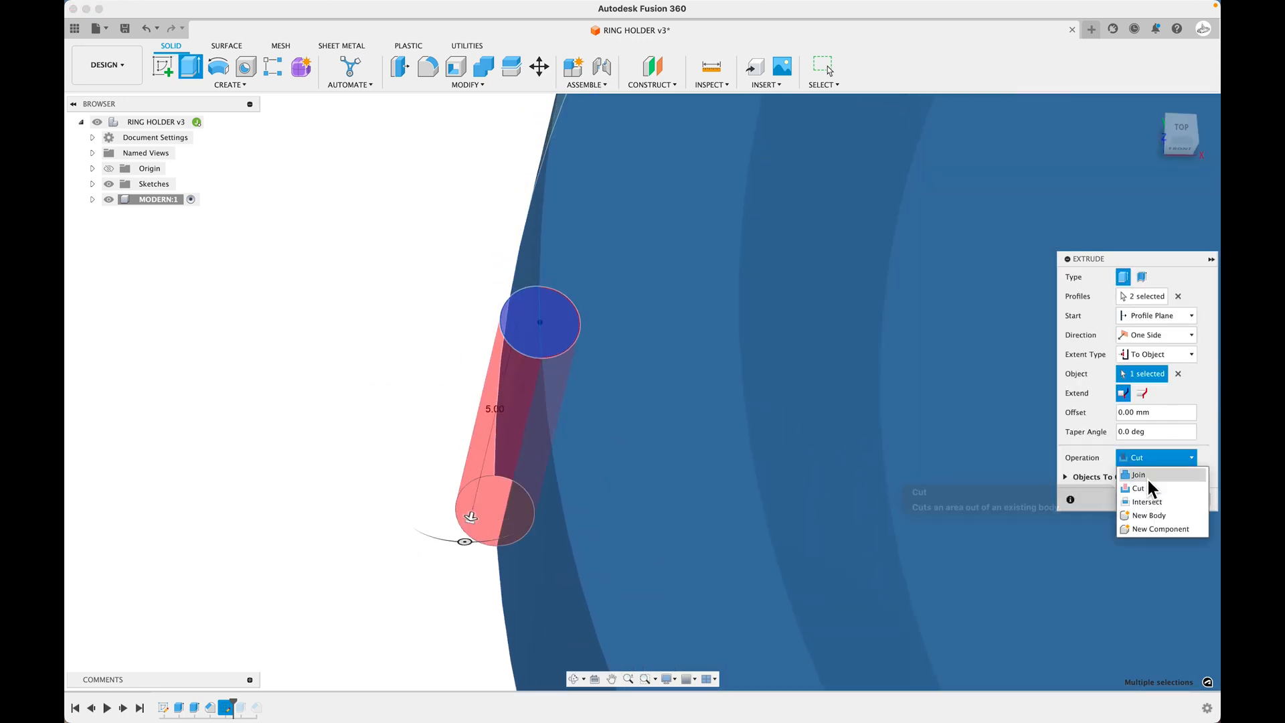
pyautogui.click(1138, 474)
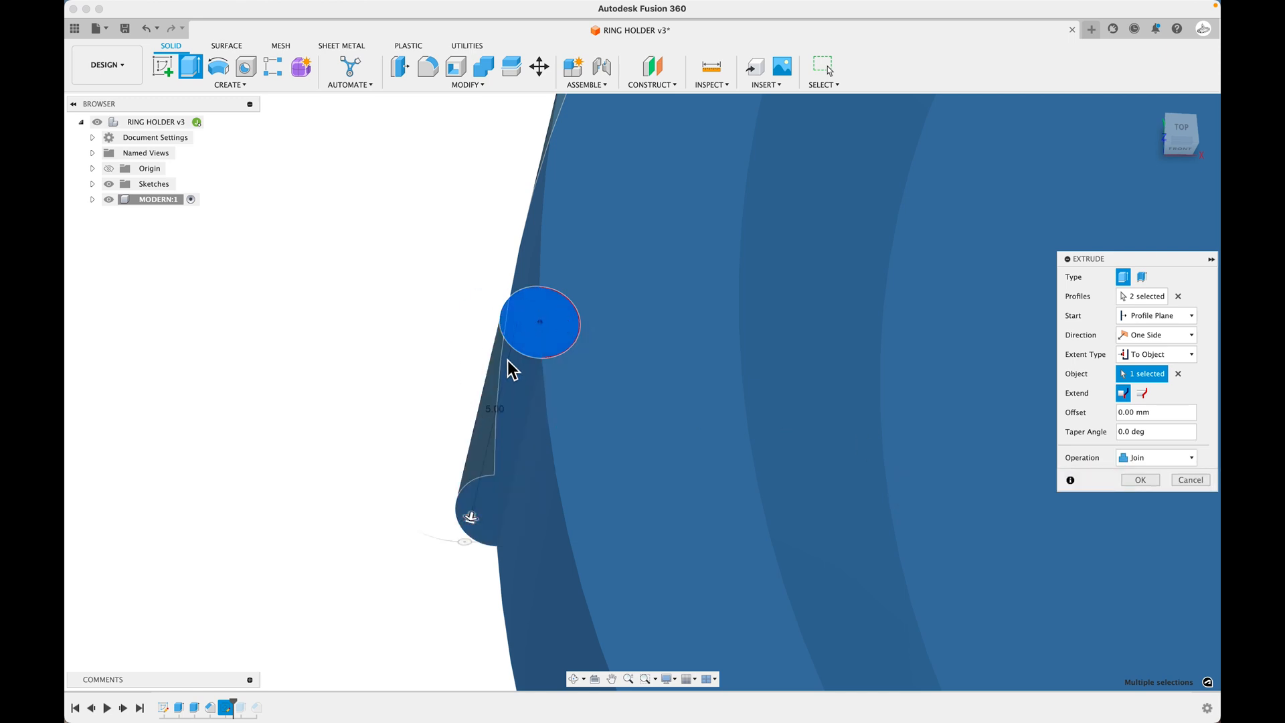
pyautogui.click(1155, 458)
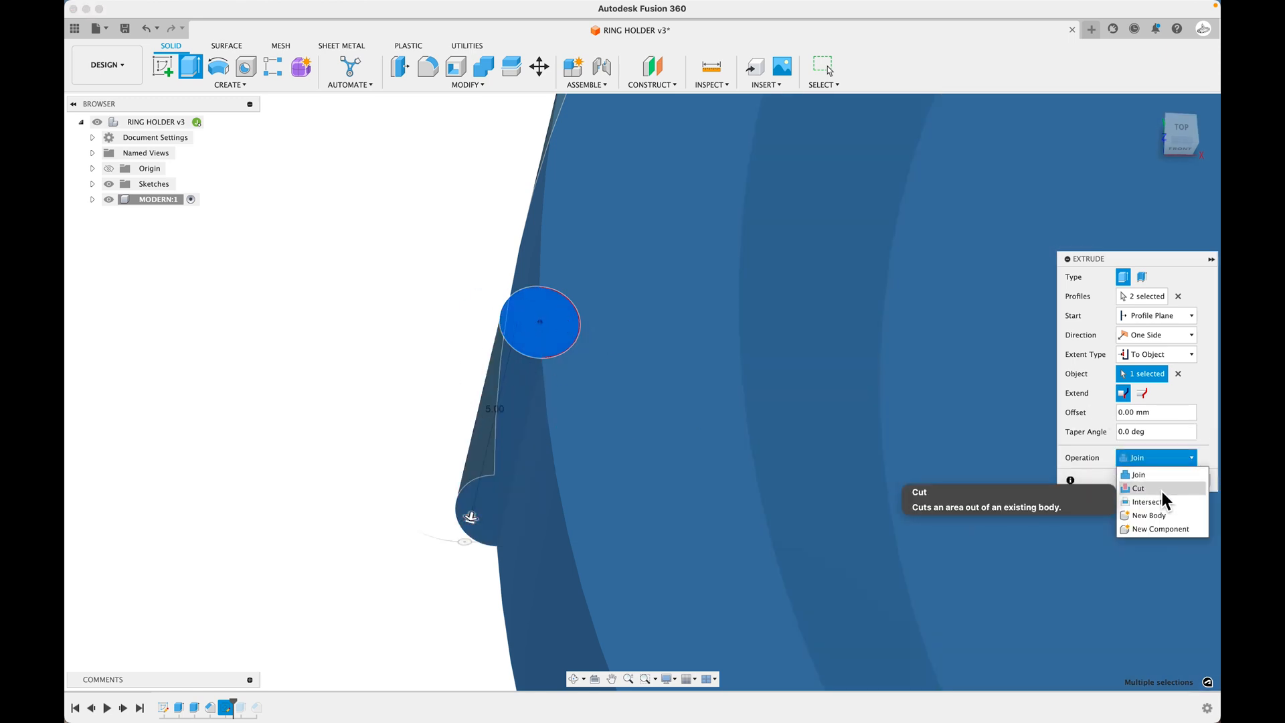
pyautogui.click(1138, 487)
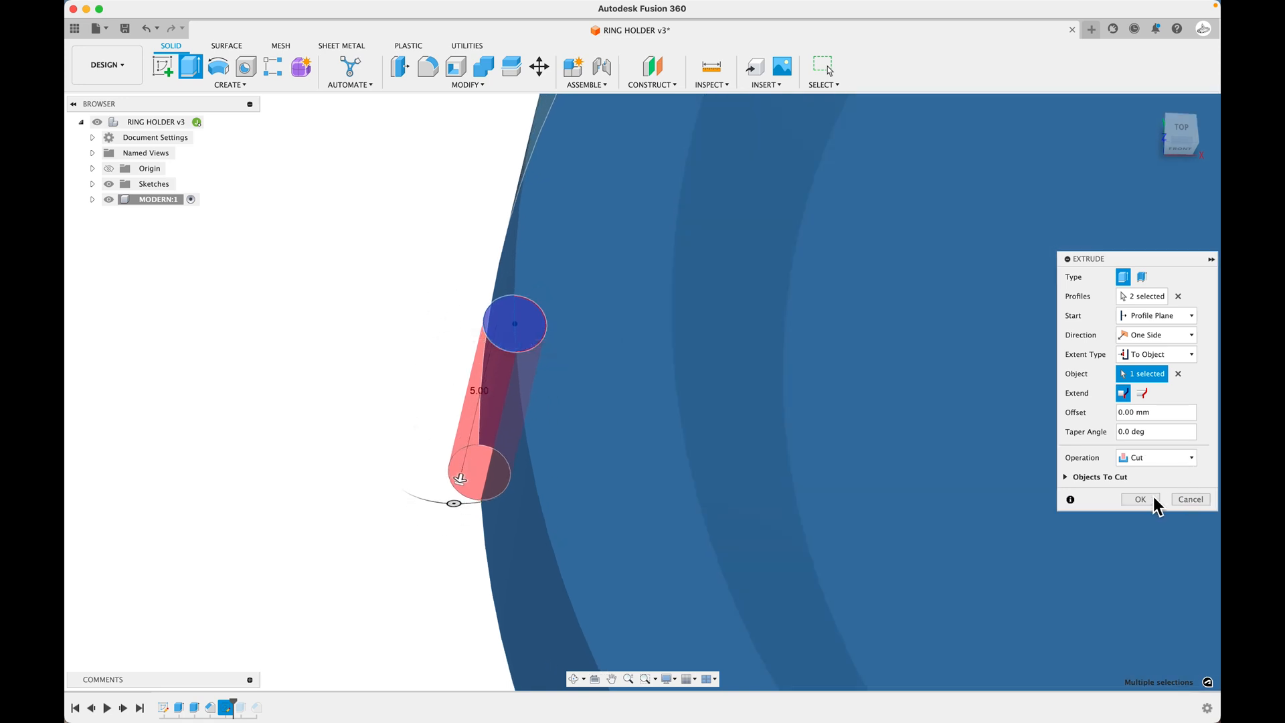
pyautogui.moveTo(962, 474)
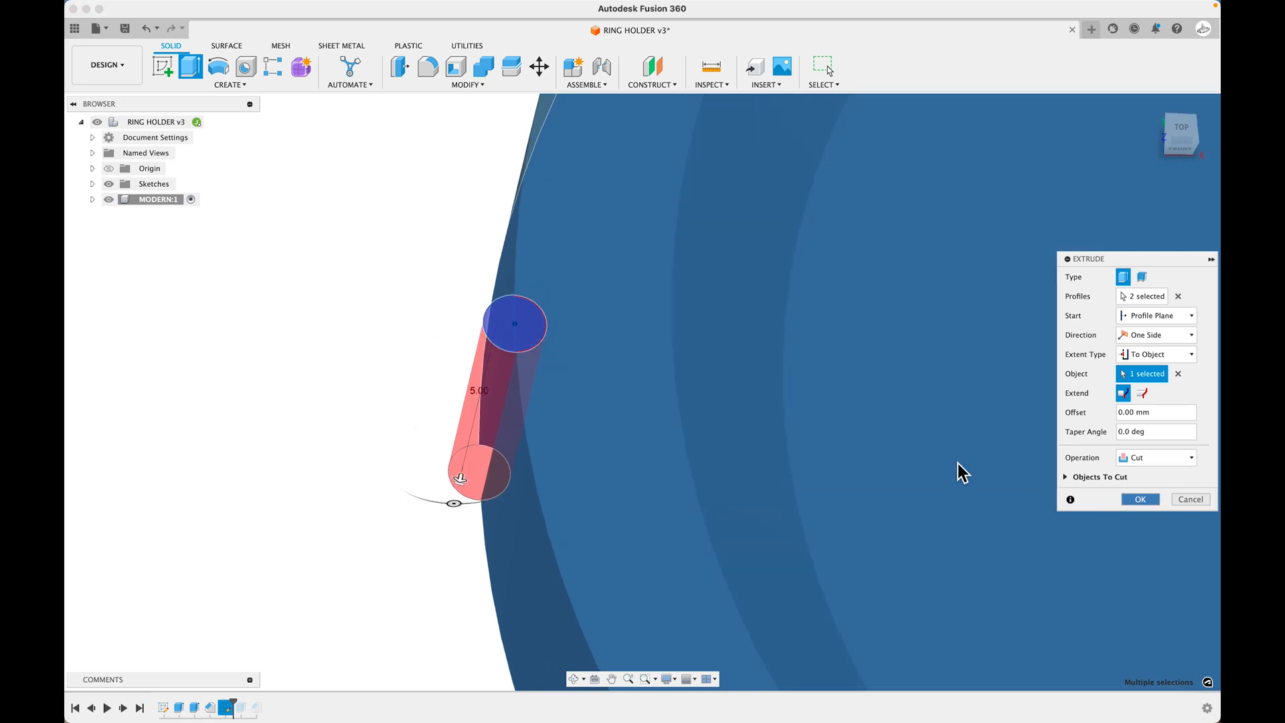
pyautogui.click(1140, 499)
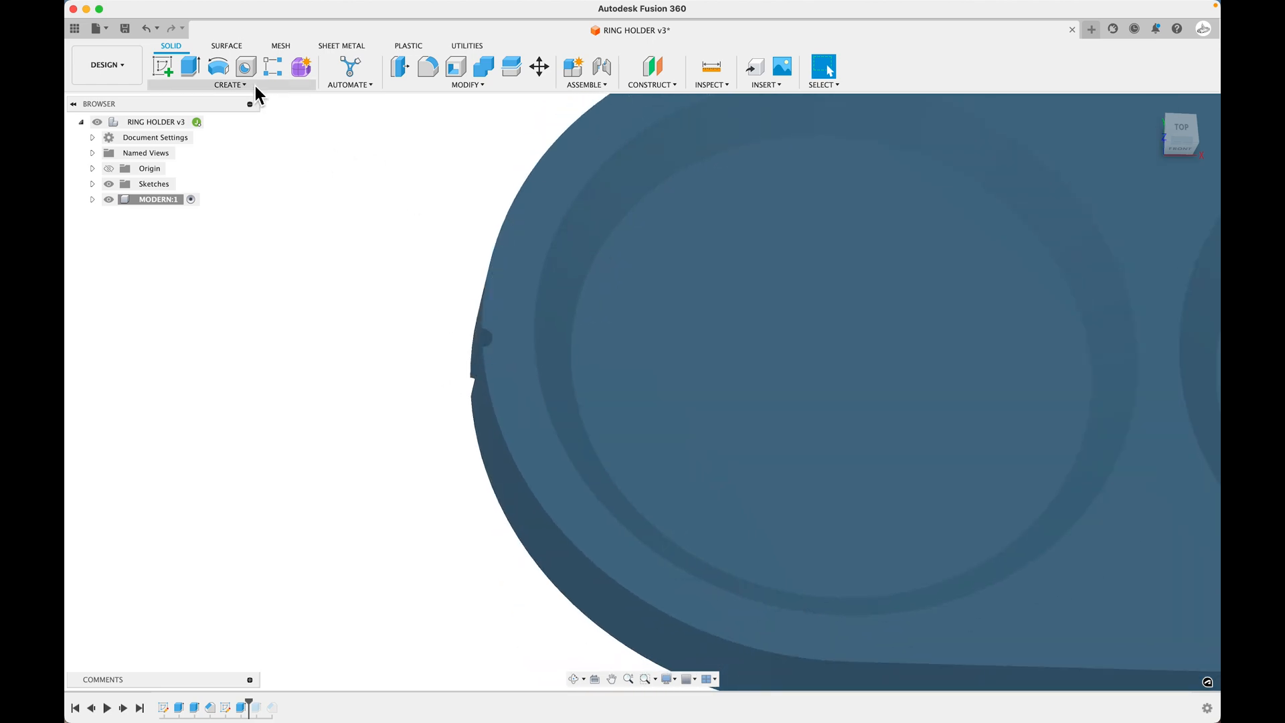
# Step: Start a Pattern on Path with the notch cut chosen as the feature to pattern
pyautogui.click(230, 84)
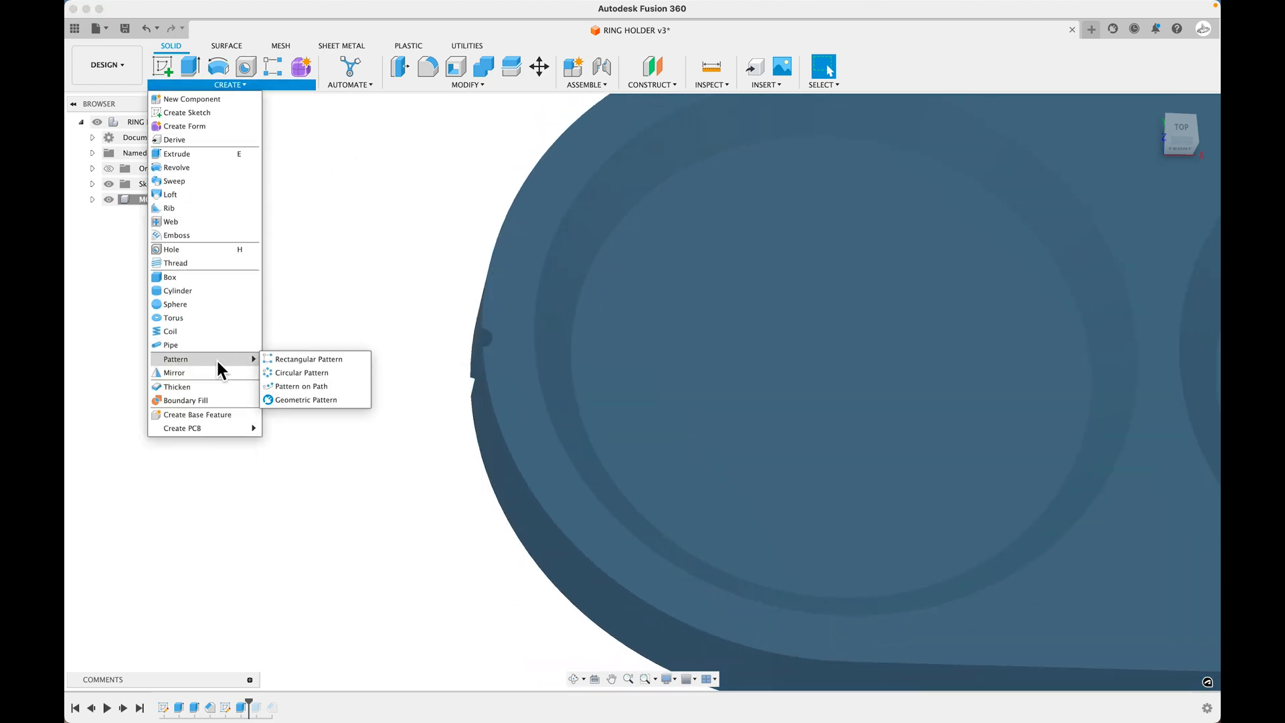
pyautogui.moveTo(304, 385)
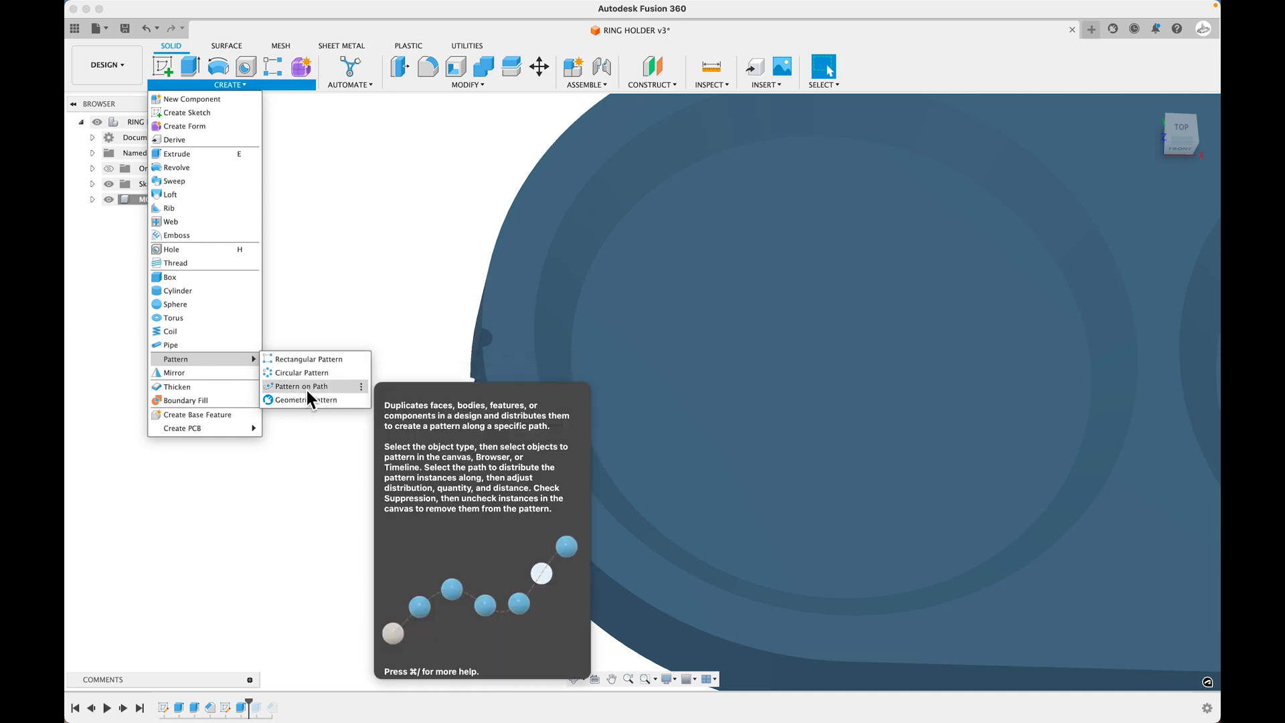
pyautogui.click(303, 386)
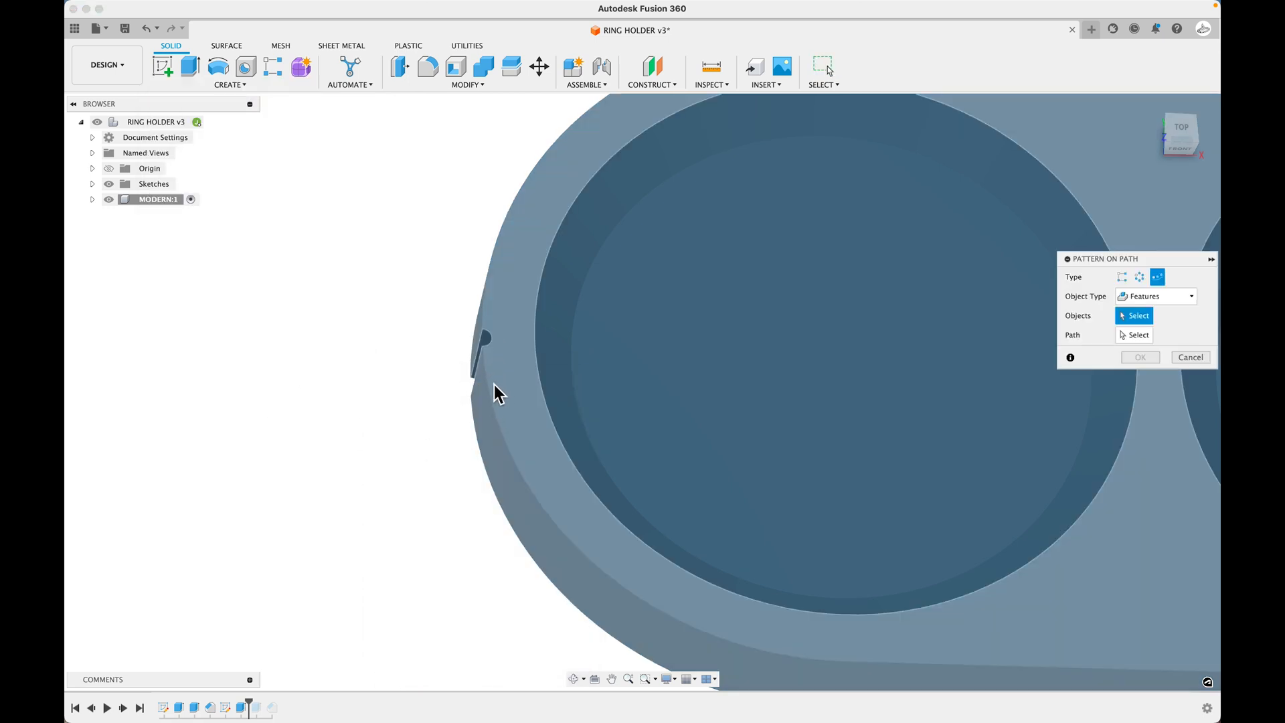
pyautogui.moveTo(544, 470)
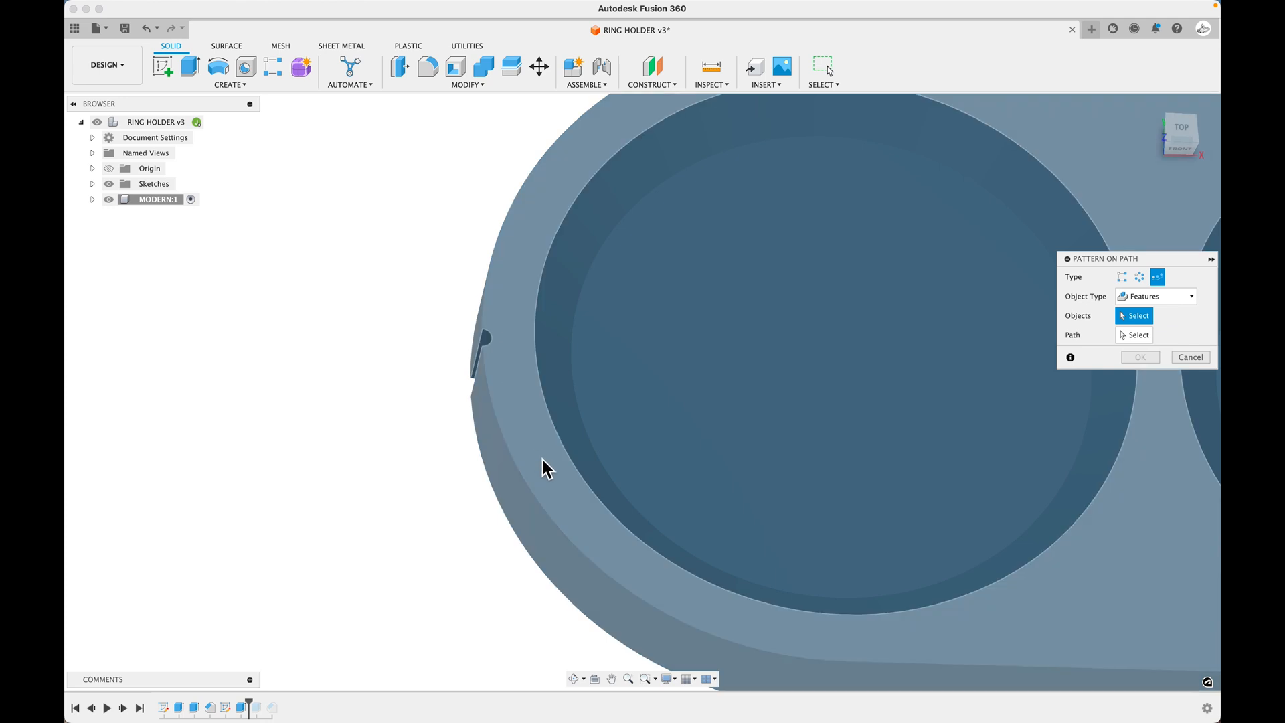
pyautogui.moveTo(490, 357)
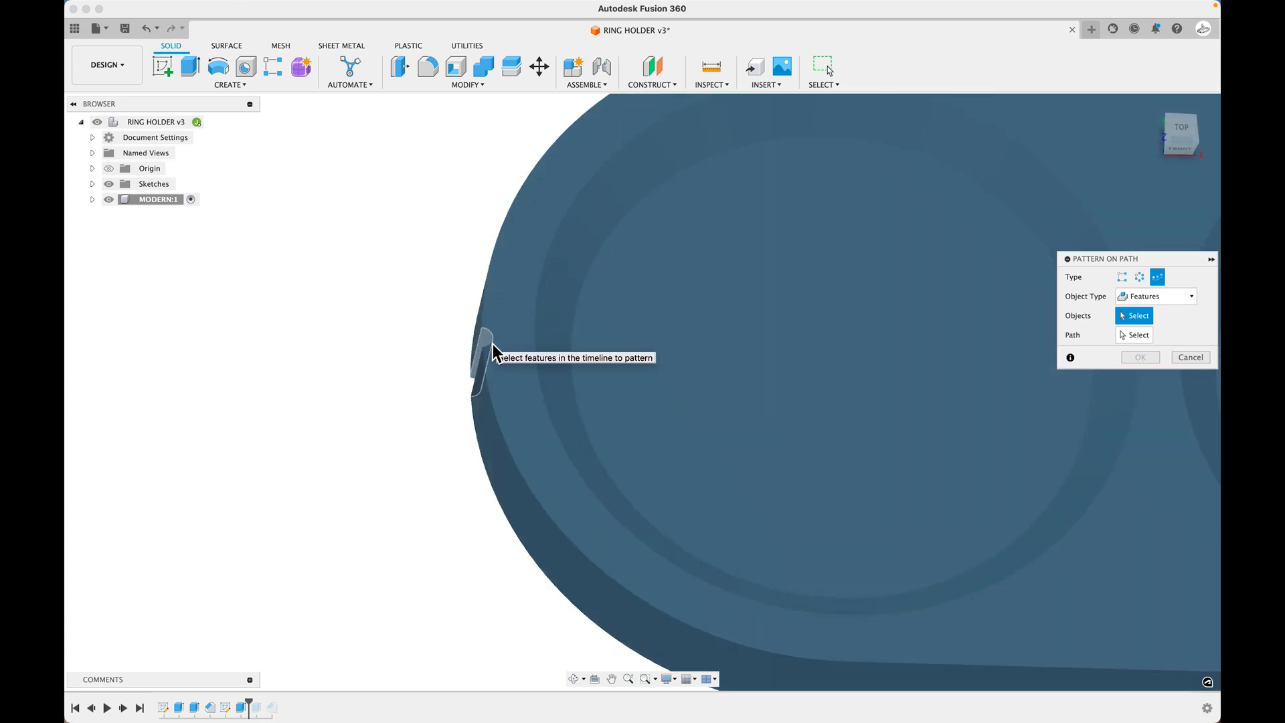
pyautogui.click(1155, 296)
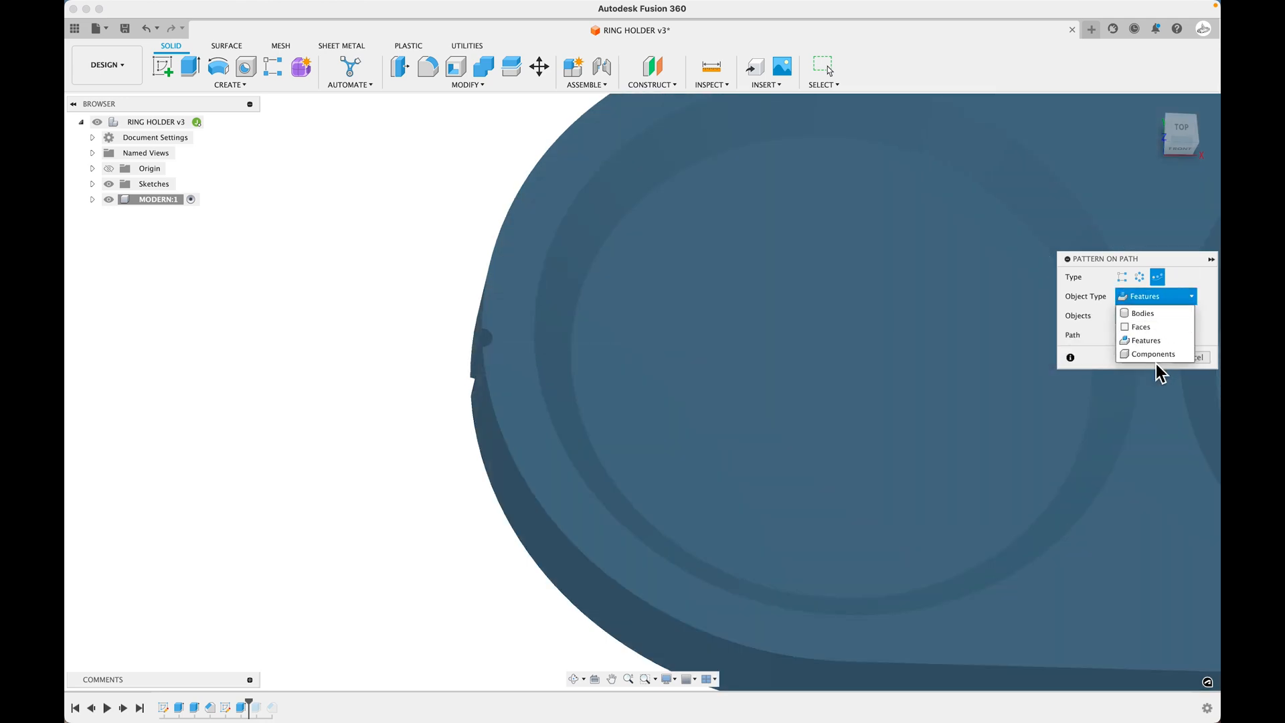
pyautogui.click(1145, 340)
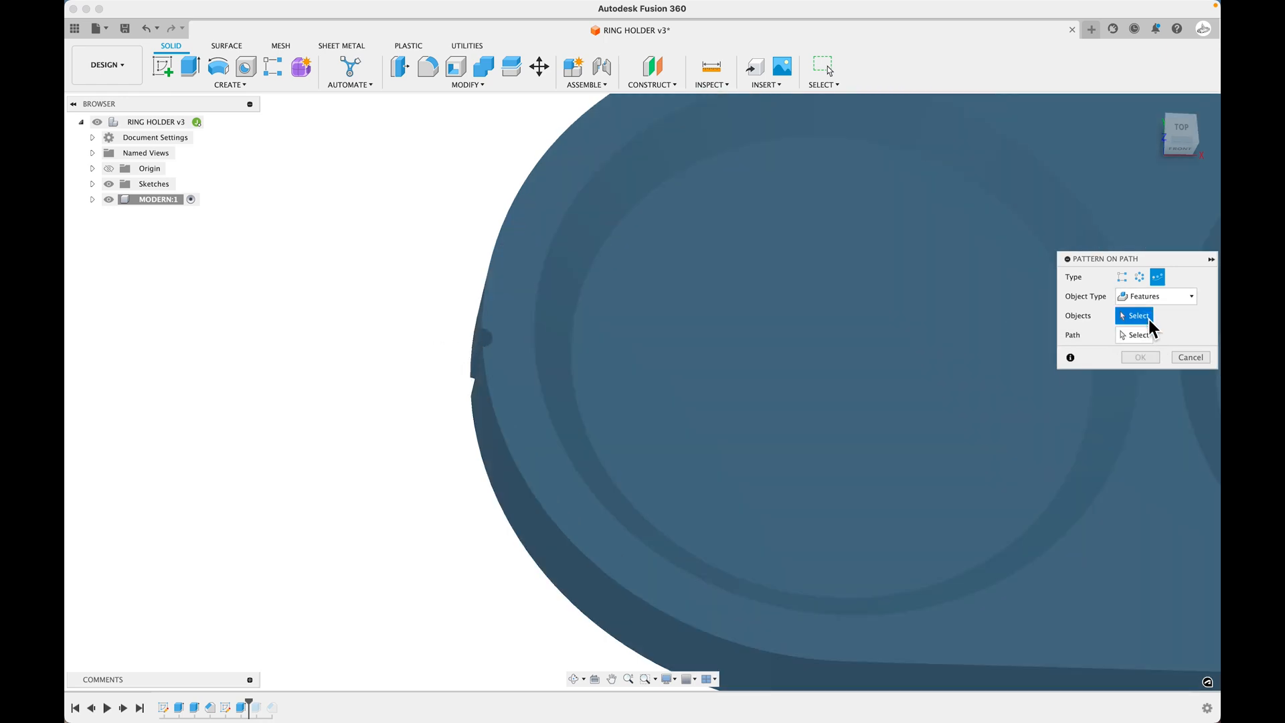
pyautogui.click(517, 490)
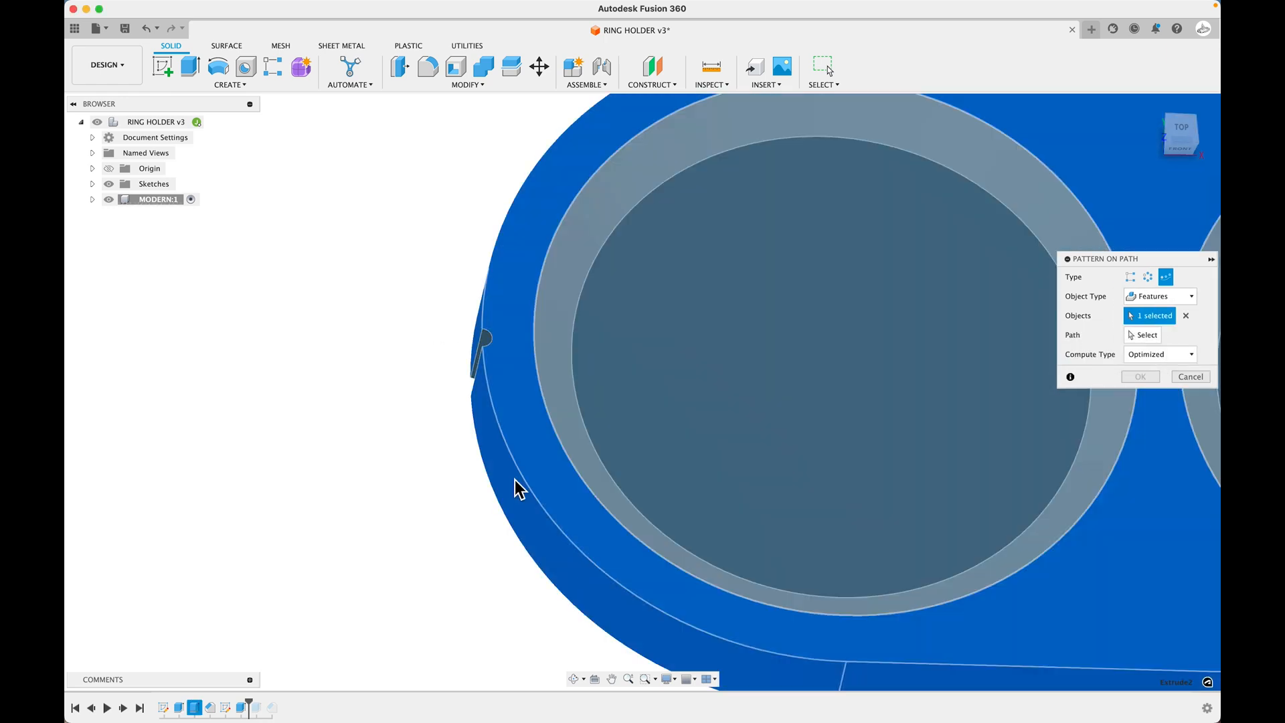
pyautogui.click(1146, 335)
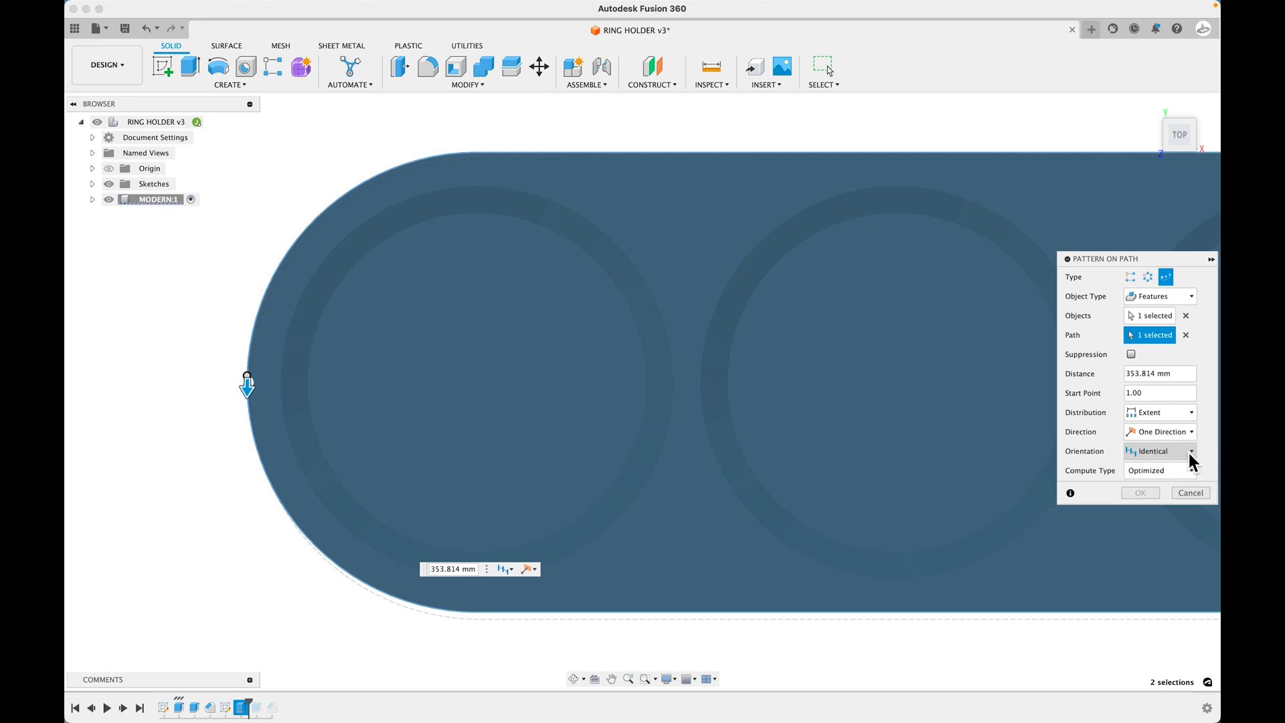
# Step: Set the pattern's Orientation to Path Direction and Compute Type to Adjust
pyautogui.click(1189, 451)
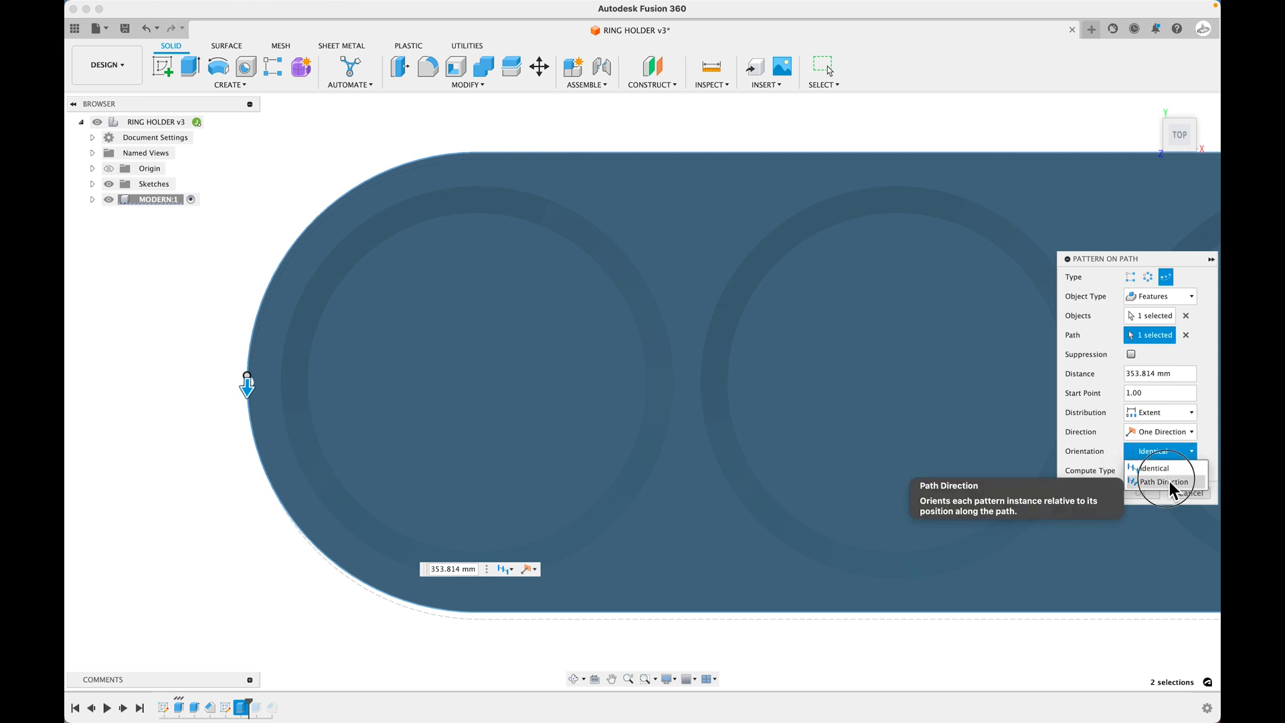
pyautogui.click(1163, 481)
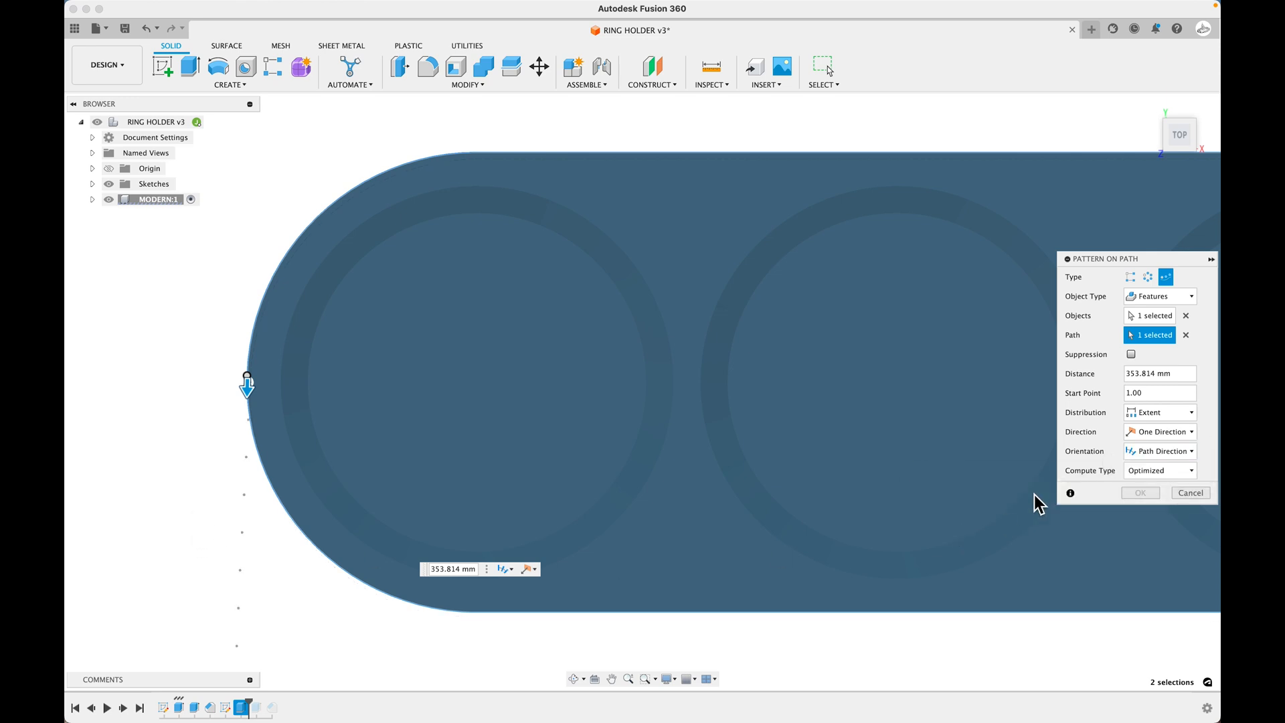
pyautogui.click(1159, 470)
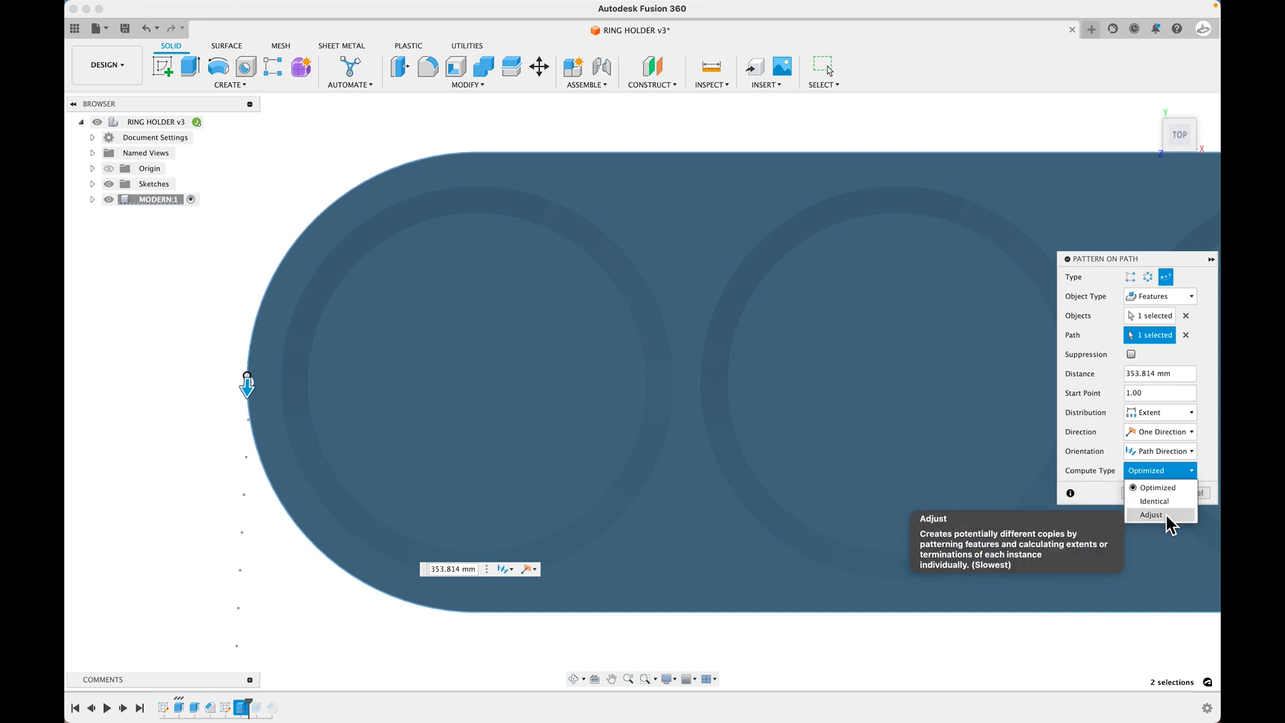
pyautogui.click(1154, 500)
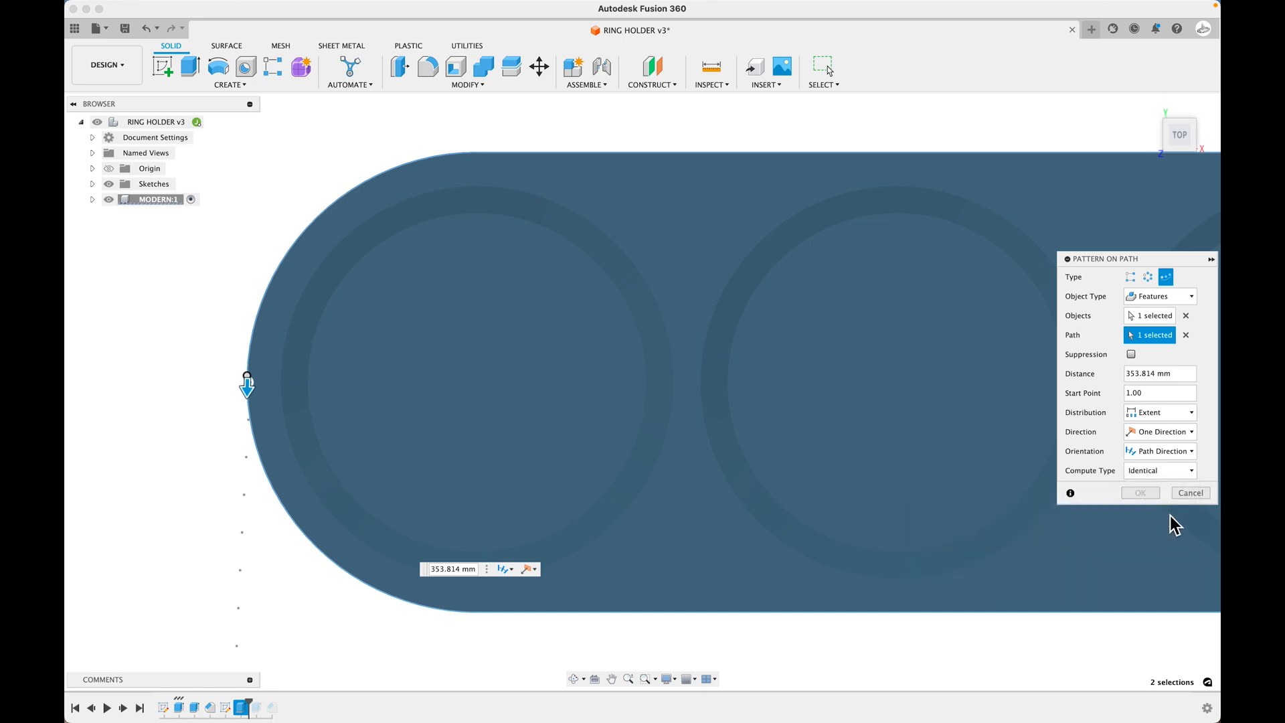
pyautogui.moveTo(246, 381); pyautogui.dragTo(319, 543)
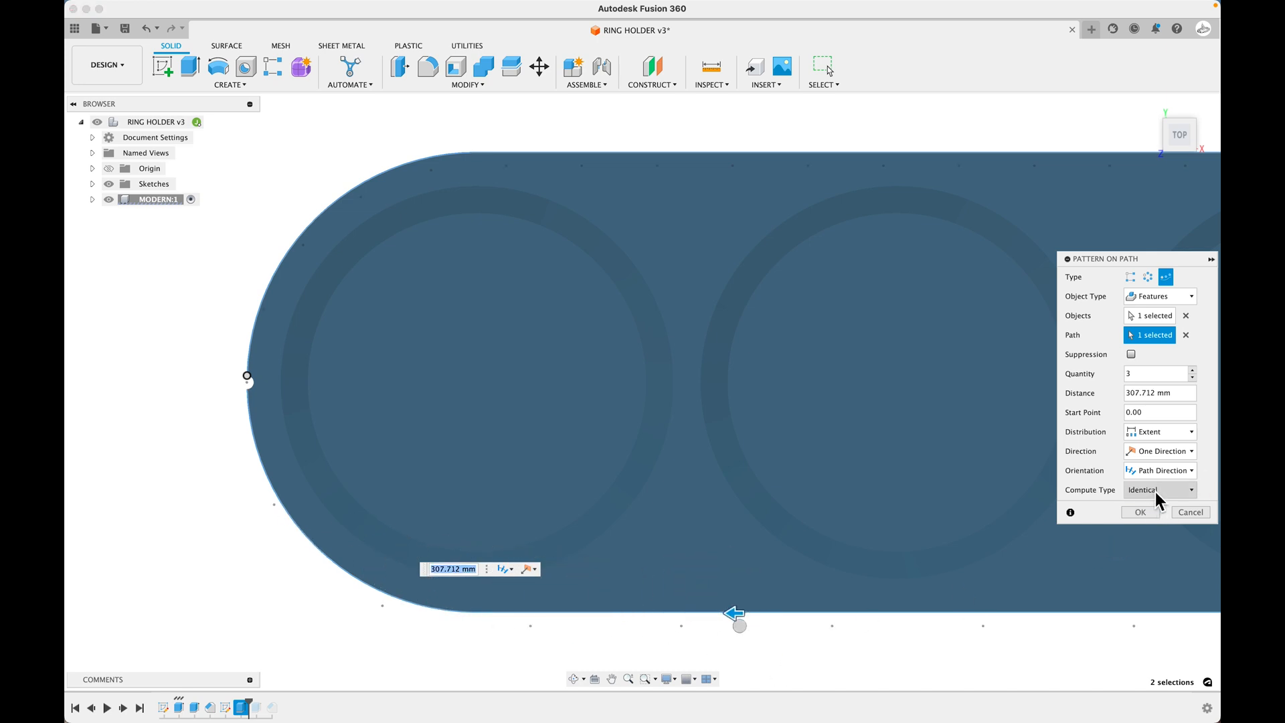
pyautogui.click(1159, 490)
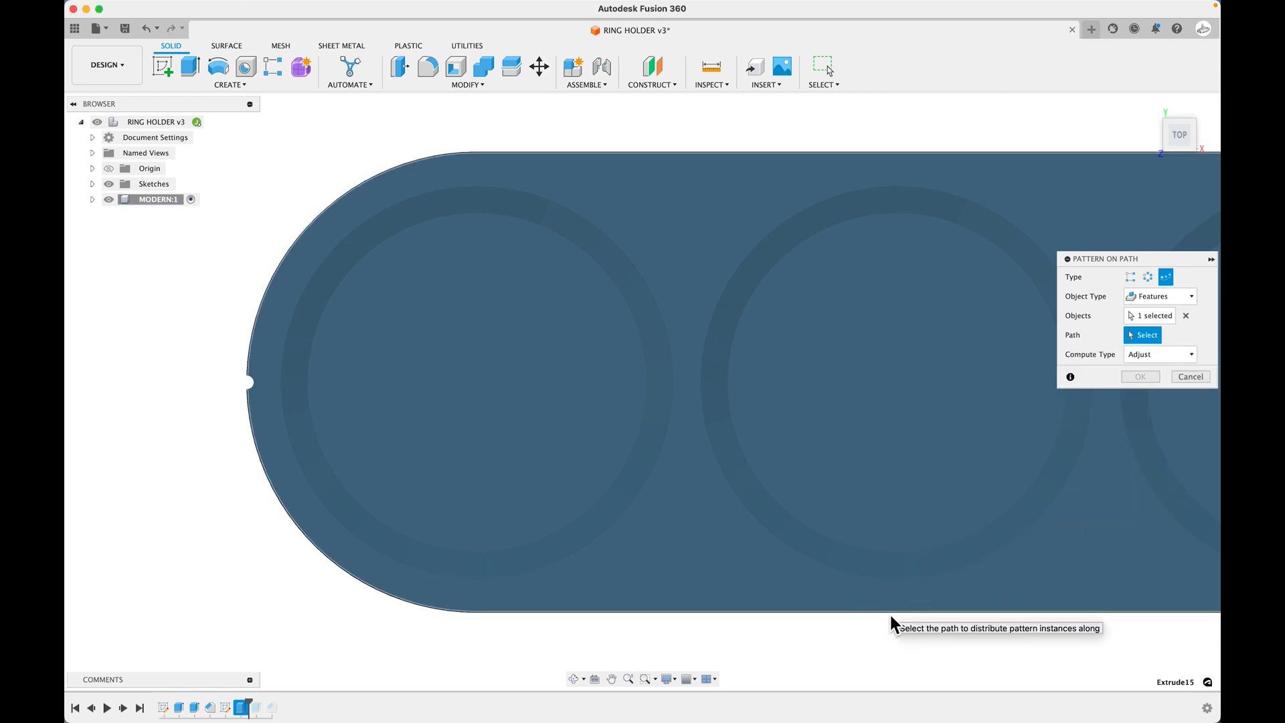
# Step: Pick the holder's outline as the path and drag the copies along it to about 65 mm
pyautogui.click(249, 383)
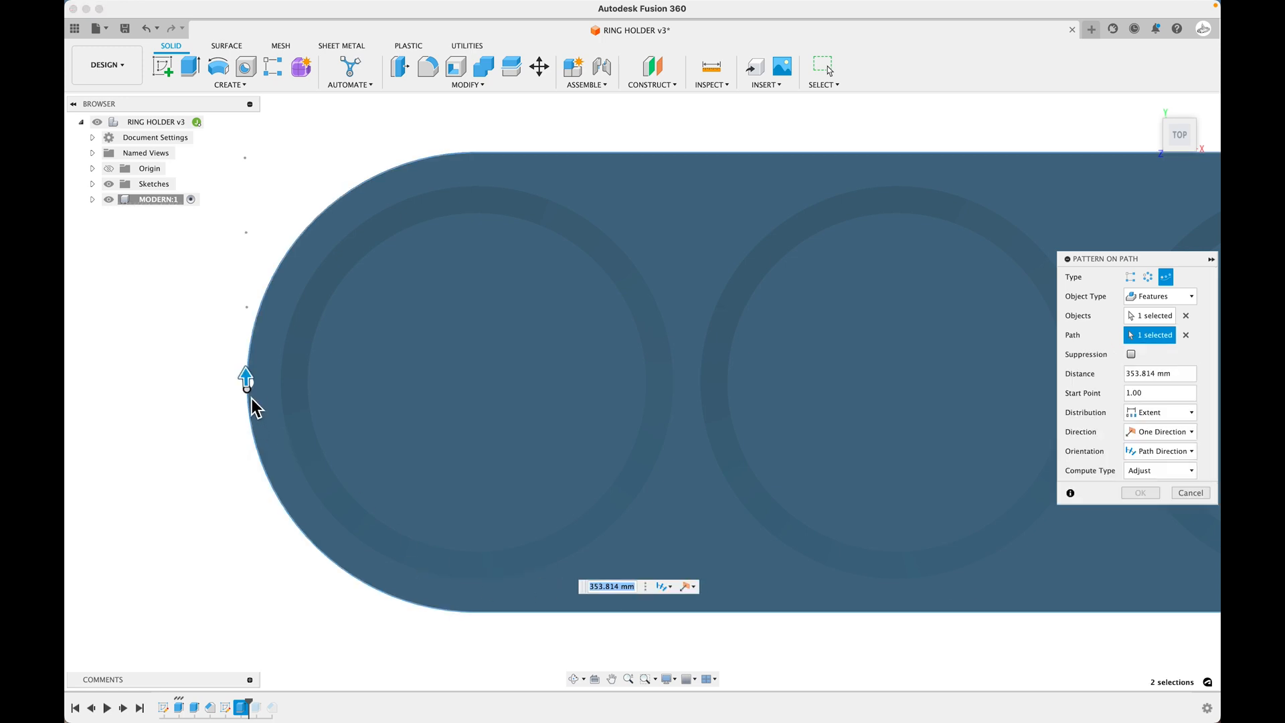
pyautogui.moveTo(246, 378); pyautogui.dragTo(318, 539)
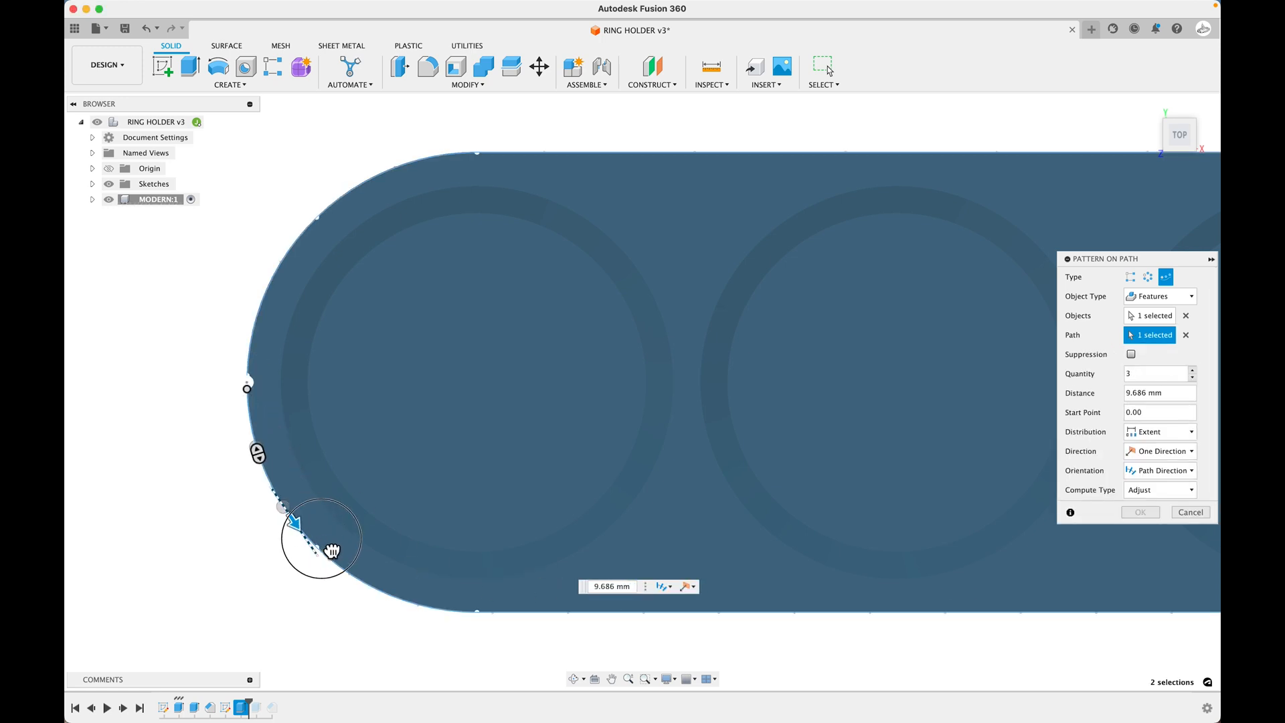
pyautogui.moveTo(293, 522); pyautogui.dragTo(598, 610)
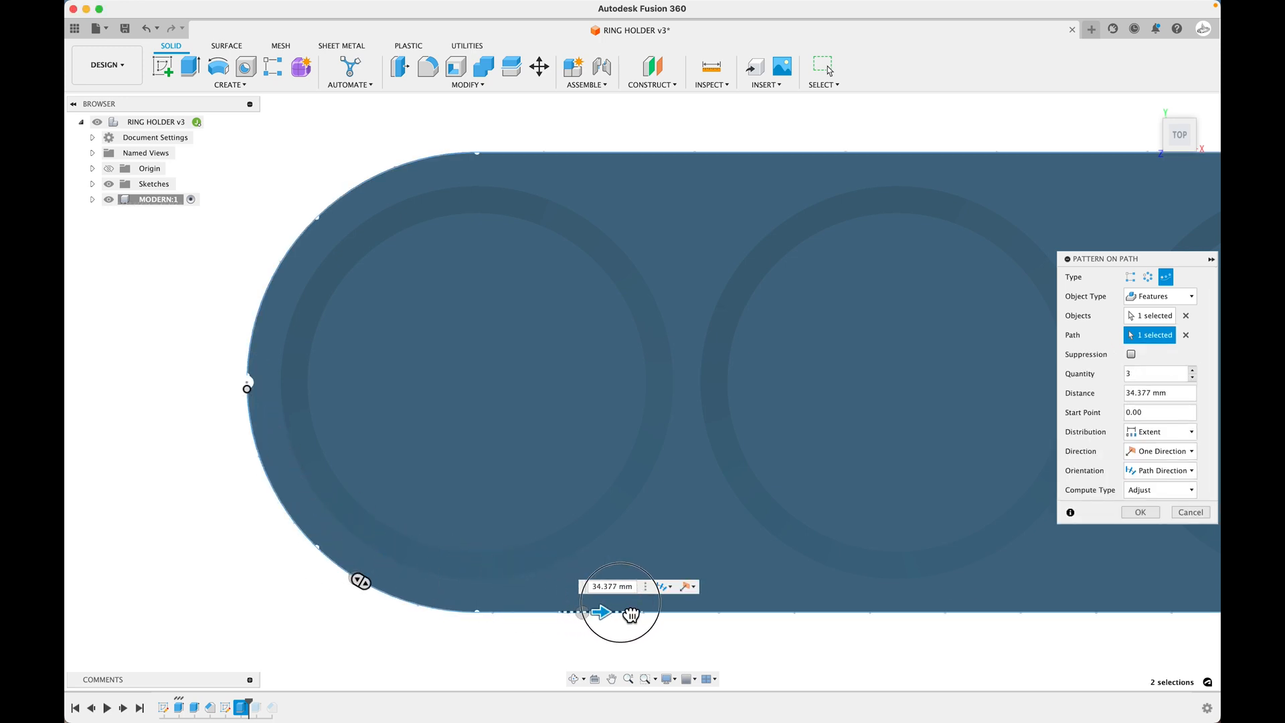
pyautogui.moveTo(601, 611); pyautogui.dragTo(906, 612)
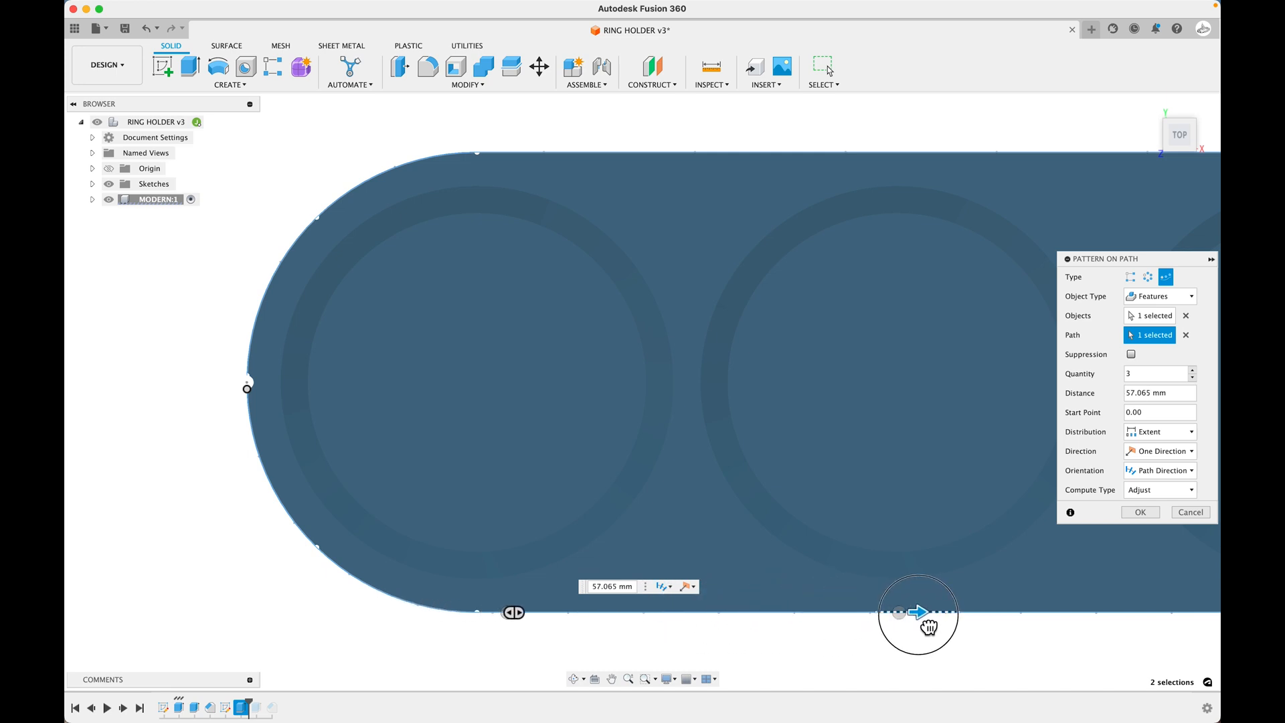
pyautogui.moveTo(915, 612); pyautogui.dragTo(718, 580)
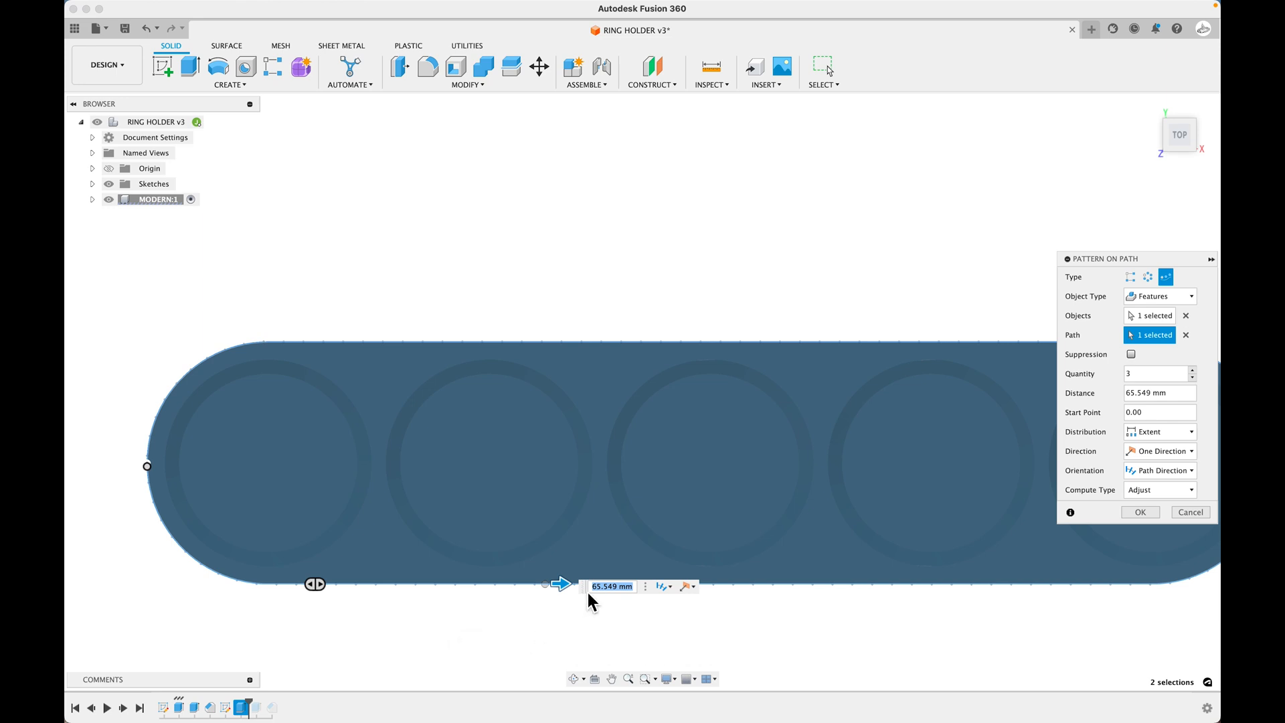
pyautogui.moveTo(148, 509)
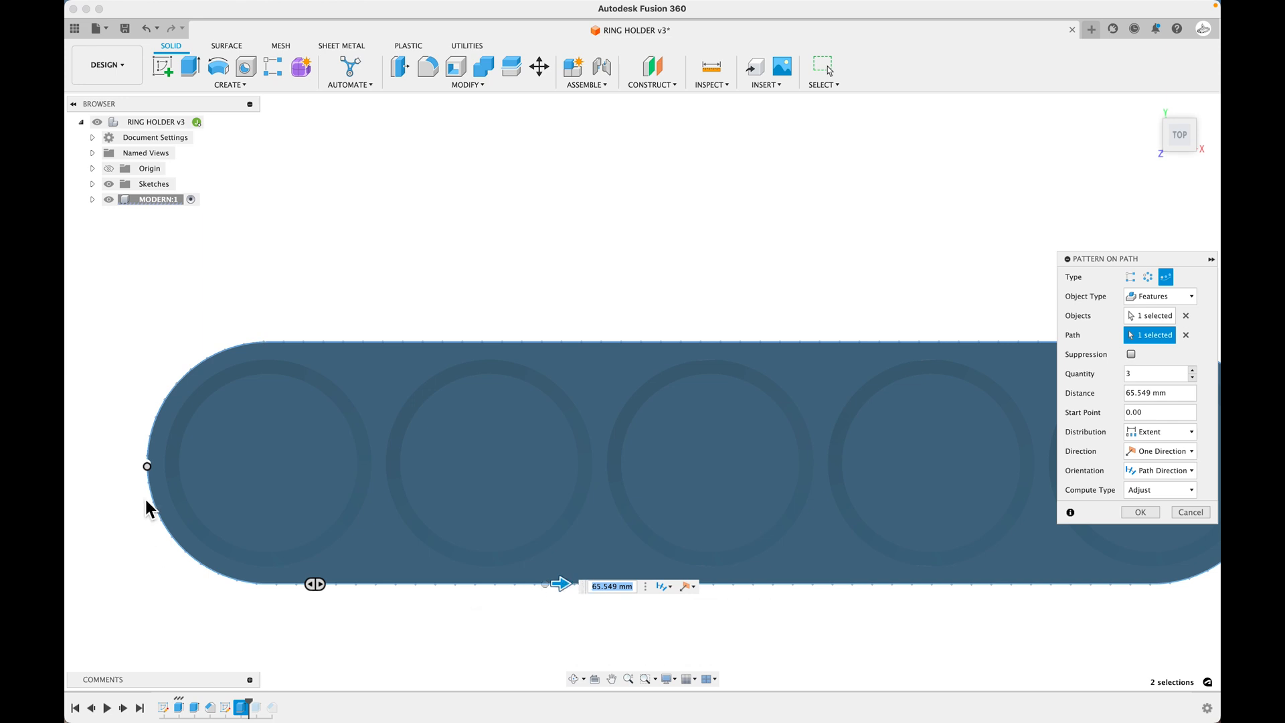
pyautogui.moveTo(461, 589)
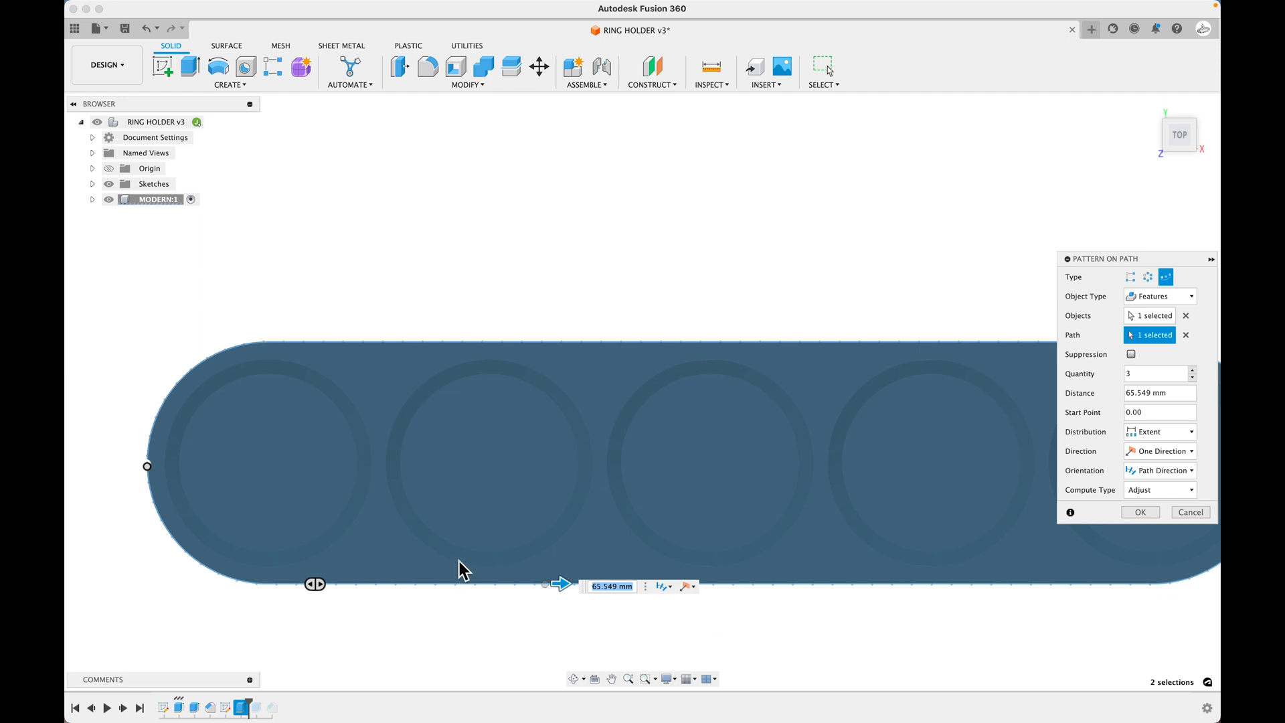
pyautogui.moveTo(169, 455)
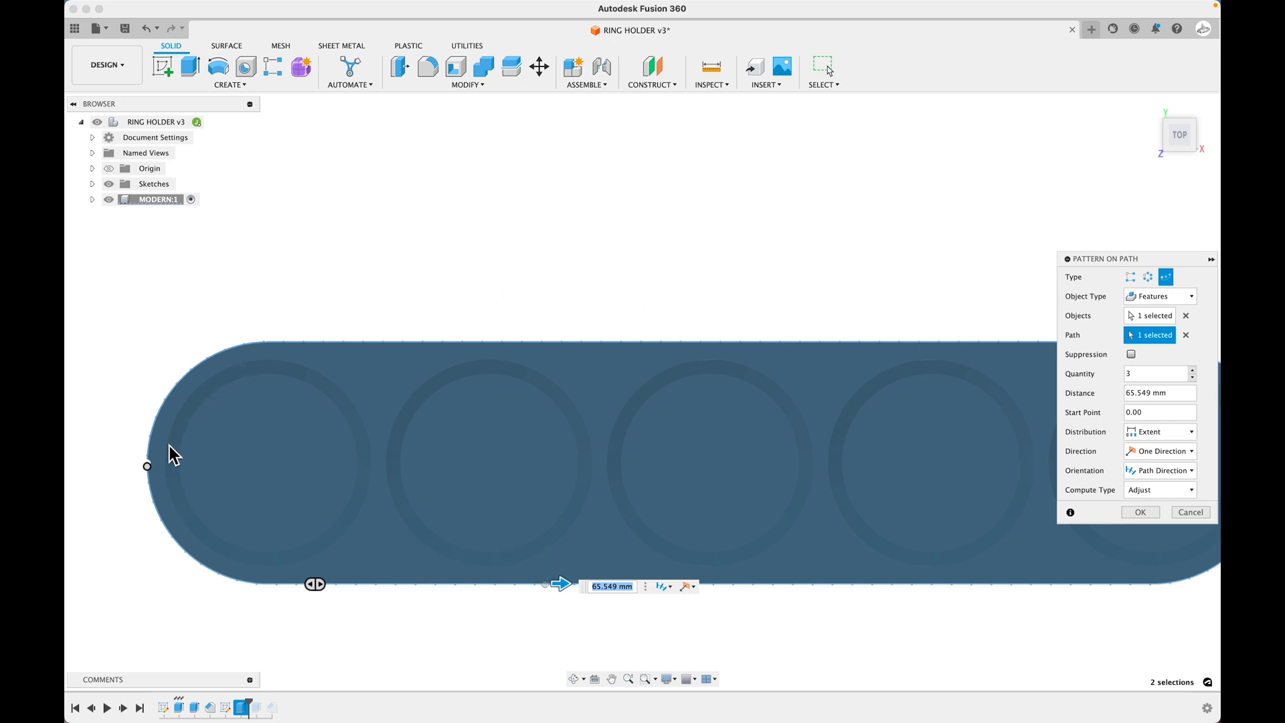
pyautogui.moveTo(155, 463)
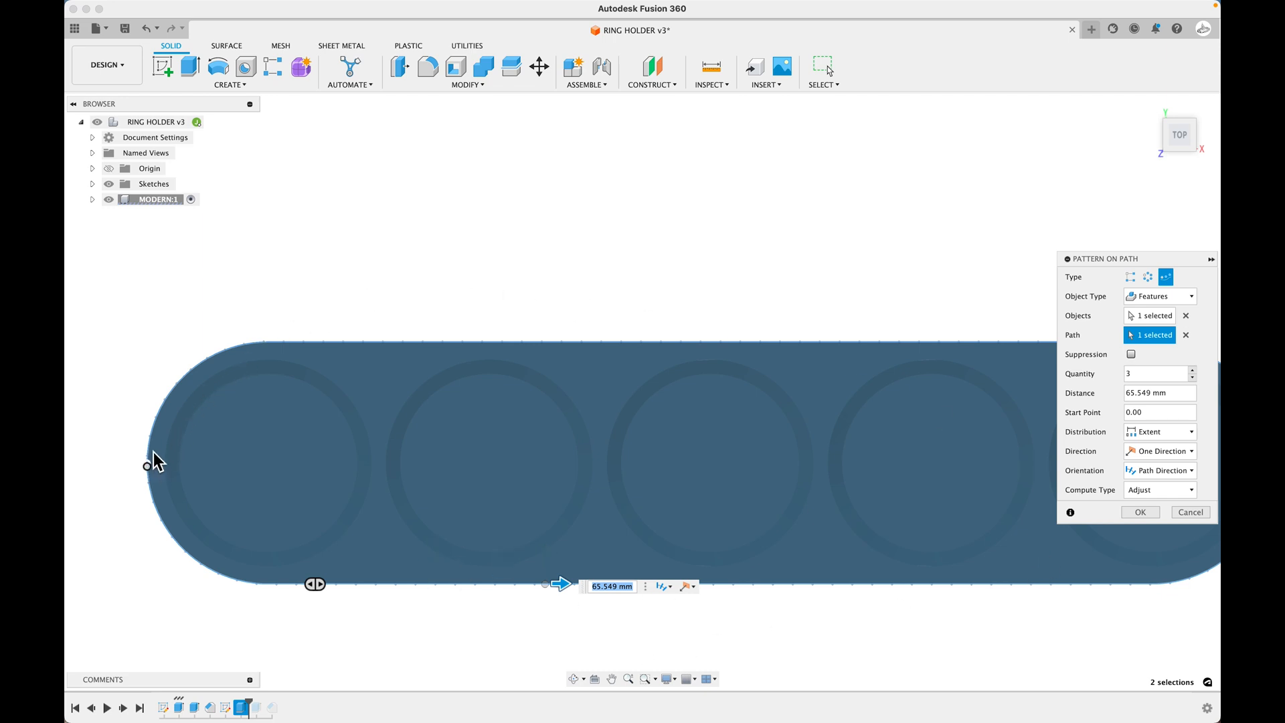
pyautogui.moveTo(655, 653)
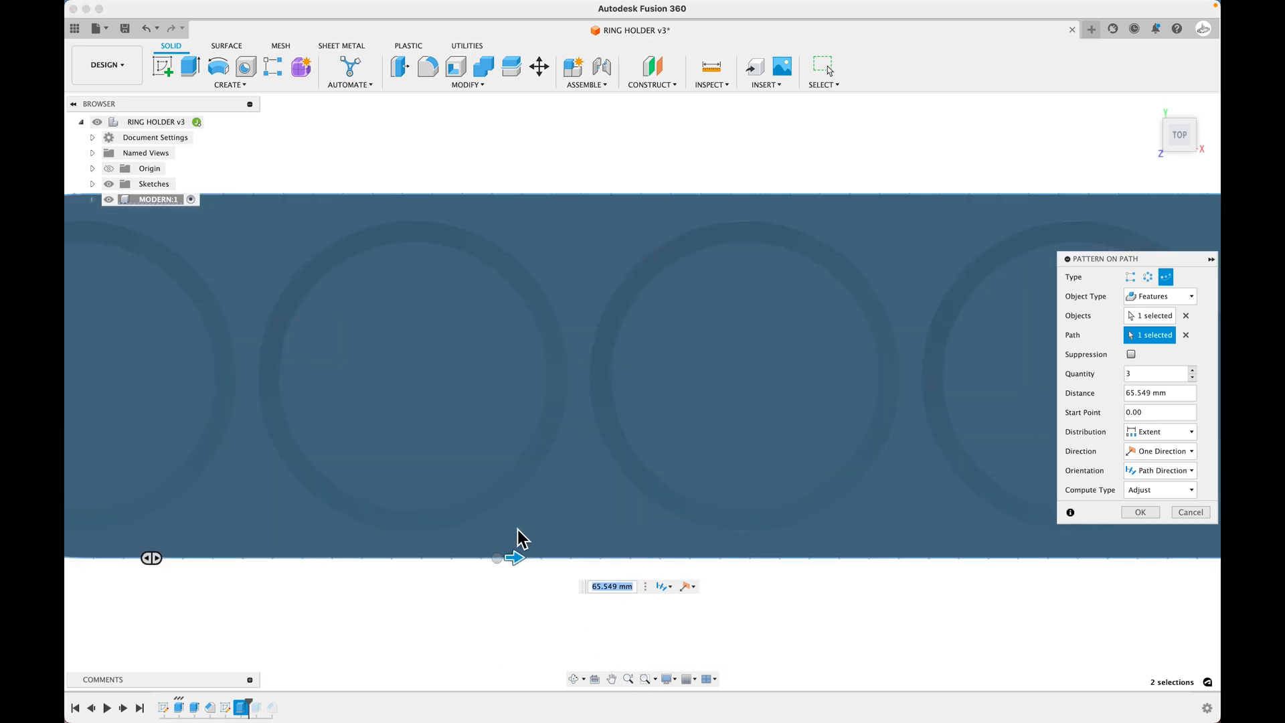
# Step: Stretch the pattern distance along the bottom edge to about 88.2 mm
pyautogui.moveTo(512, 557); pyautogui.dragTo(545, 557)
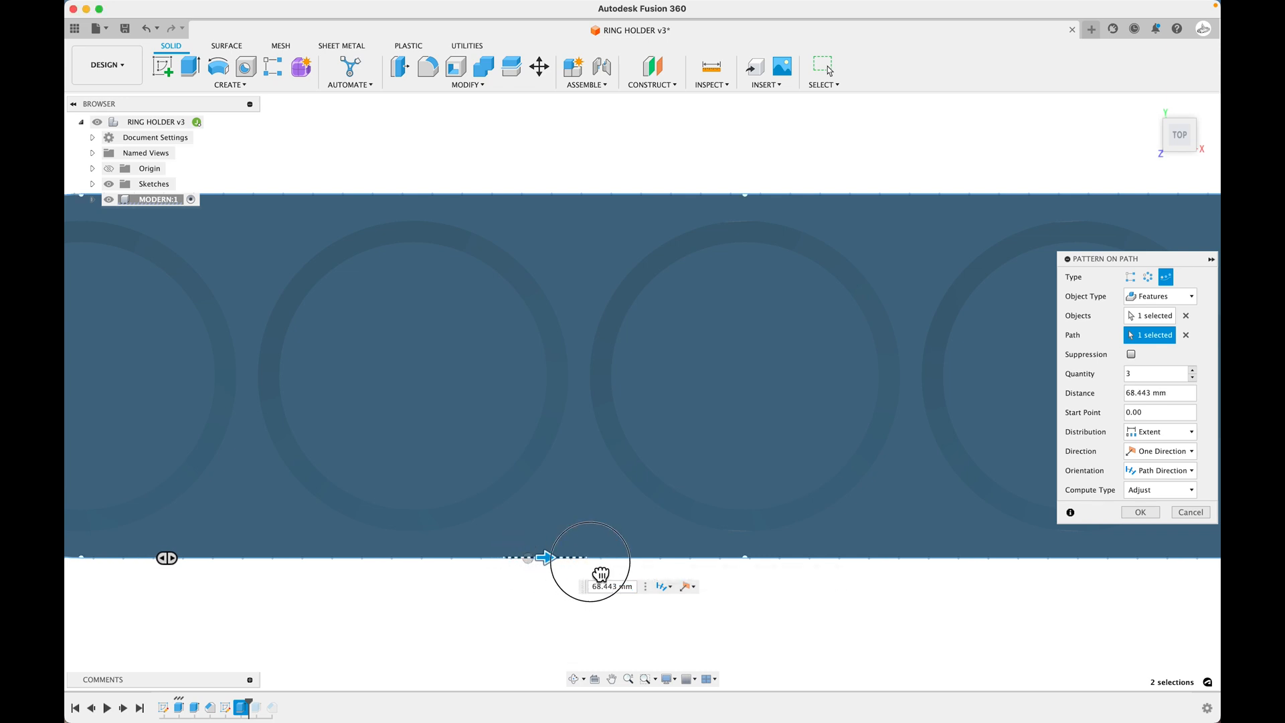
pyautogui.moveTo(543, 558); pyautogui.dragTo(639, 558)
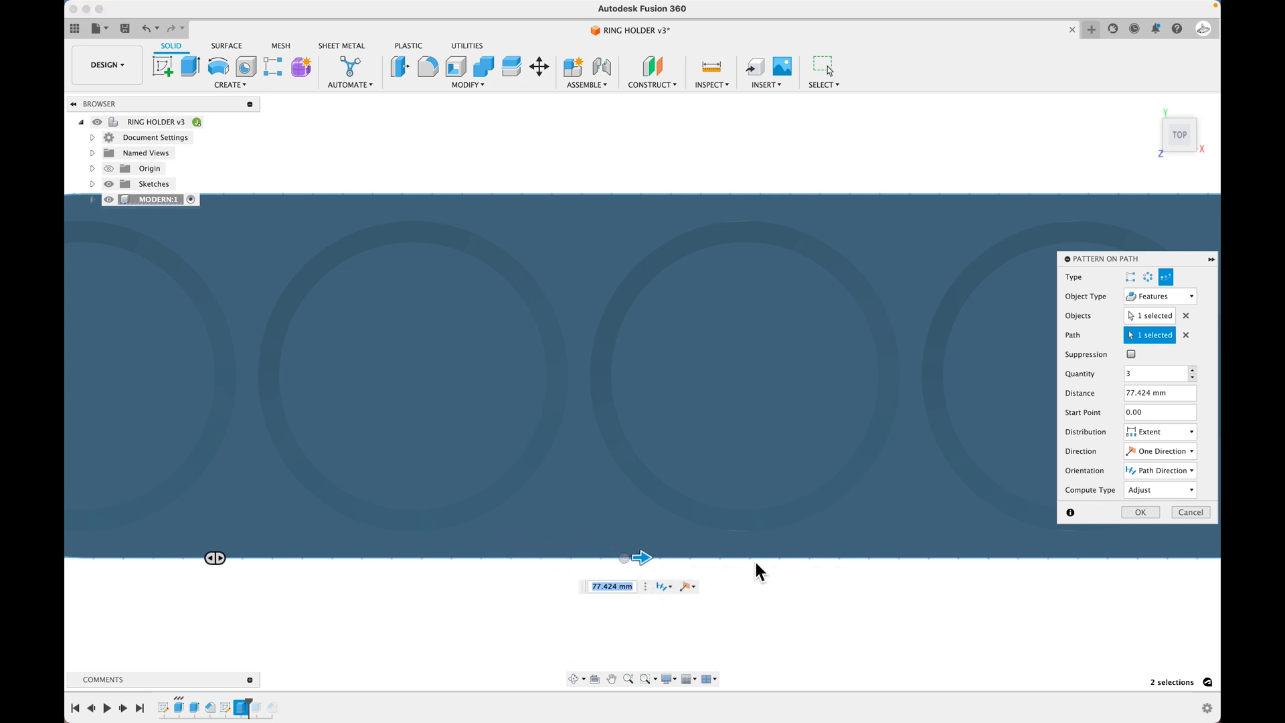
pyautogui.moveTo(641, 558); pyautogui.dragTo(652, 558)
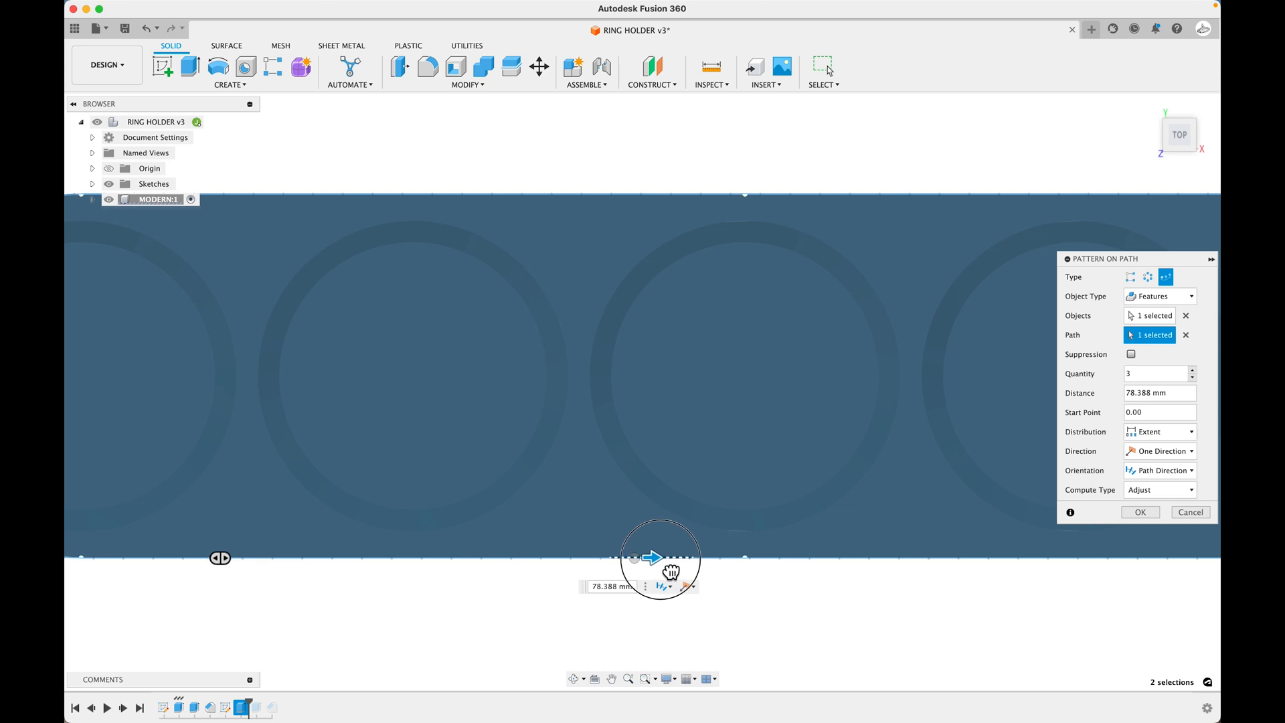
pyautogui.moveTo(652, 557); pyautogui.dragTo(741, 556)
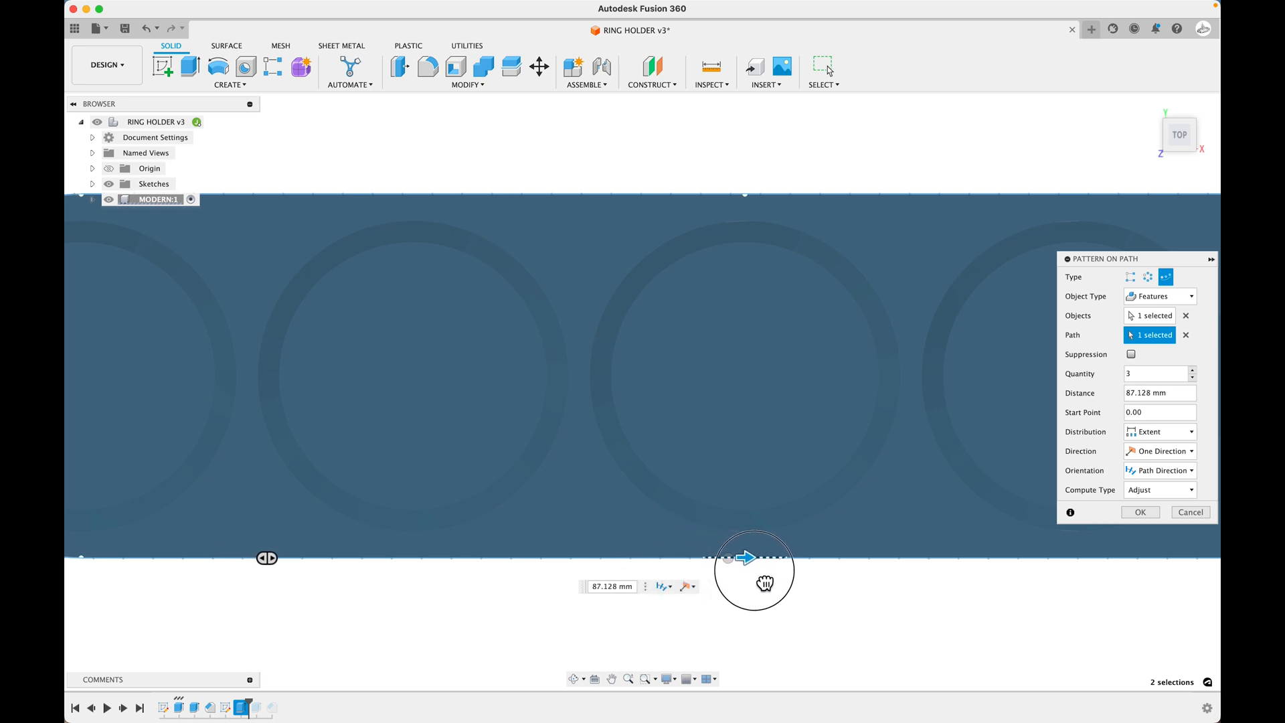
pyautogui.moveTo(752, 560); pyautogui.dragTo(747, 560)
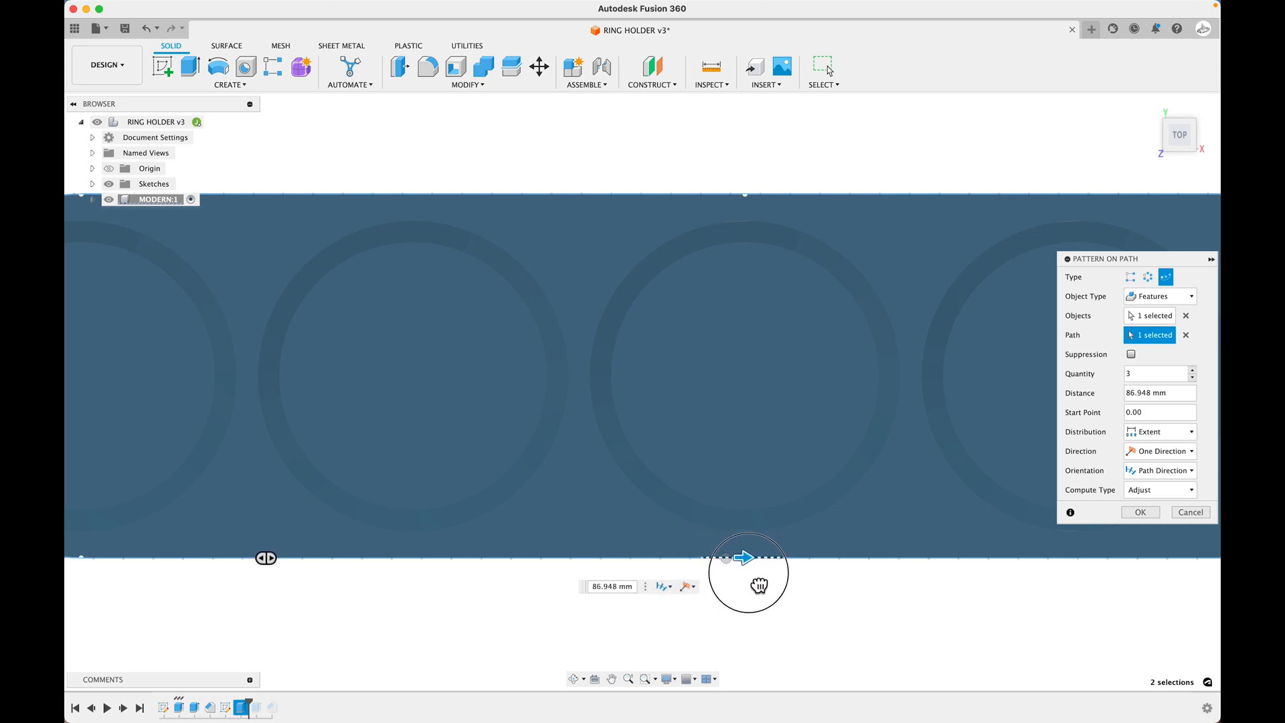
pyautogui.moveTo(747, 560); pyautogui.dragTo(747, 559)
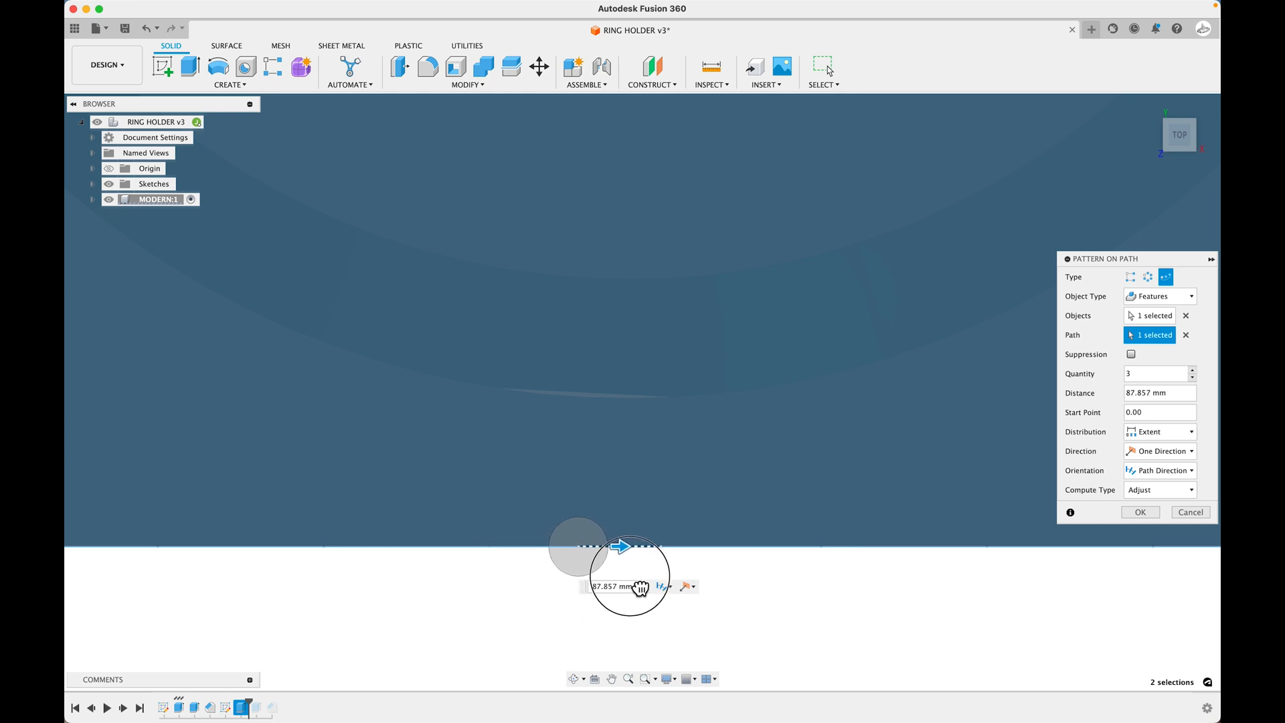
pyautogui.moveTo(619, 544); pyautogui.dragTo(643, 545)
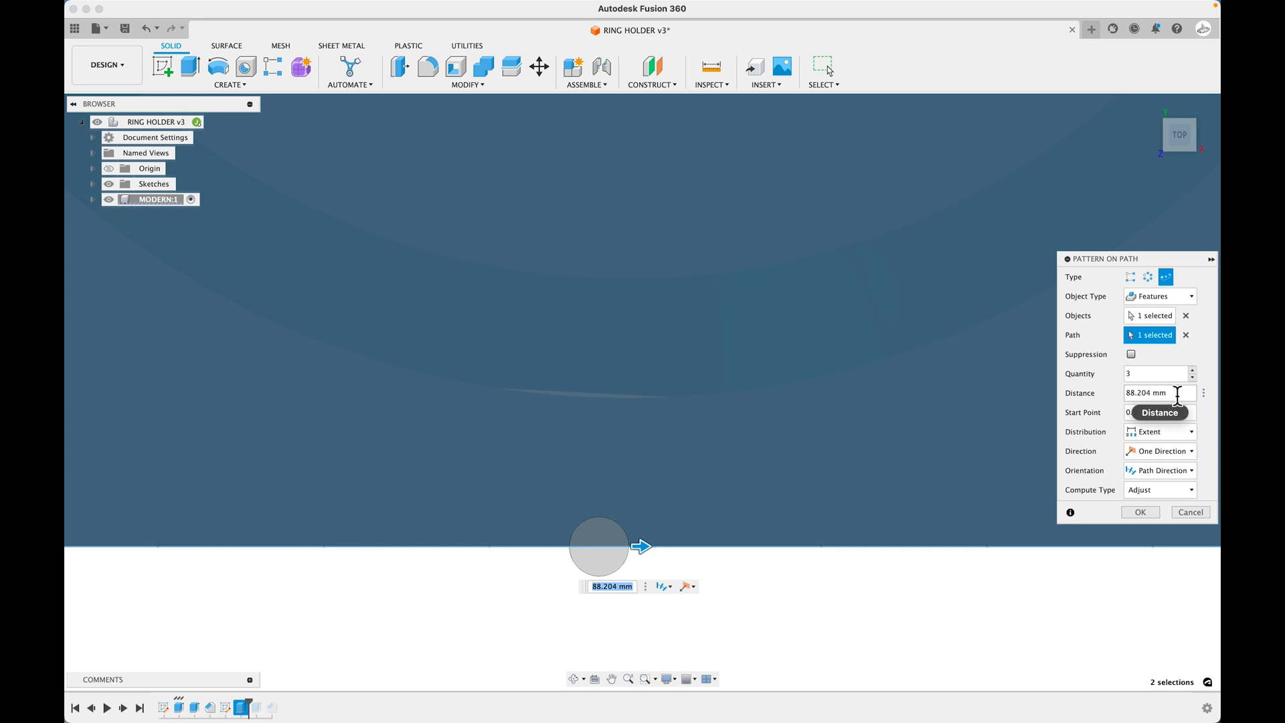
pyautogui.moveTo(674, 549)
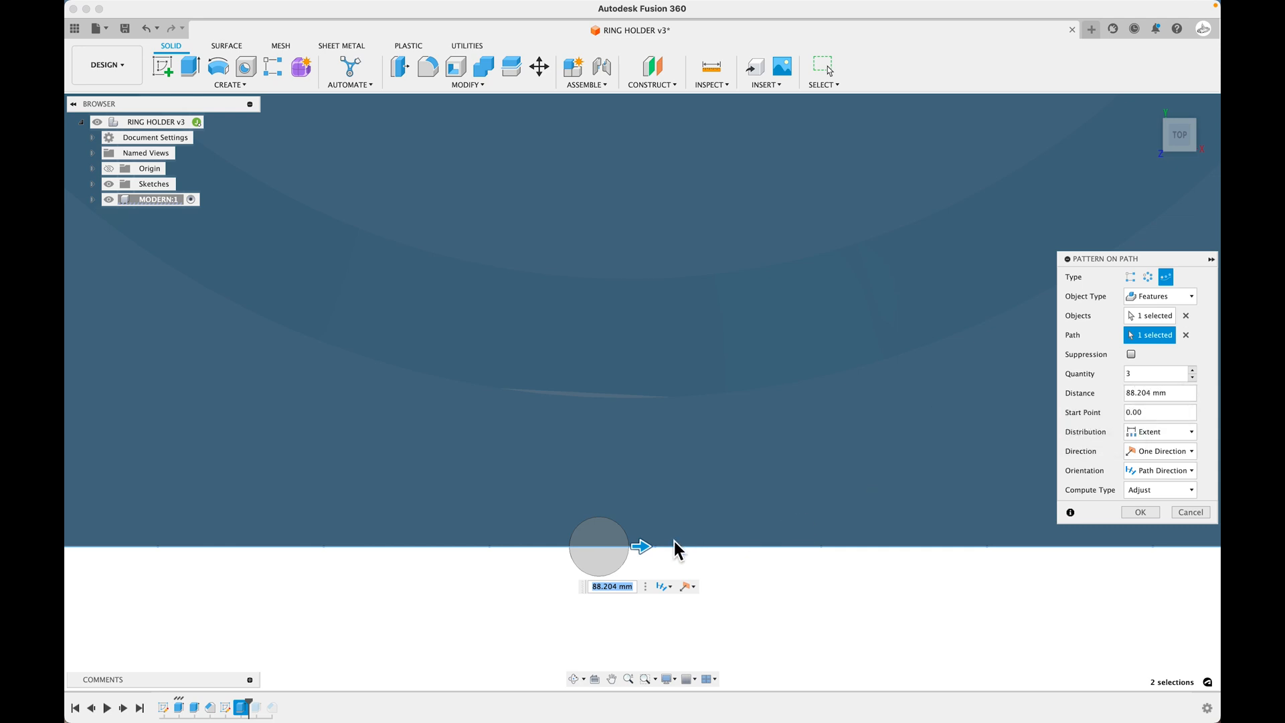
# Step: Set the distance to 88.204 mm + 0.5, quantity 30, and apply the notch pattern
pyautogui.moveTo(644, 545); pyautogui.dragTo(619, 544)
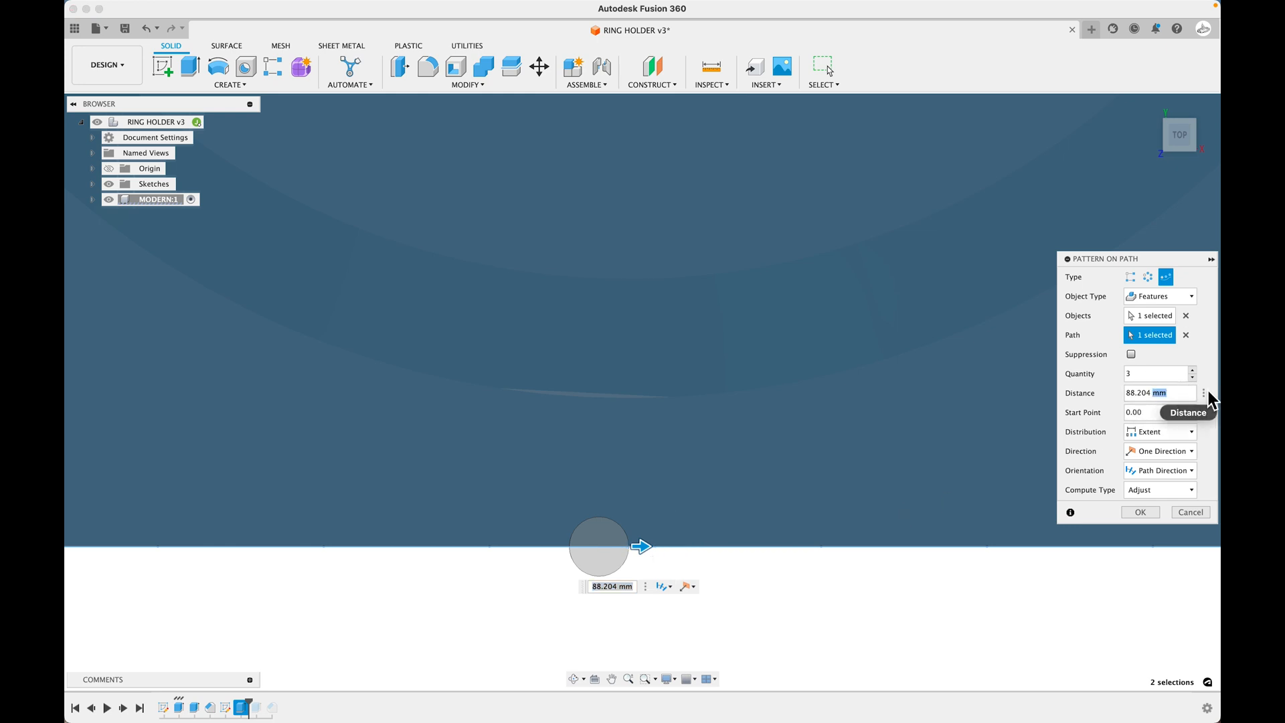
pyautogui.write('+.5')
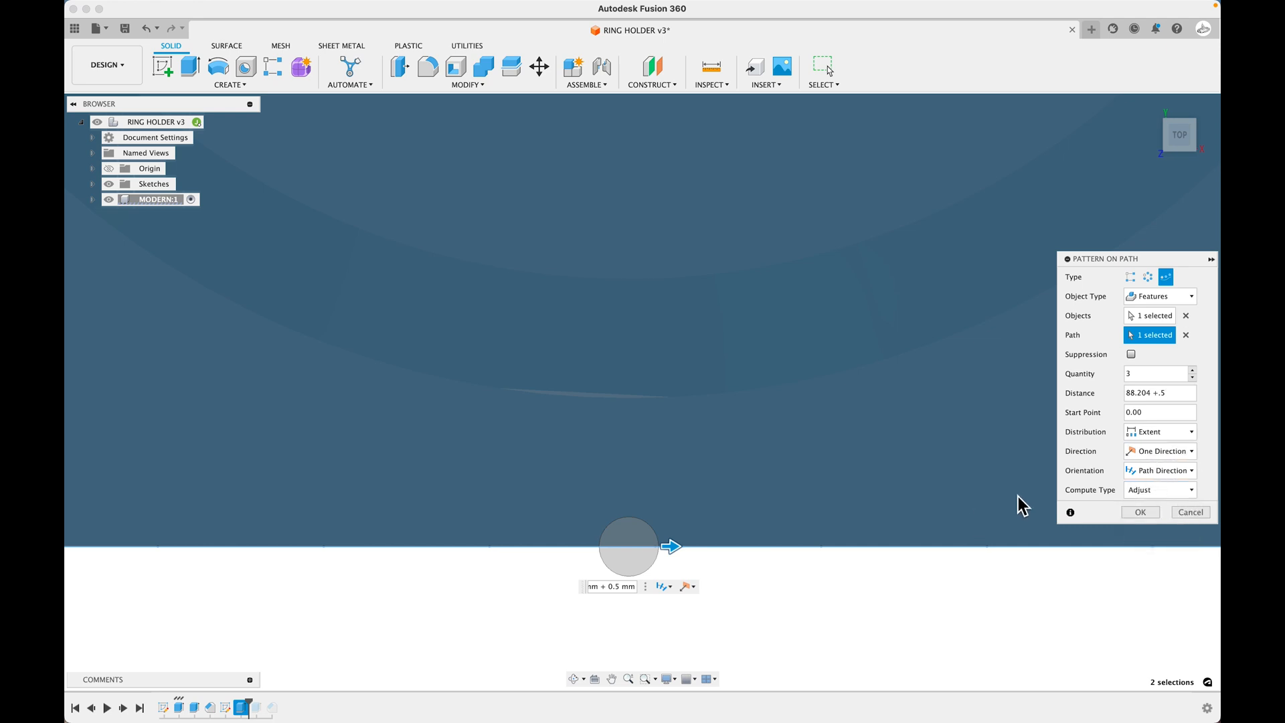
pyautogui.moveTo(1113, 486)
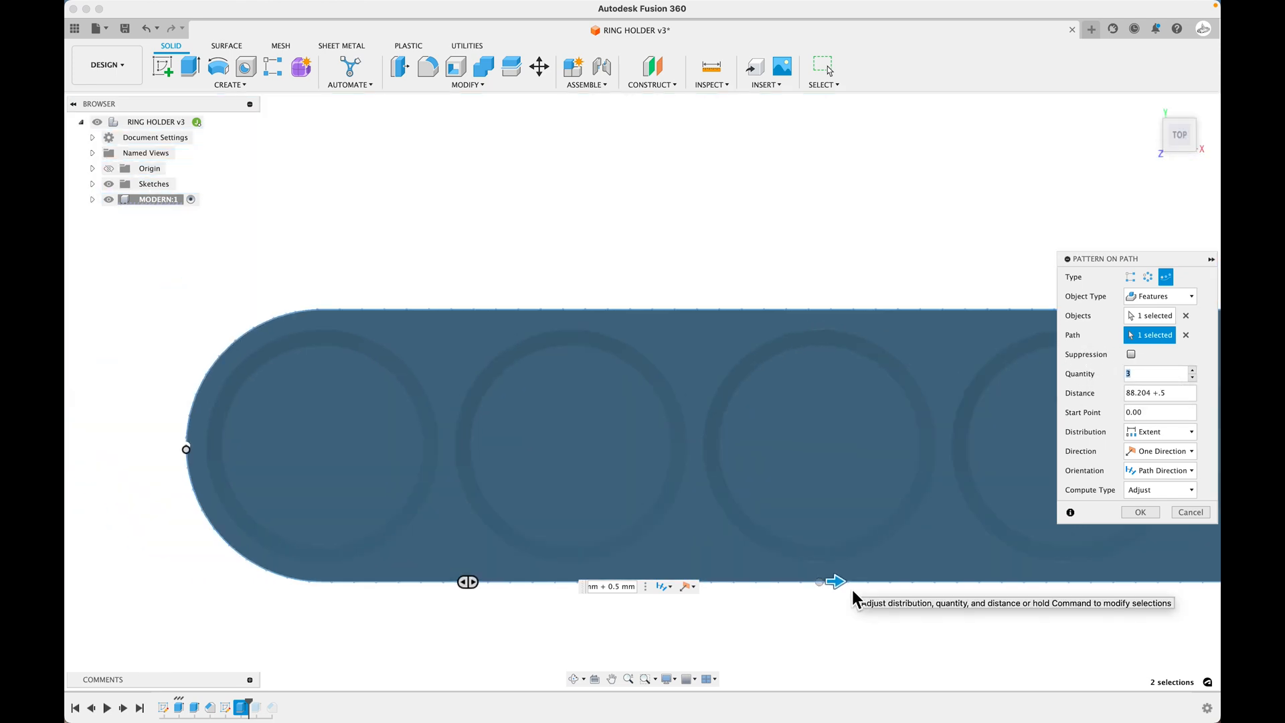
pyautogui.write('30')
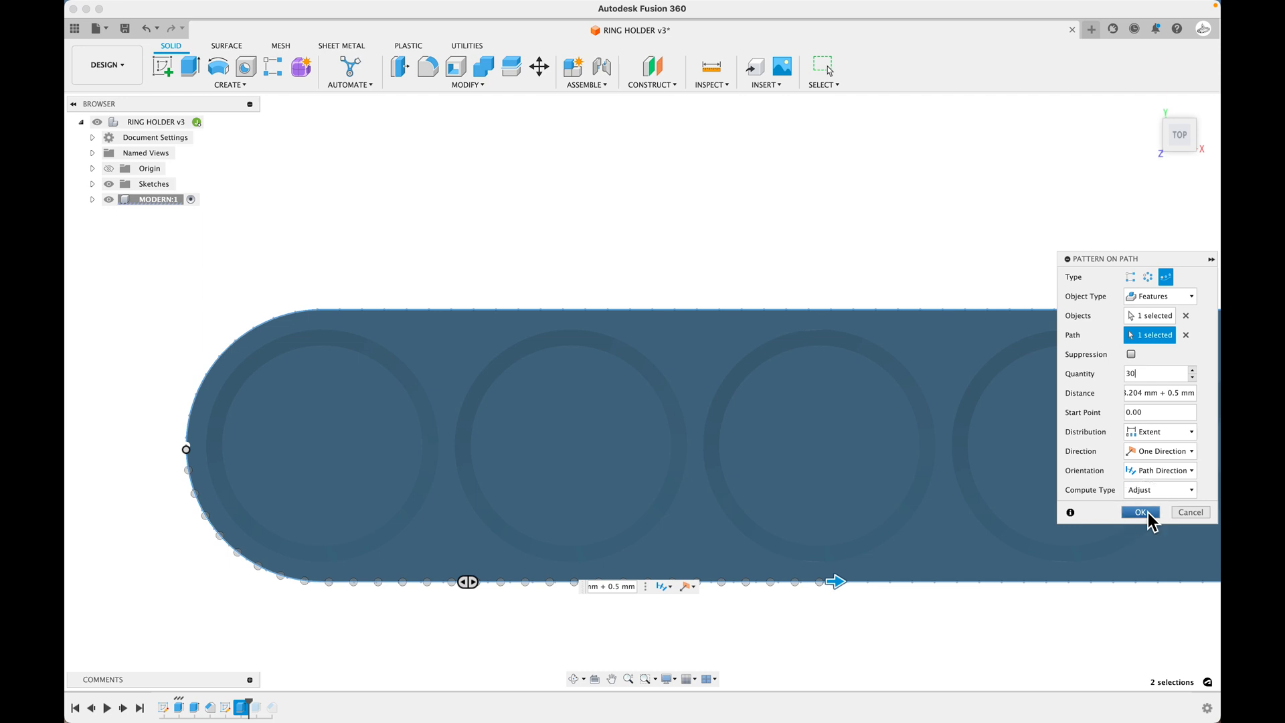
pyautogui.click(1140, 511)
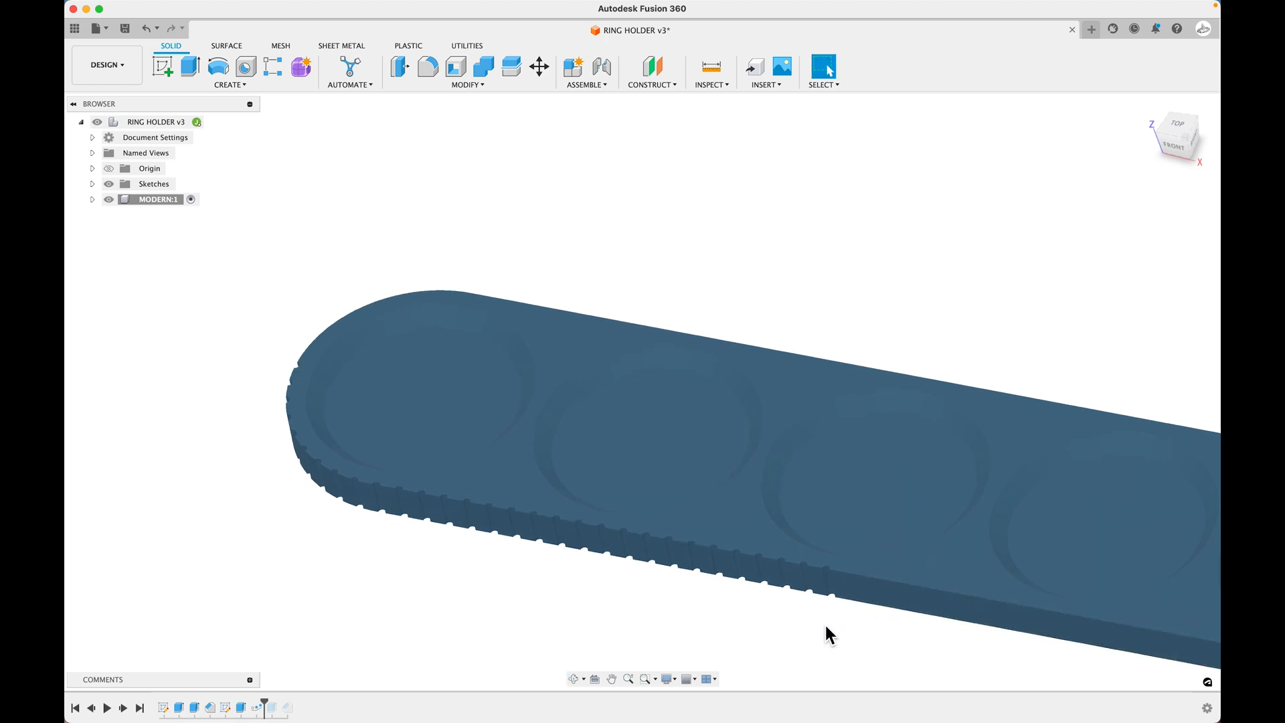
pyautogui.moveTo(795, 341)
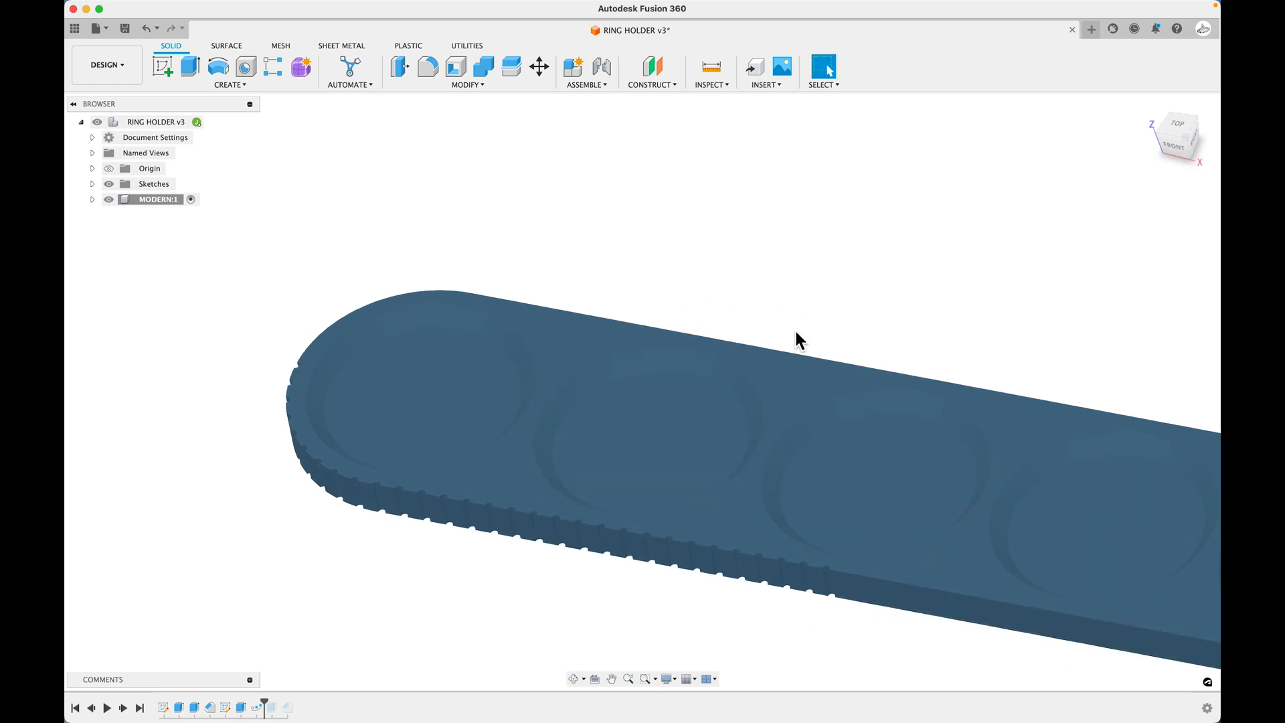
pyautogui.moveTo(380, 663)
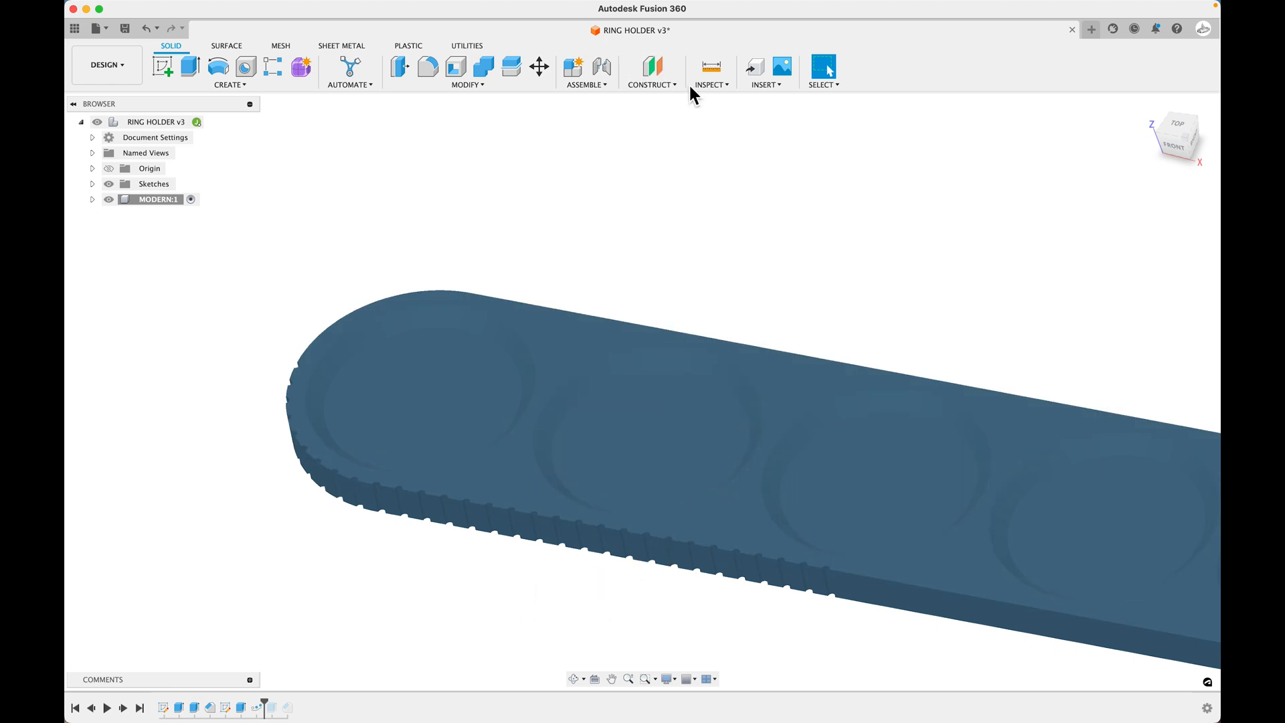
pyautogui.click(650, 85)
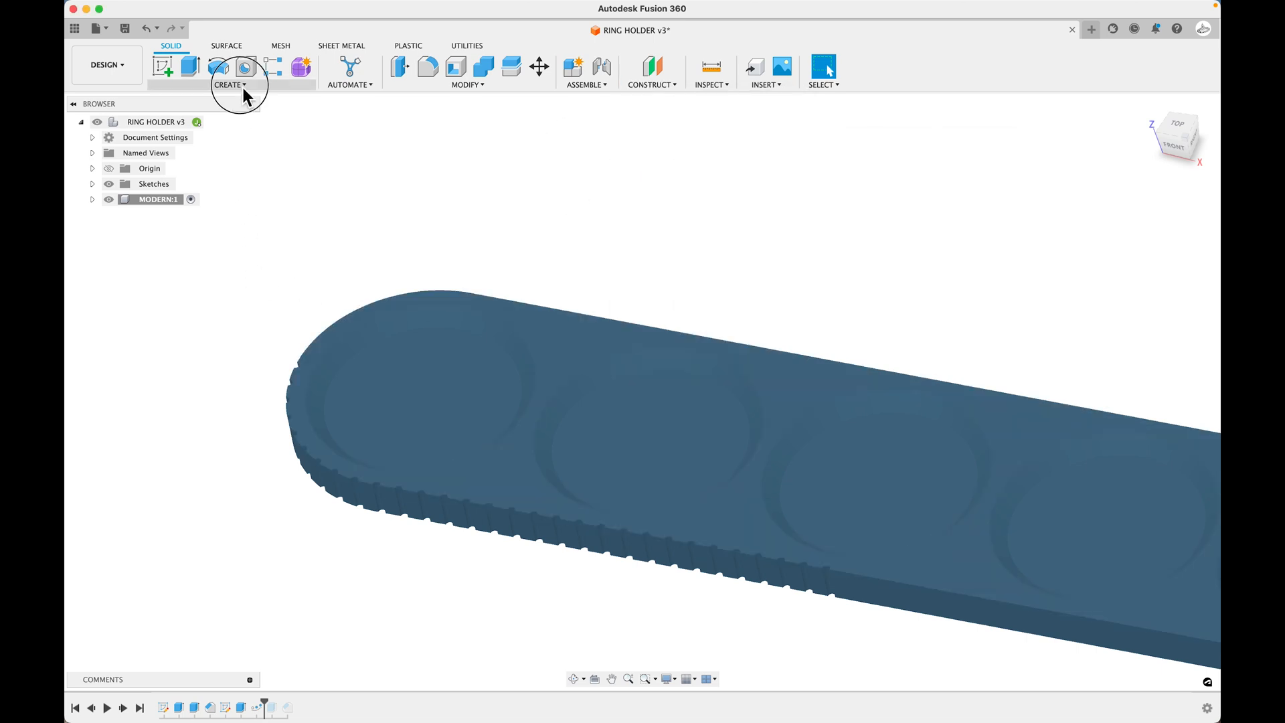
pyautogui.click(230, 84)
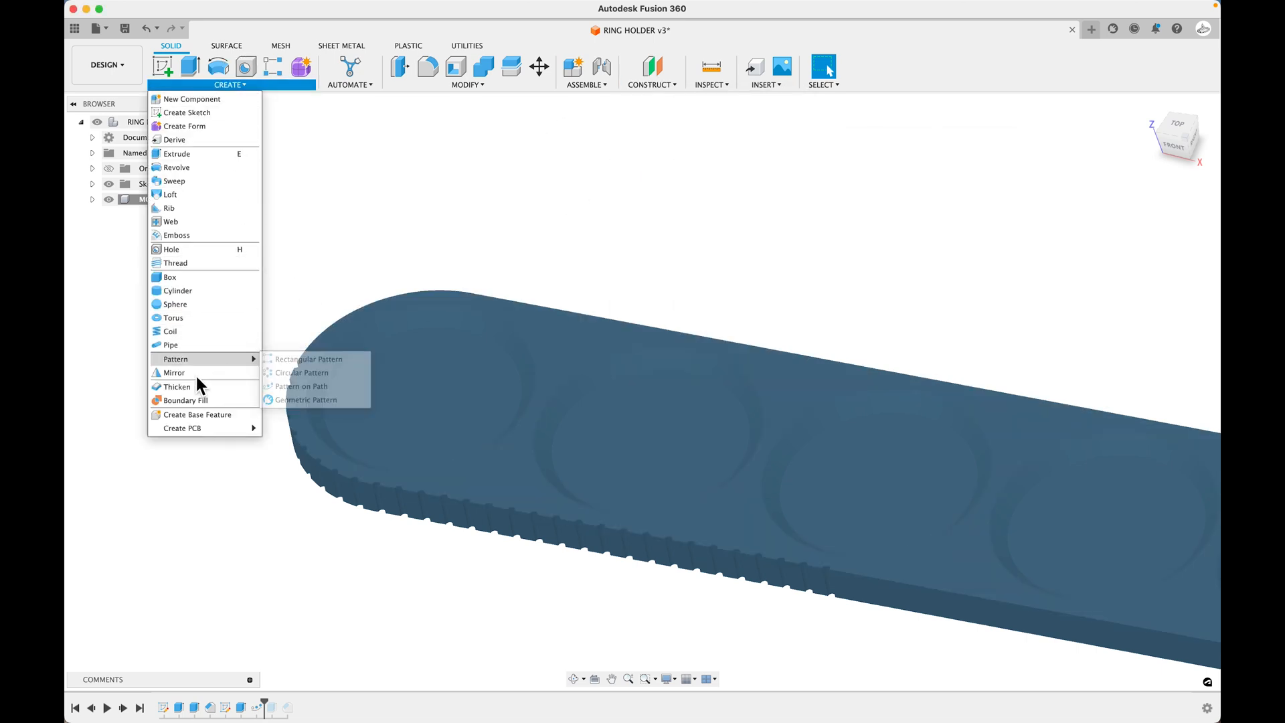
pyautogui.click(176, 372)
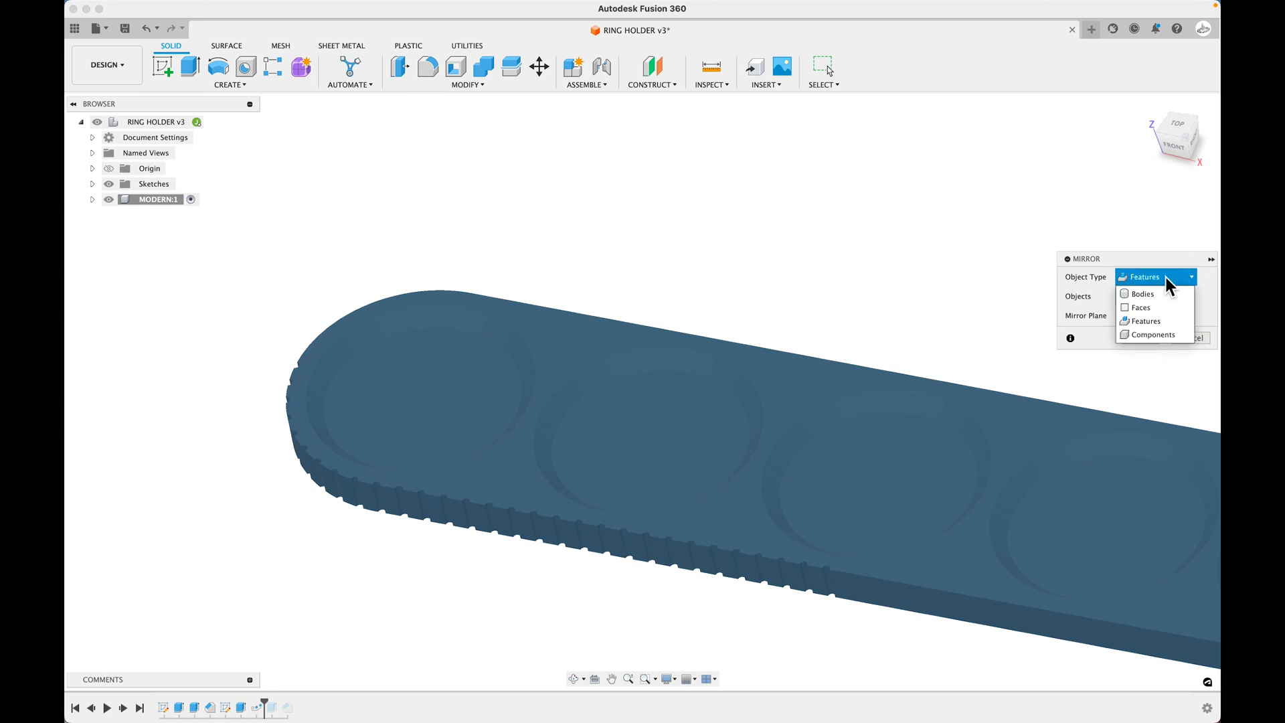
pyautogui.click(1145, 322)
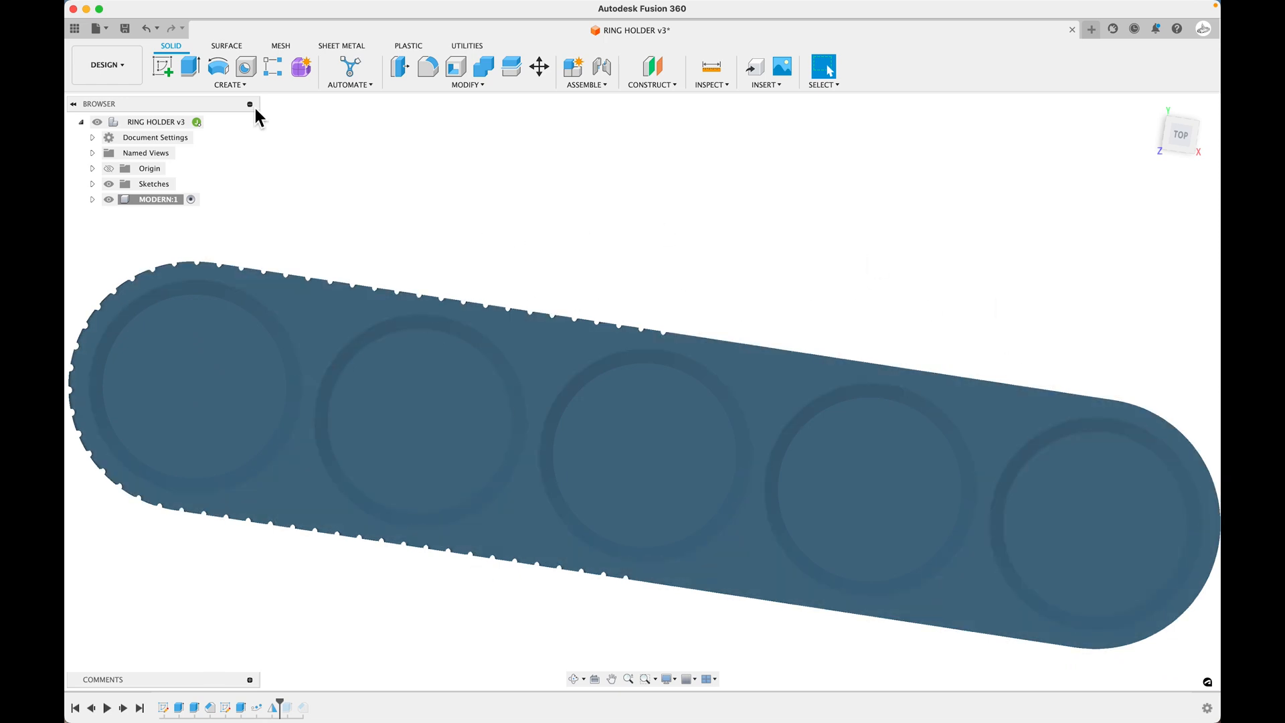
# Step: Mirror the notch features across the mid plane so notches ring the whole outline
pyautogui.click(230, 83)
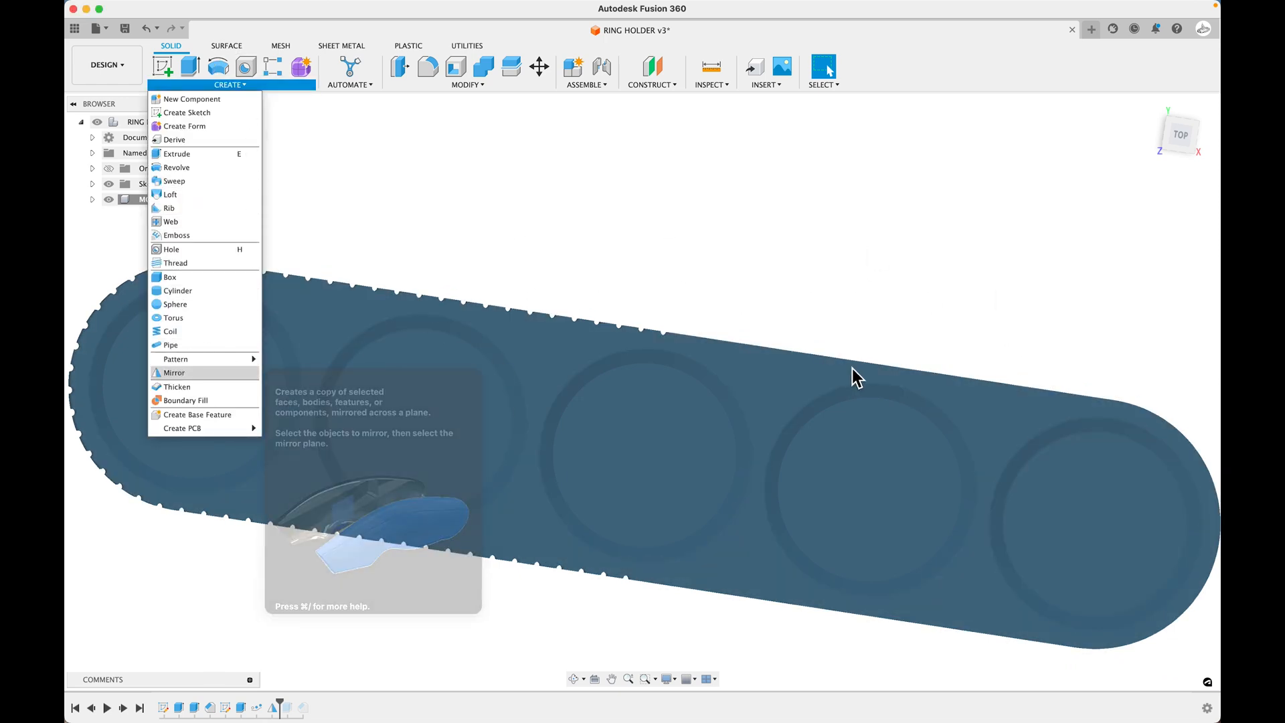
pyautogui.click(174, 372)
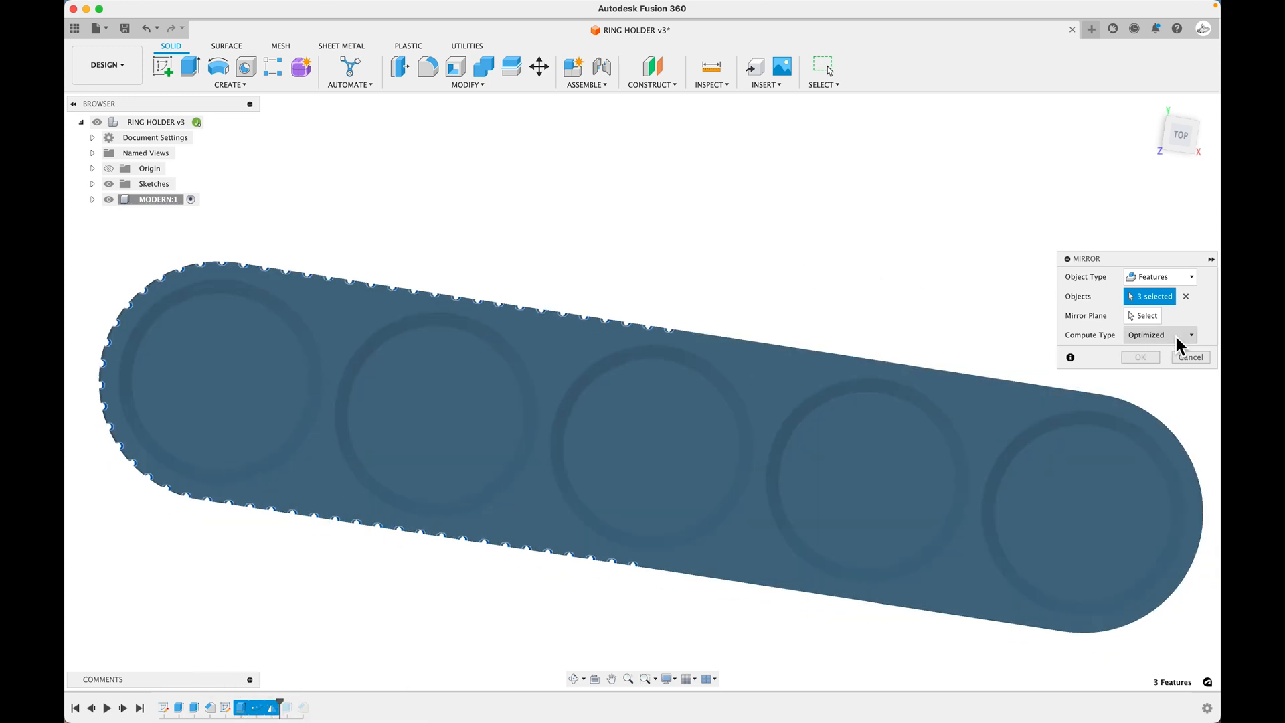
pyautogui.click(655, 447)
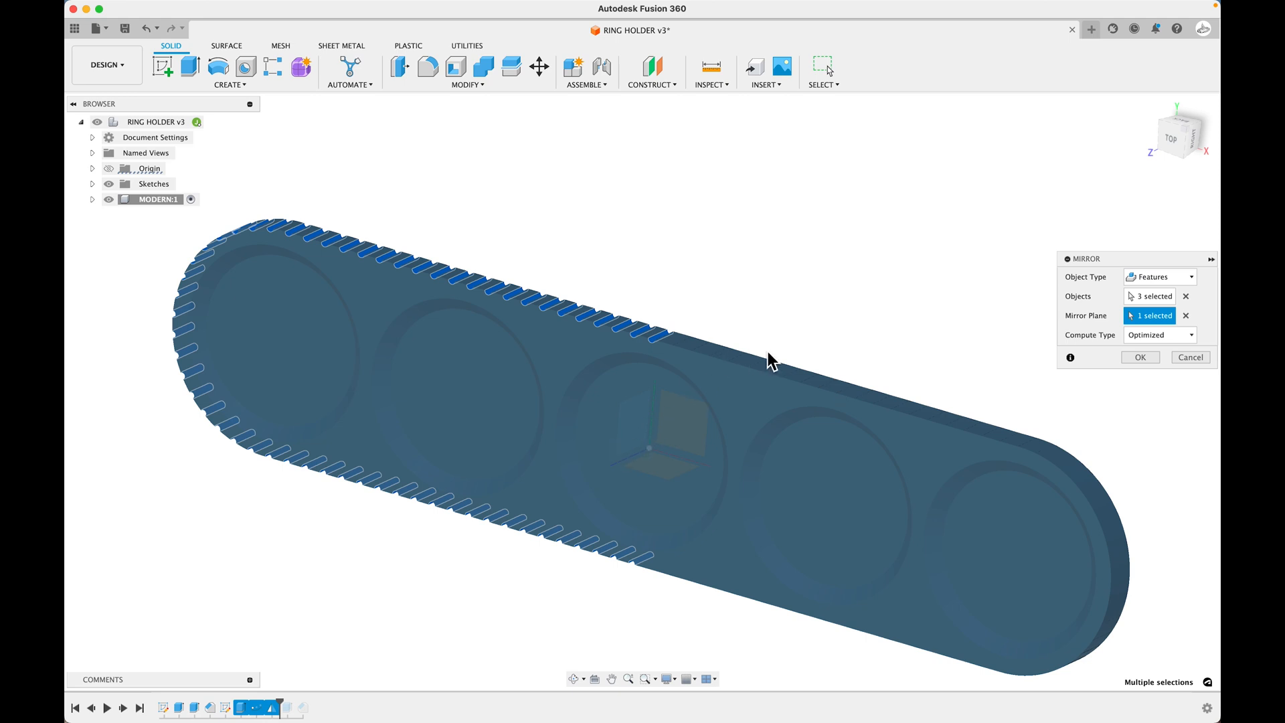
pyautogui.moveTo(940, 419)
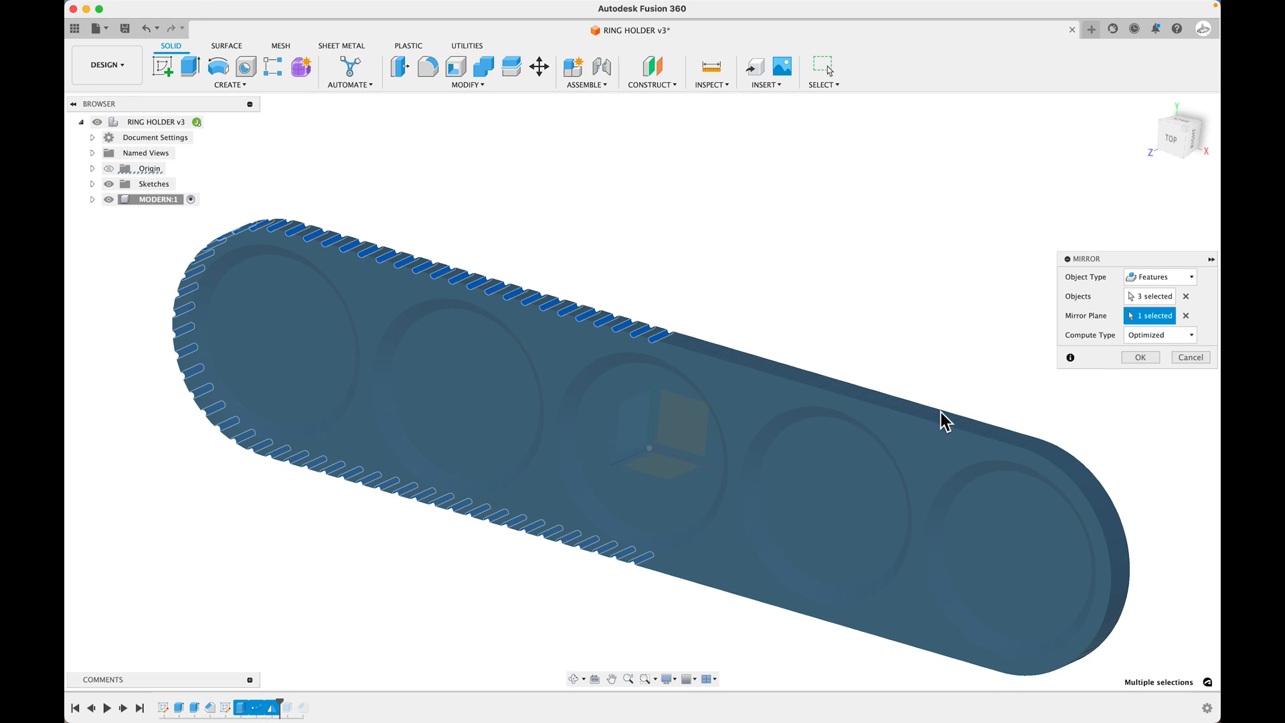
pyautogui.moveTo(974, 341)
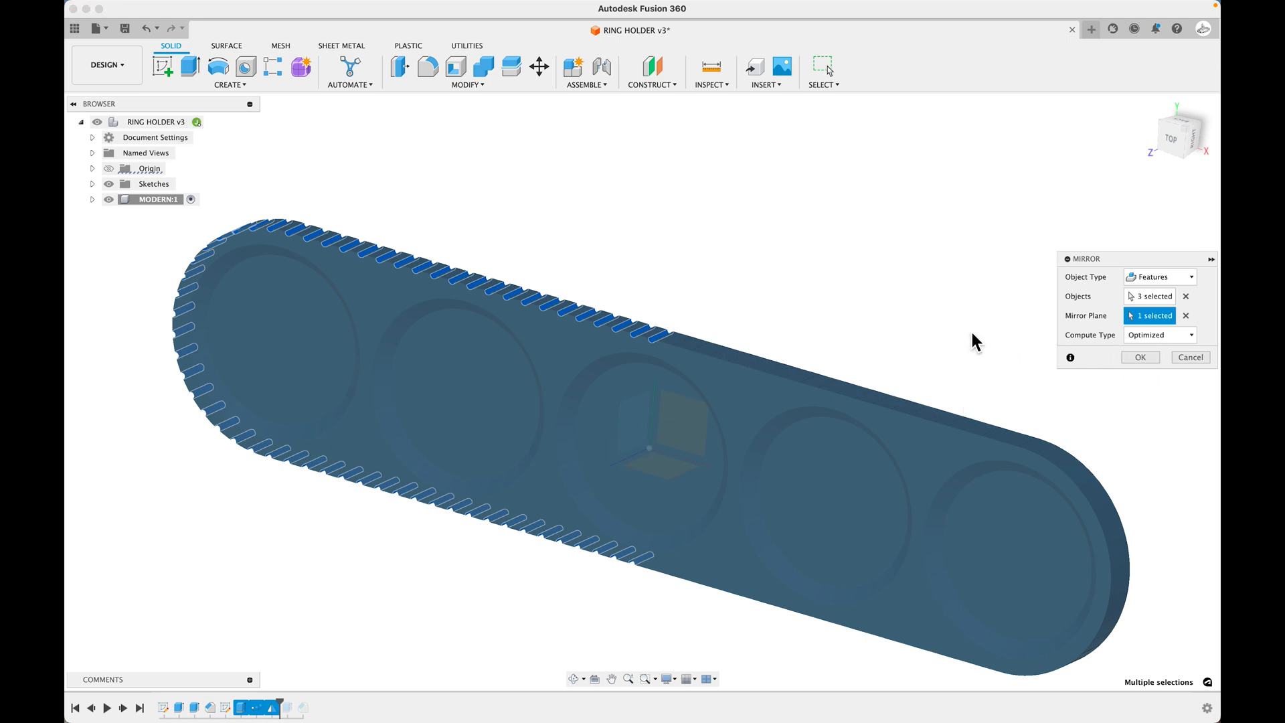
pyautogui.click(1140, 356)
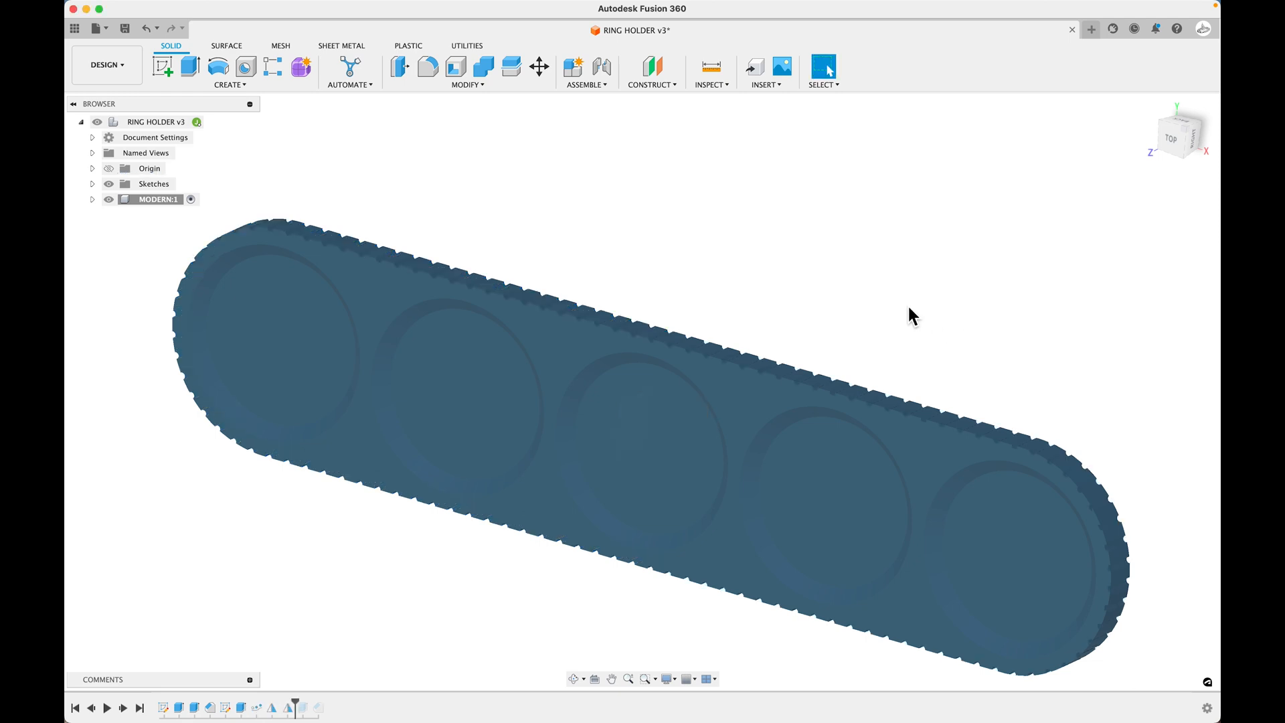
pyautogui.moveTo(911, 316); pyautogui.dragTo(953, 417)
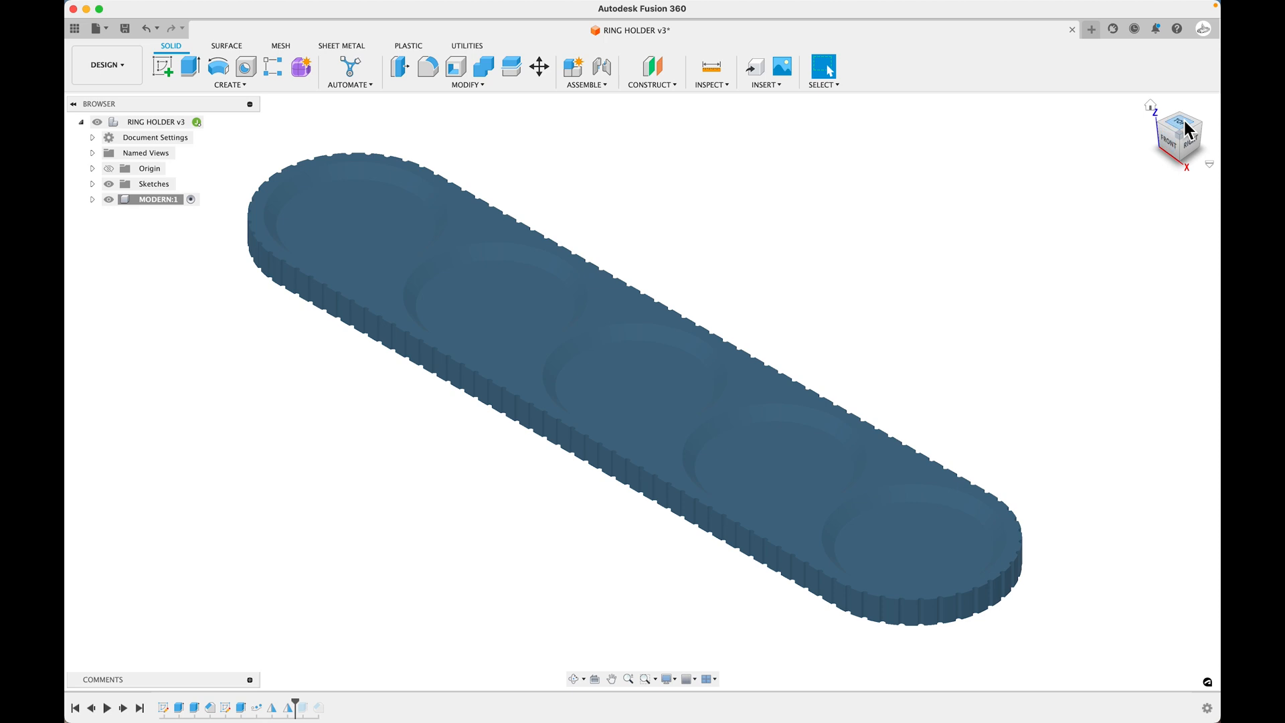
# Step: View the holder from the top, then orbit in close around the notched rim
pyautogui.click(1183, 125)
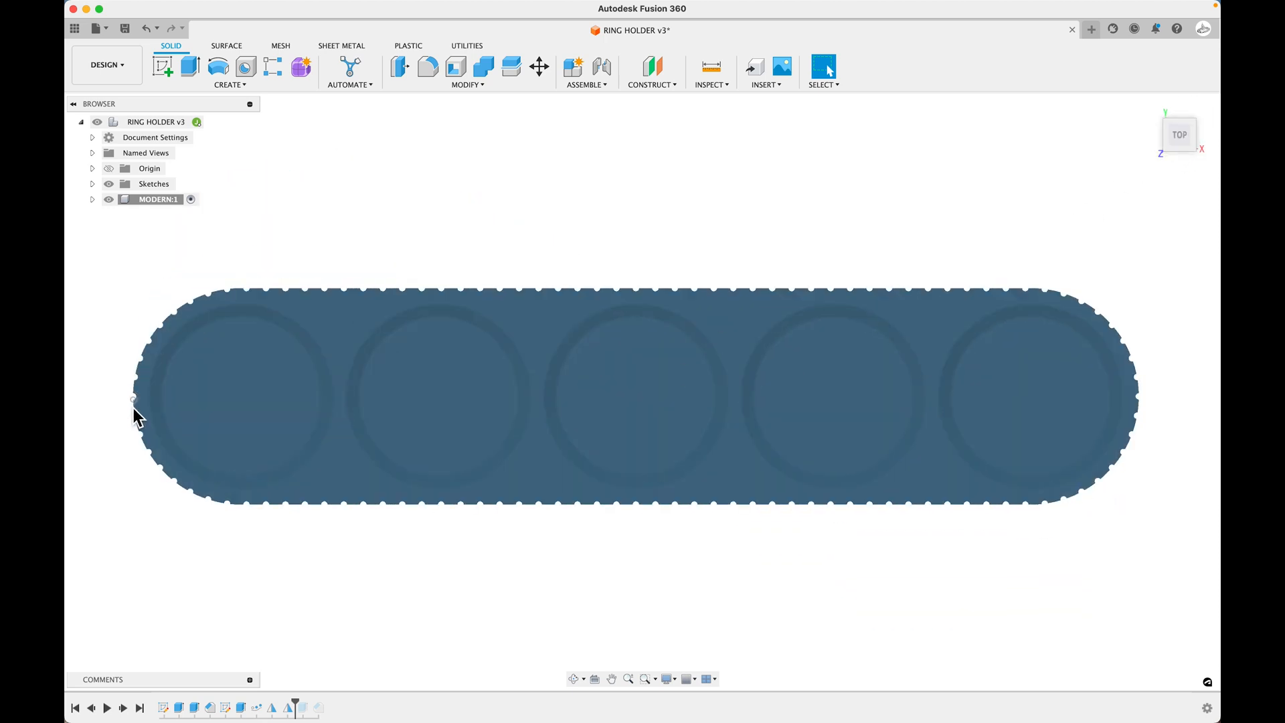
pyautogui.moveTo(1149, 479)
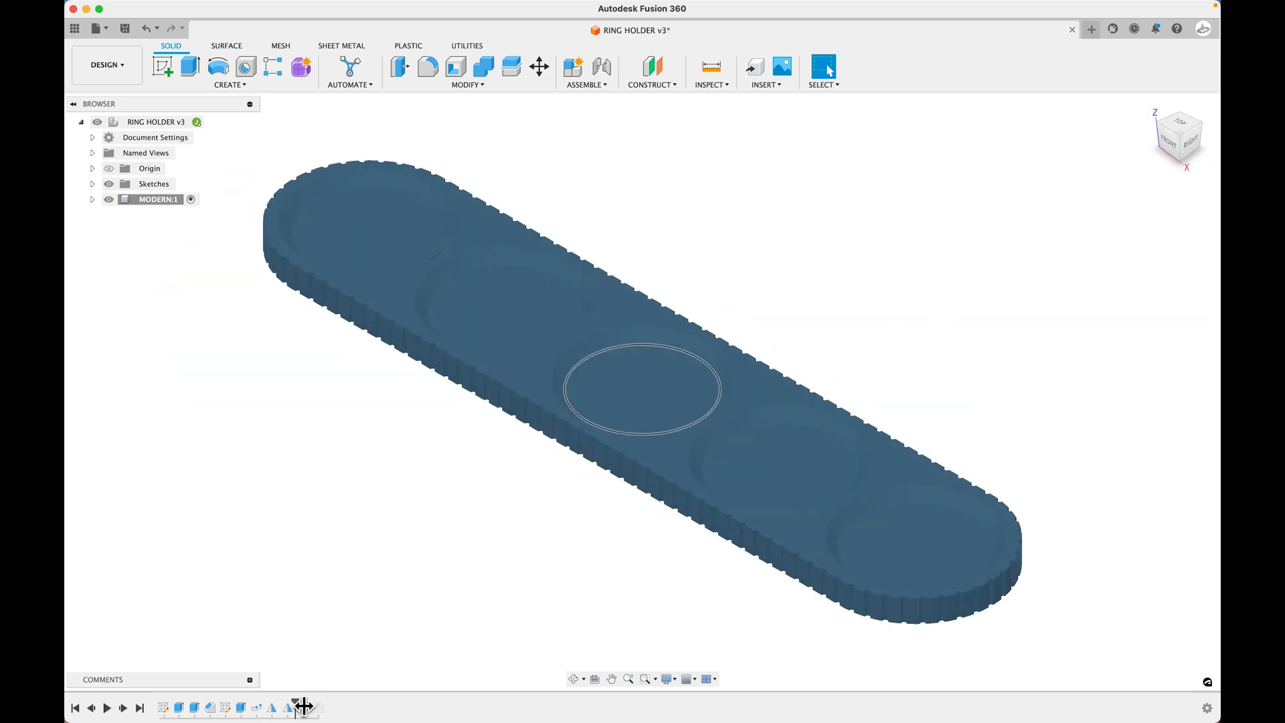
pyautogui.moveTo(299, 706)
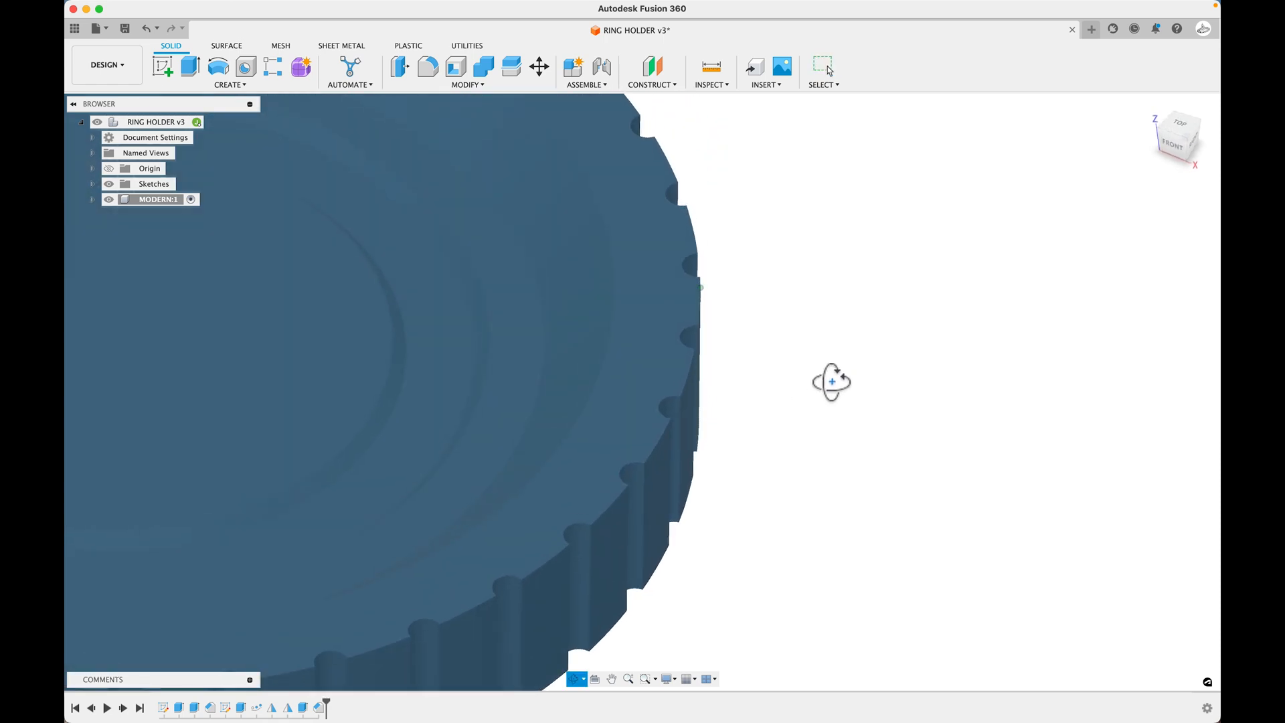
pyautogui.moveTo(831, 381); pyautogui.dragTo(710, 353)
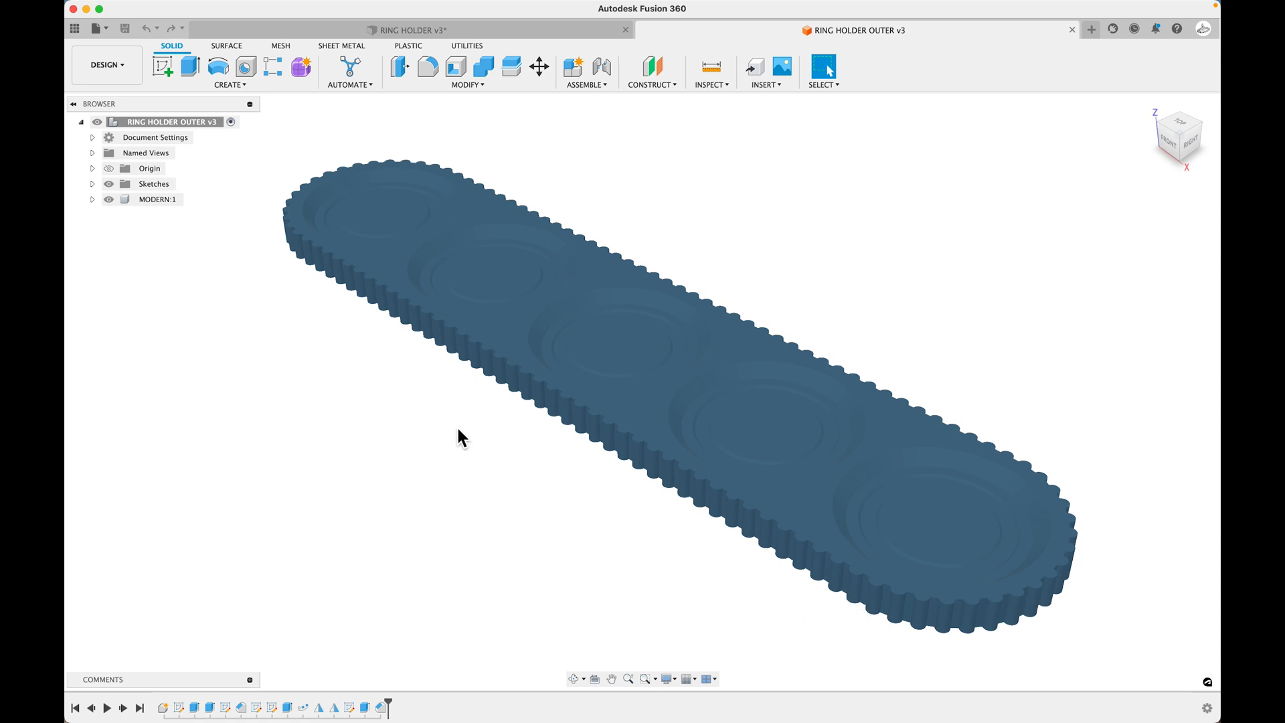
pyautogui.moveTo(483, 370)
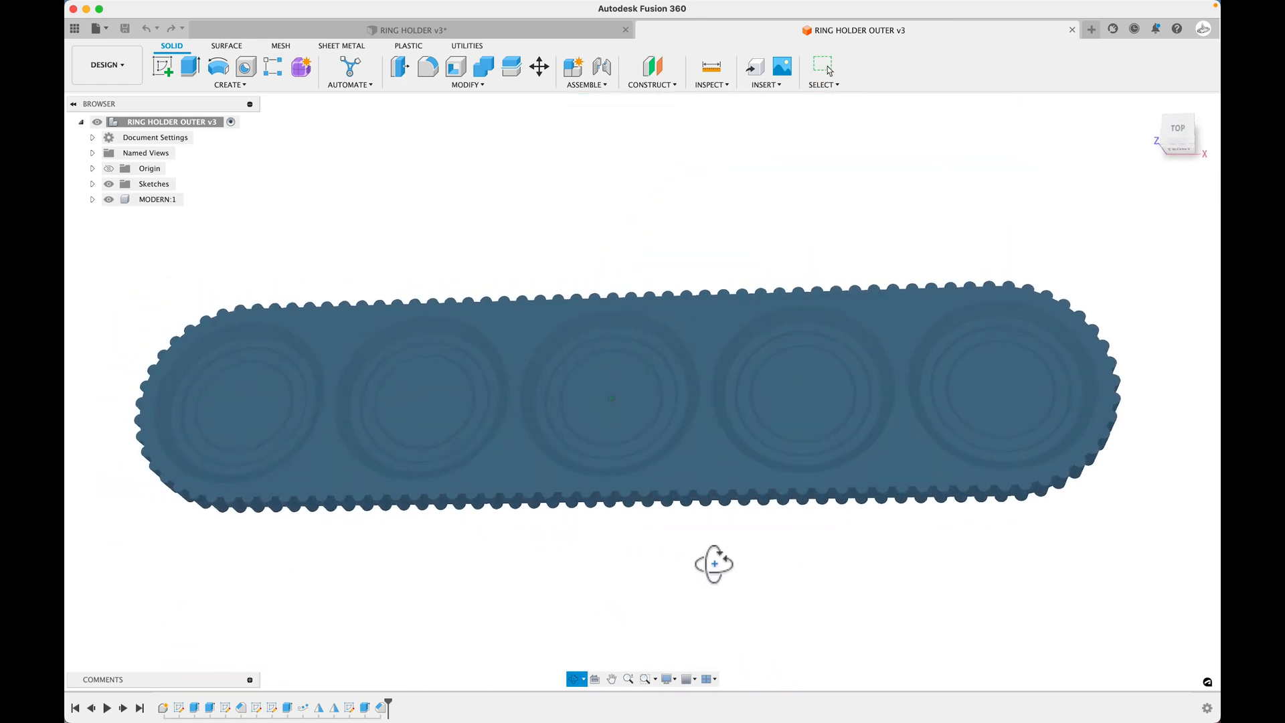
# Step: Orbit the bumped RING HOLDER OUTER v3 and switch to the next document
pyautogui.moveTo(714, 563); pyautogui.dragTo(711, 536)
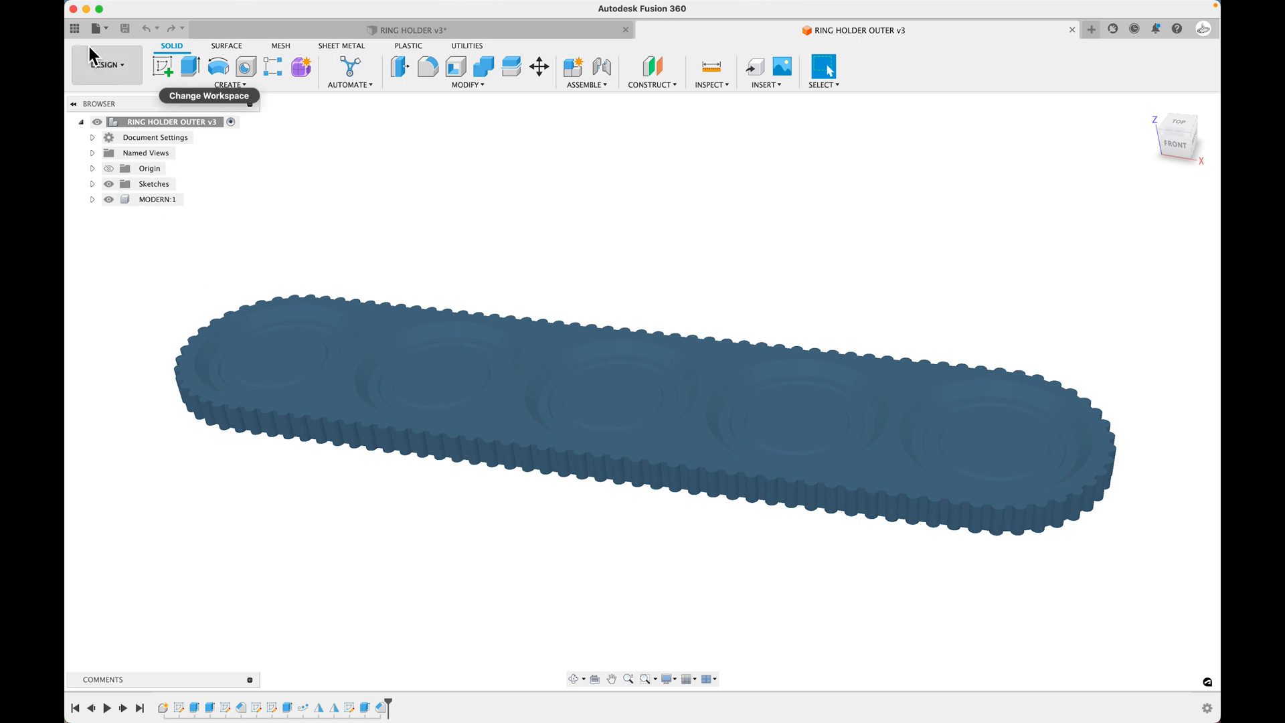
pyautogui.click(73, 26)
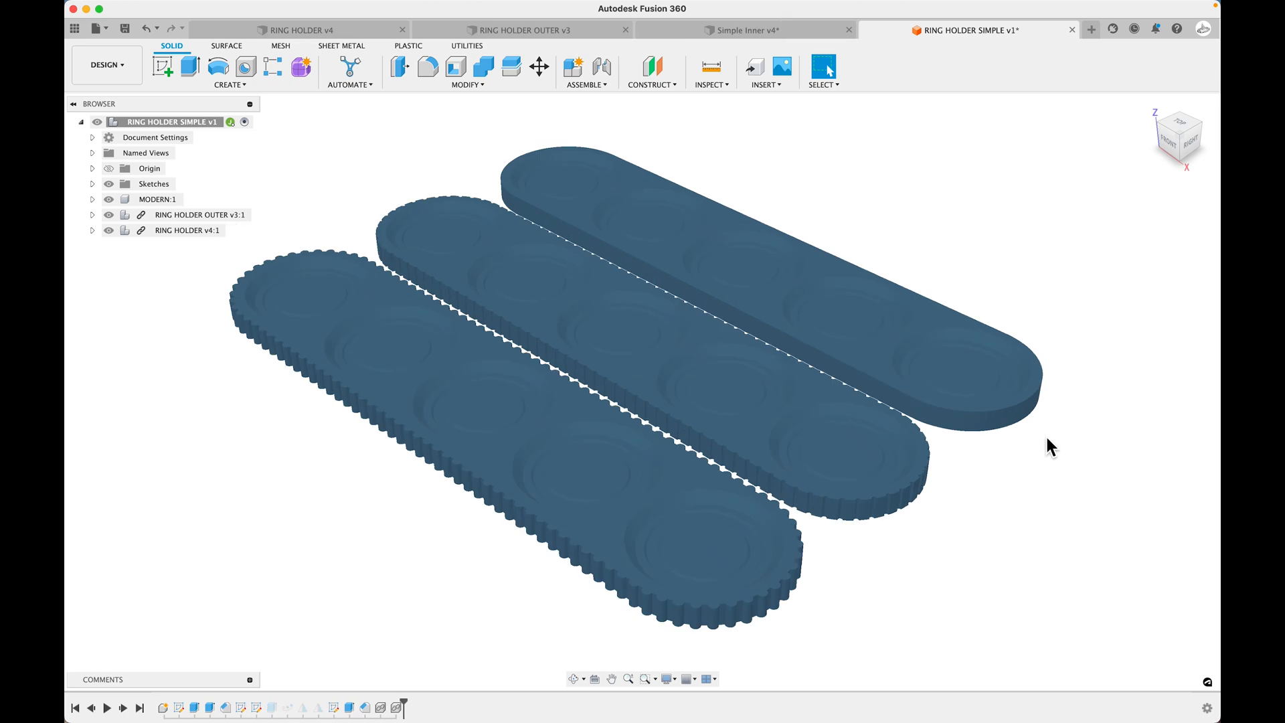
pyautogui.moveTo(872, 471)
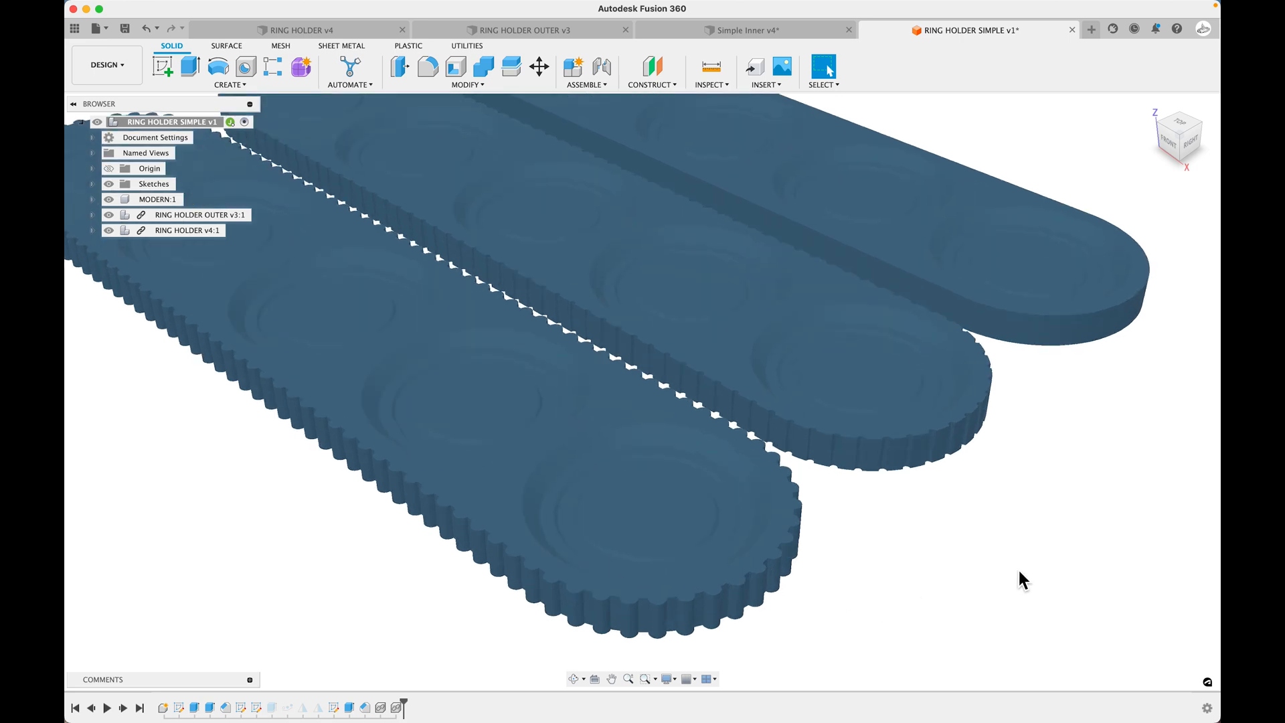
pyautogui.moveTo(1062, 509)
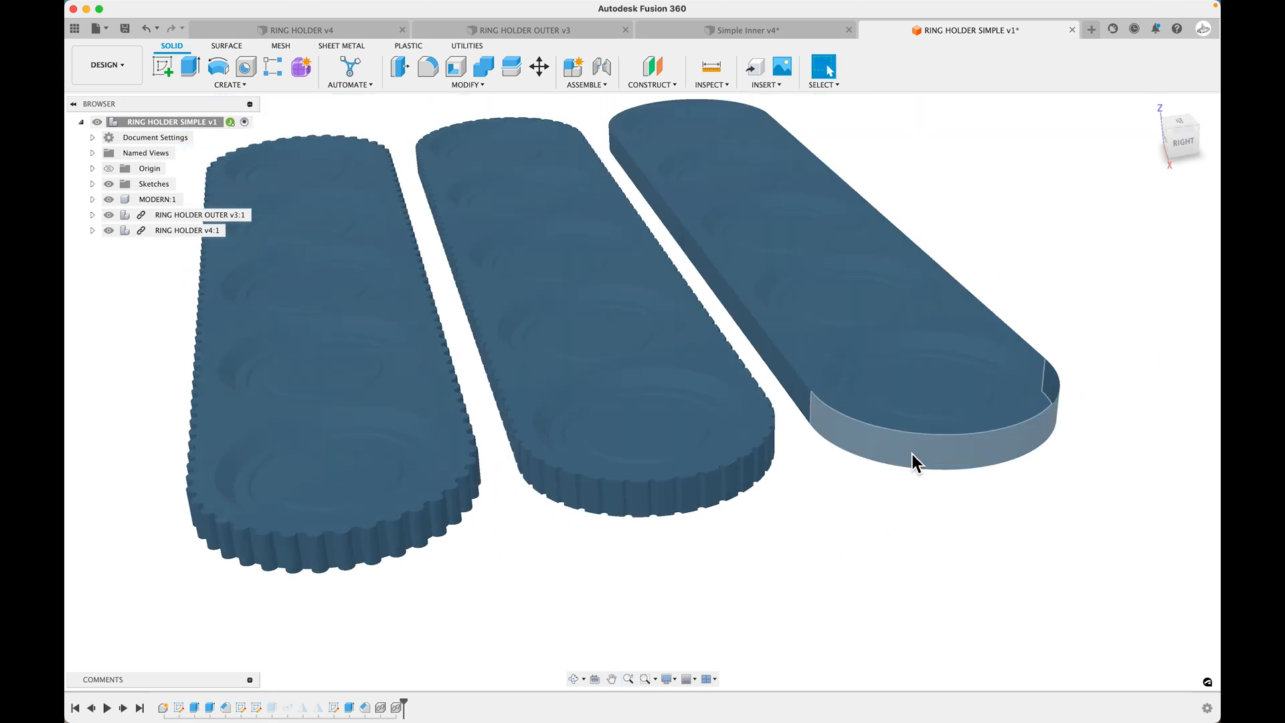
pyautogui.moveTo(845, 433)
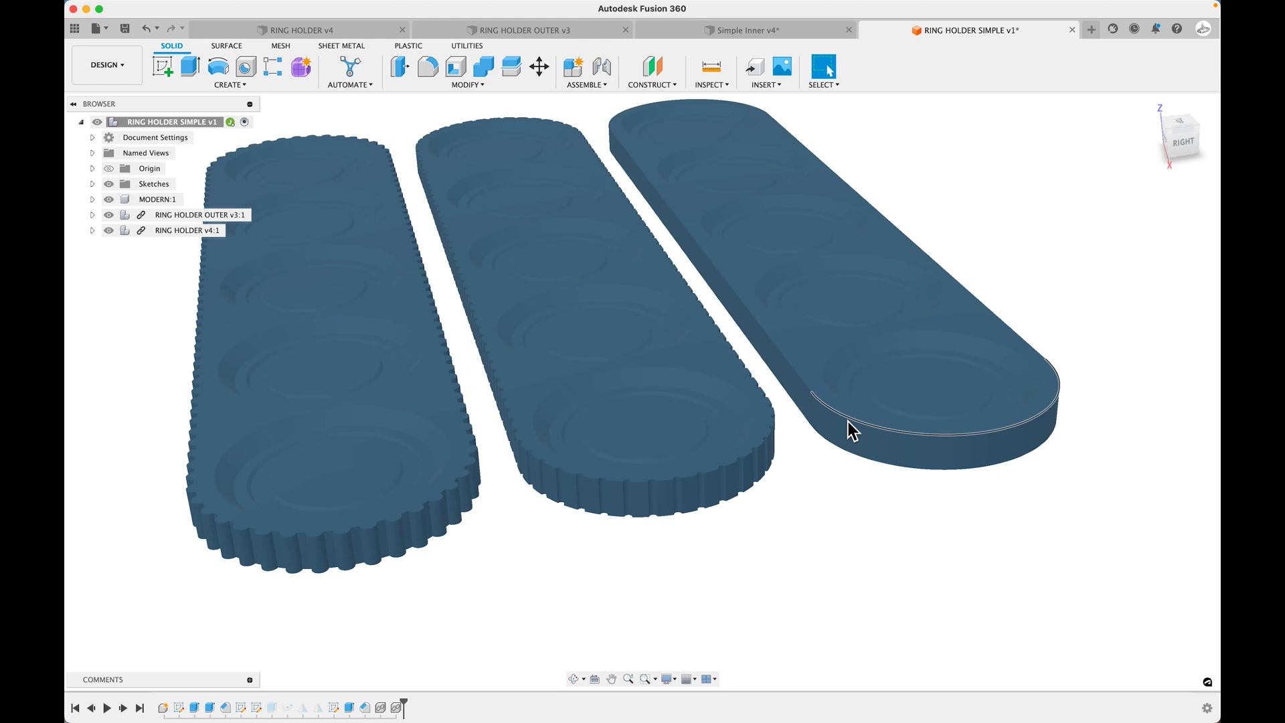
# Step: Select the rim of the plain holder to compare it with the notched ones
pyautogui.click(848, 432)
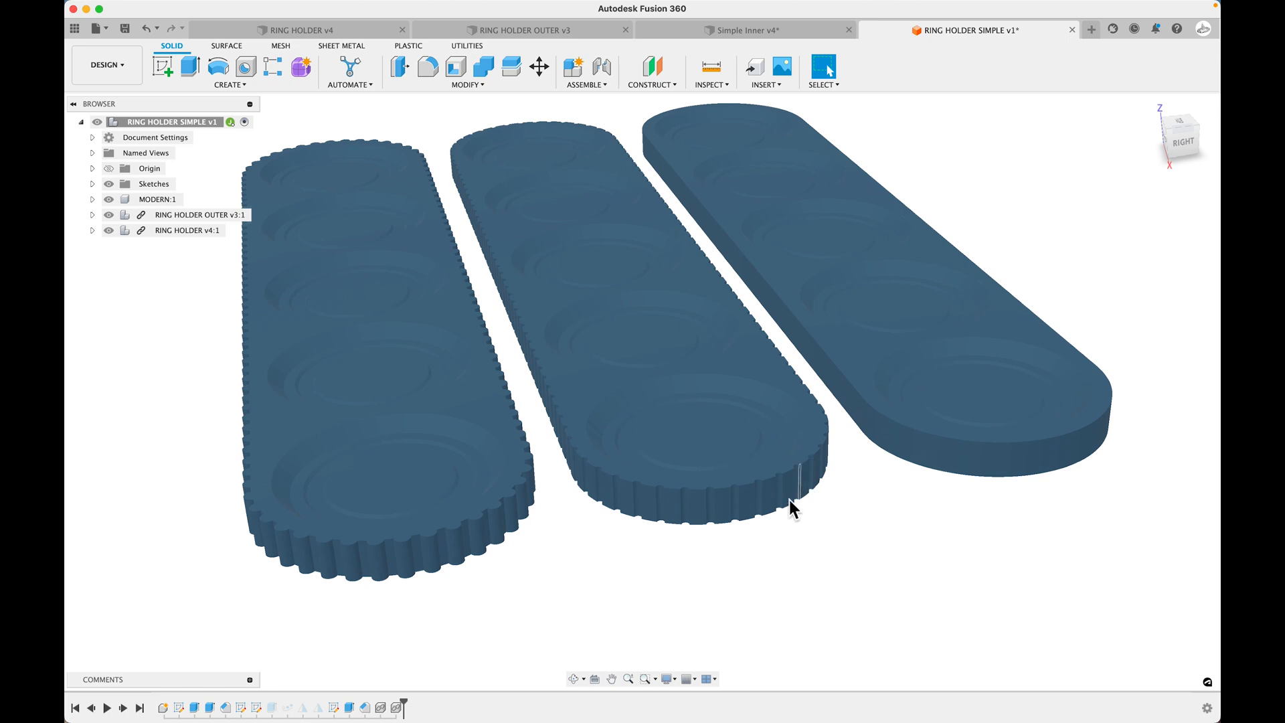
pyautogui.moveTo(787, 578)
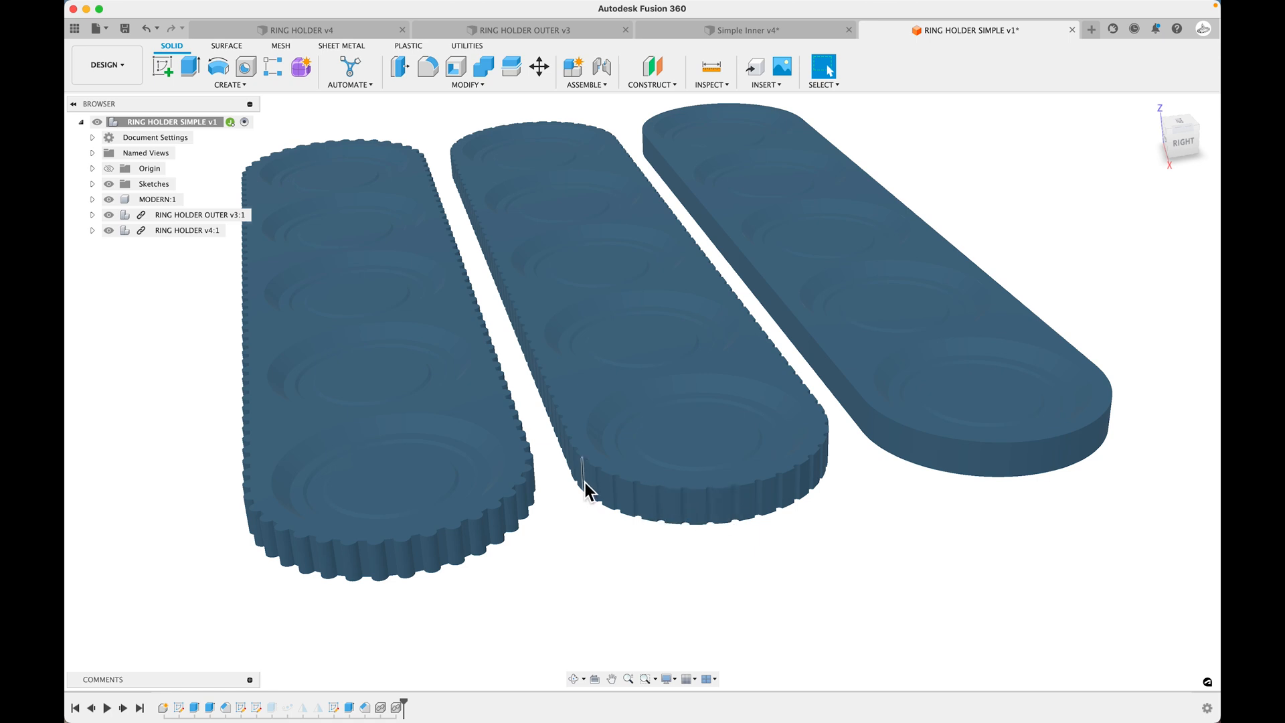
pyautogui.moveTo(807, 532)
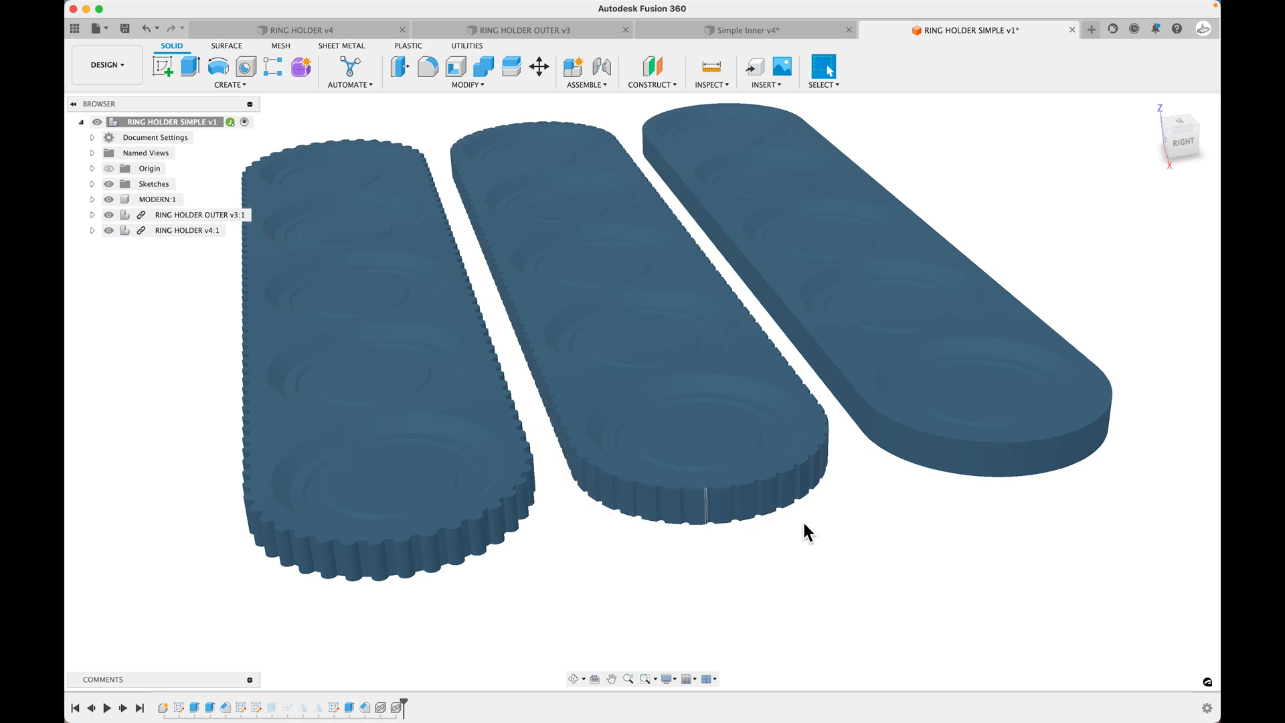